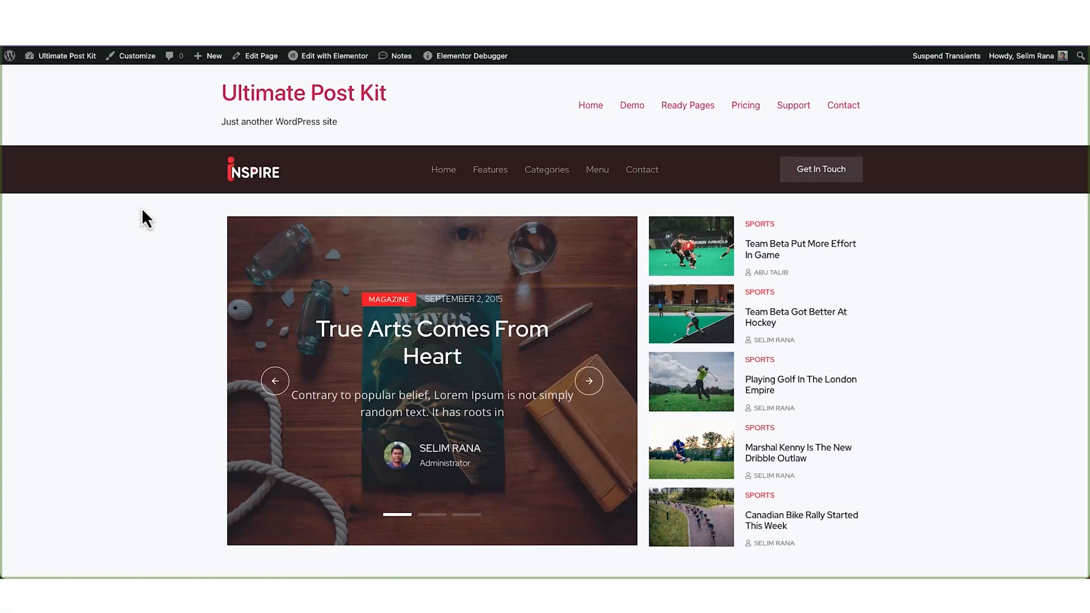
Step: In the Ultimate Post Kit Template Builder, create an active Archive template named 'Archive Page'
scroll(down, 3)
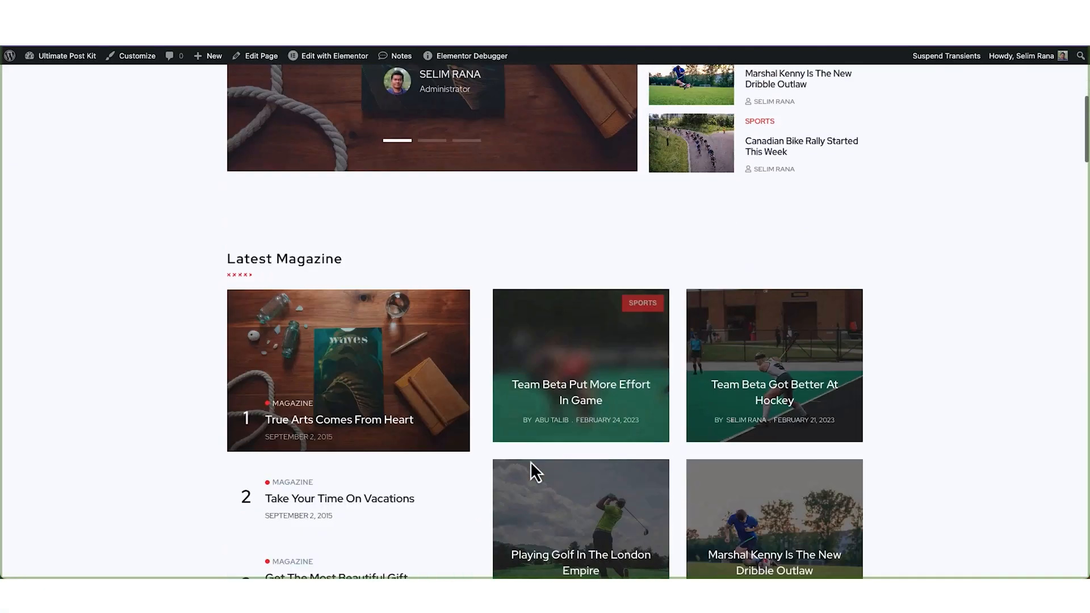
scroll(down, 3)
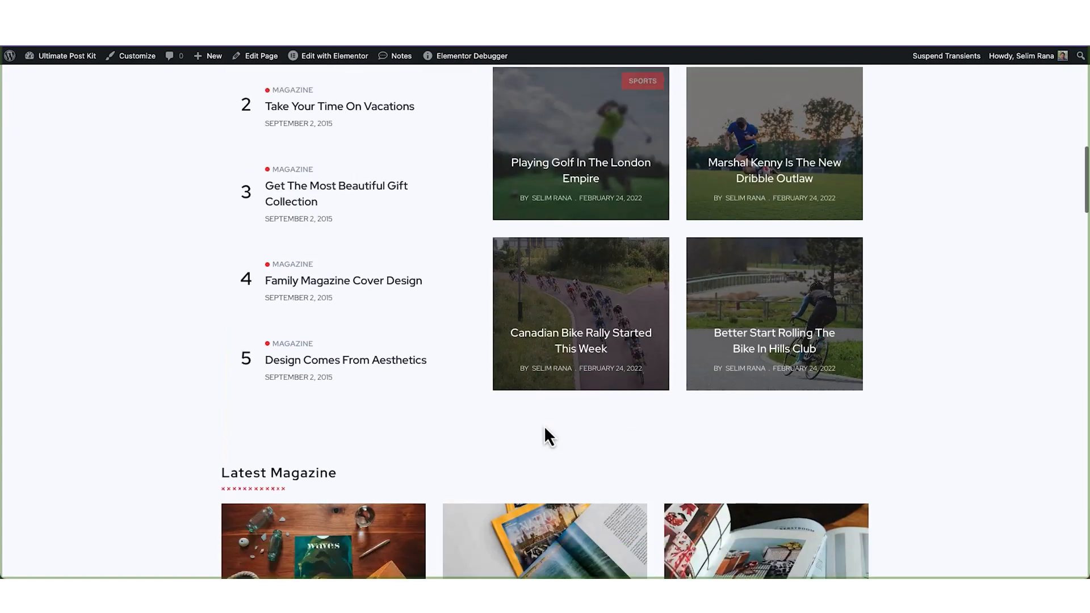
scroll(down, 3)
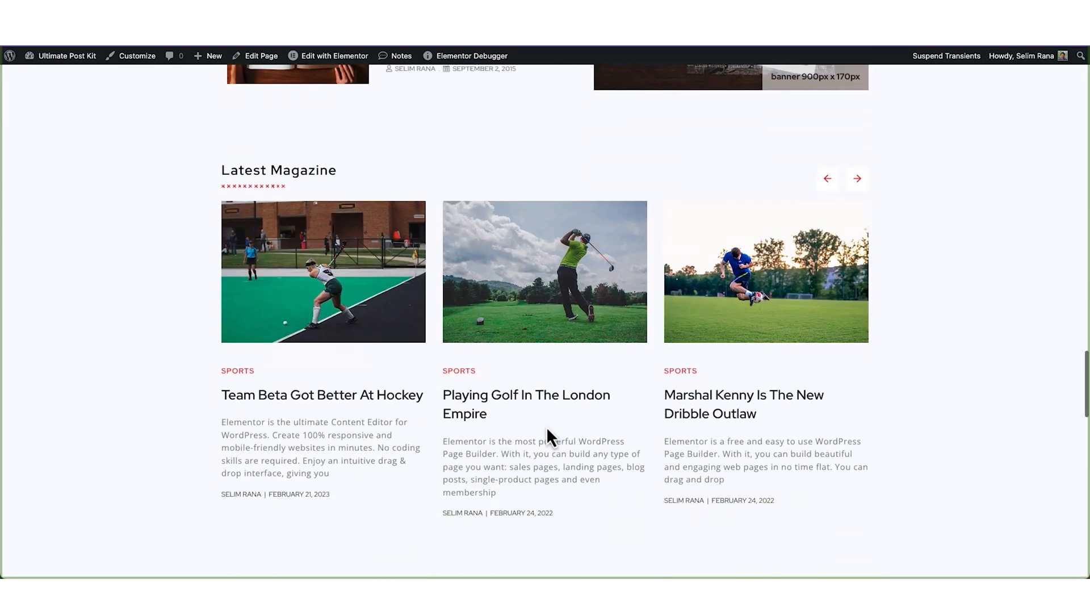
scroll(down, 3)
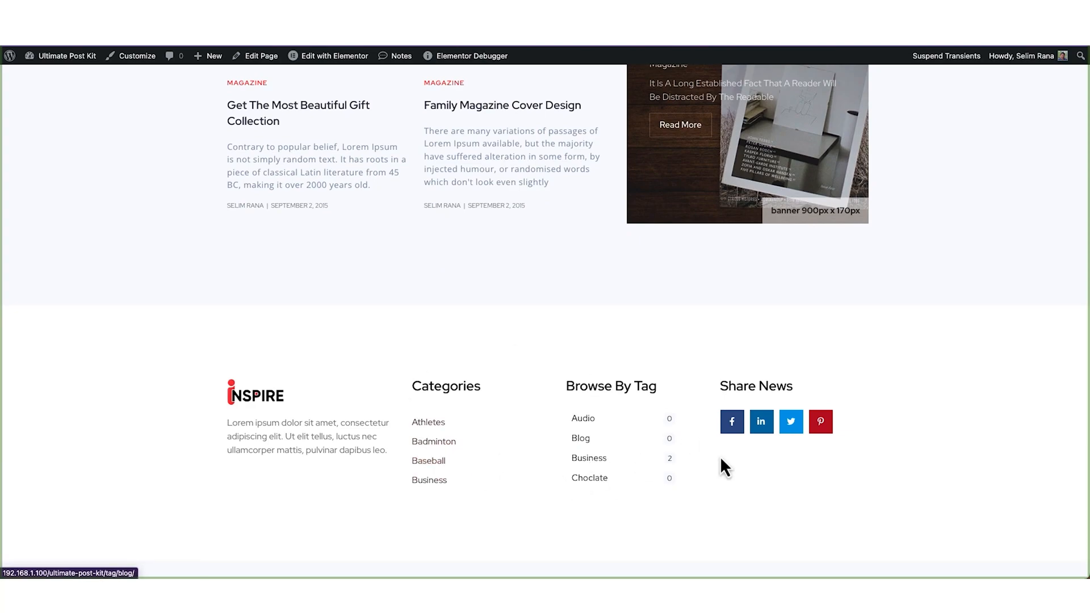
scroll(down, 3)
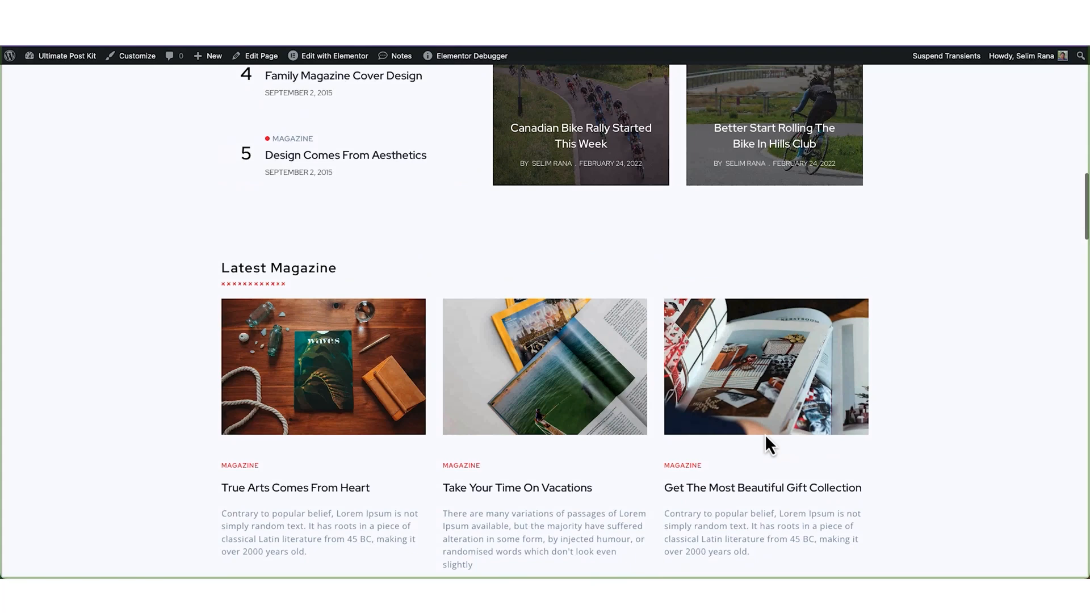
scroll(up, 3)
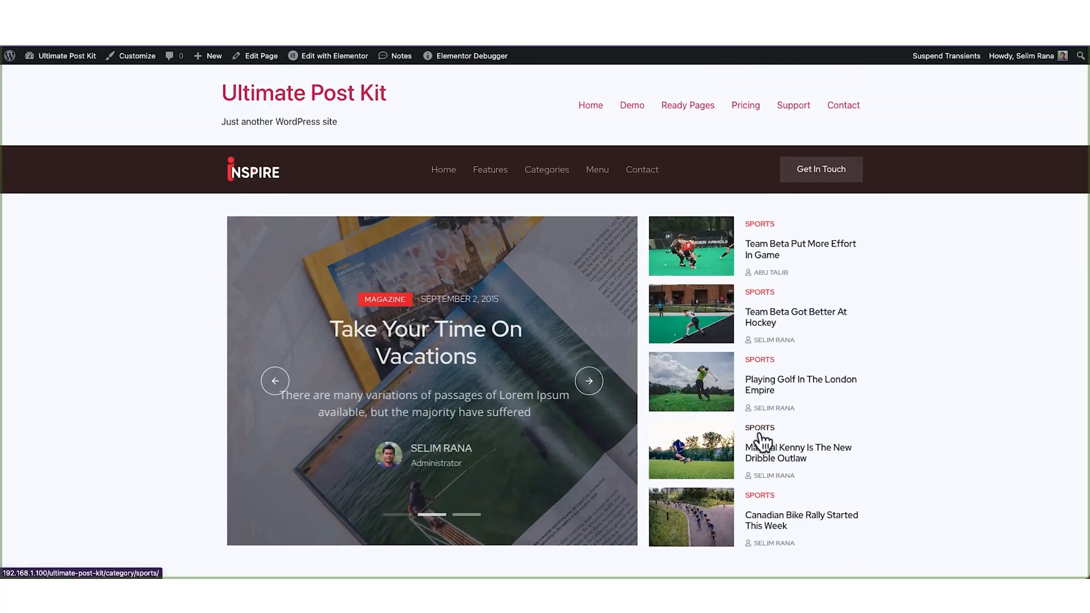
click(589, 380)
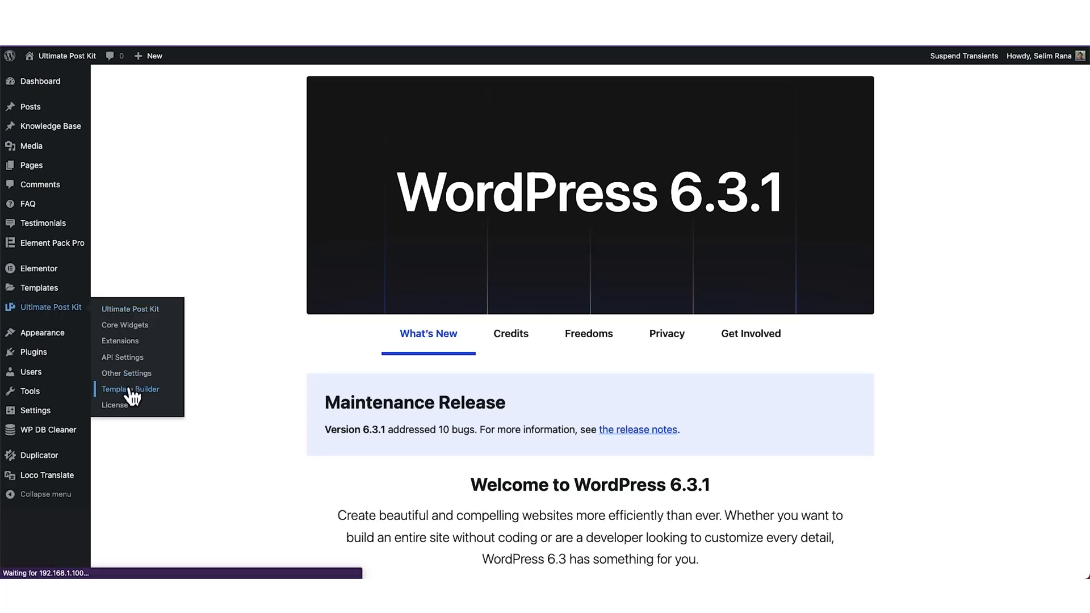
click(130, 388)
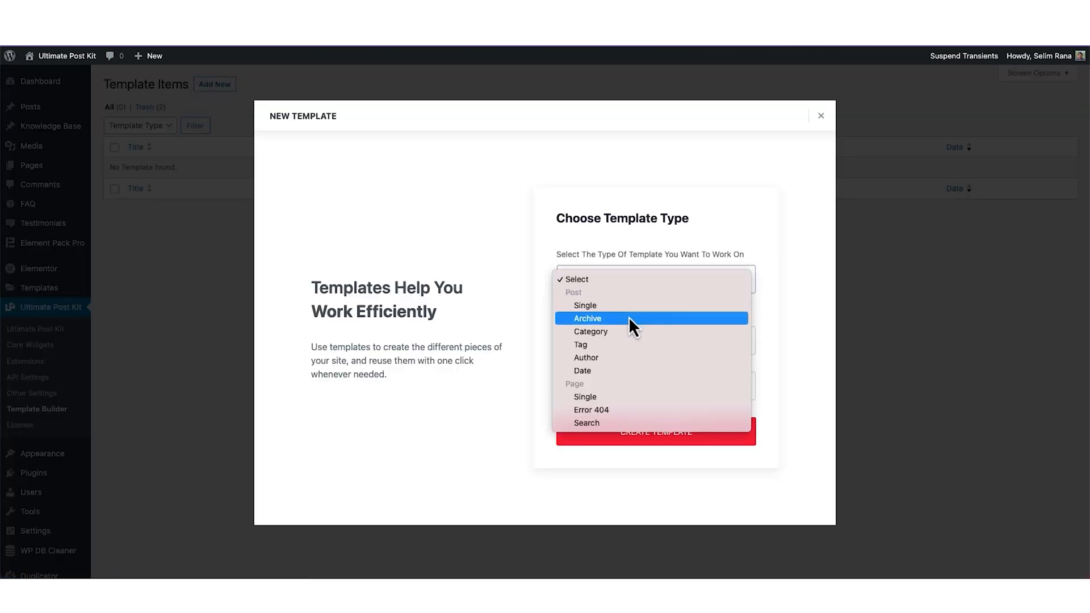
click(586, 318)
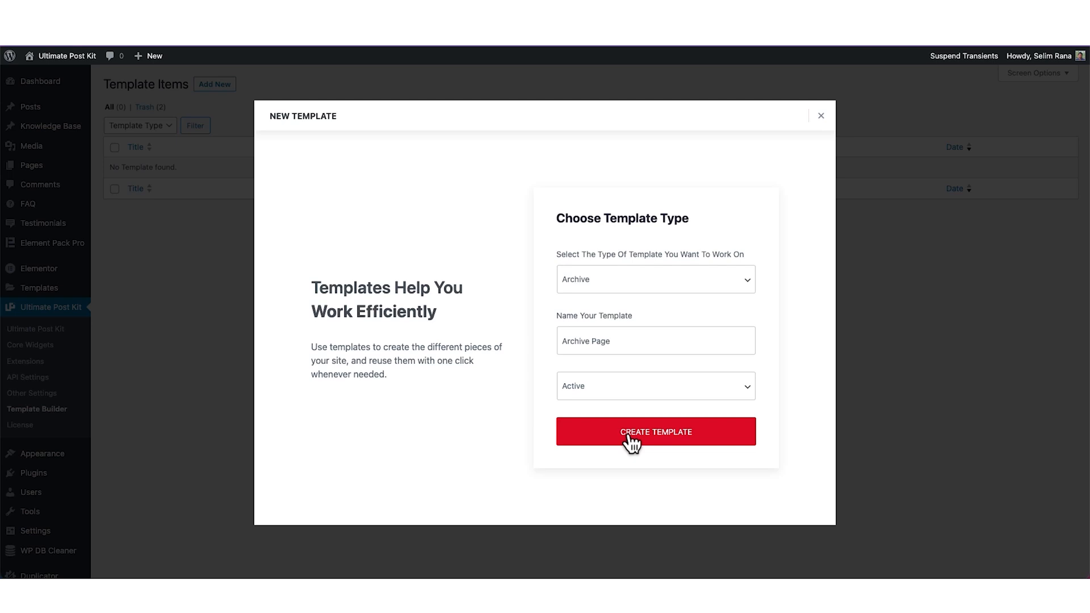
click(654, 430)
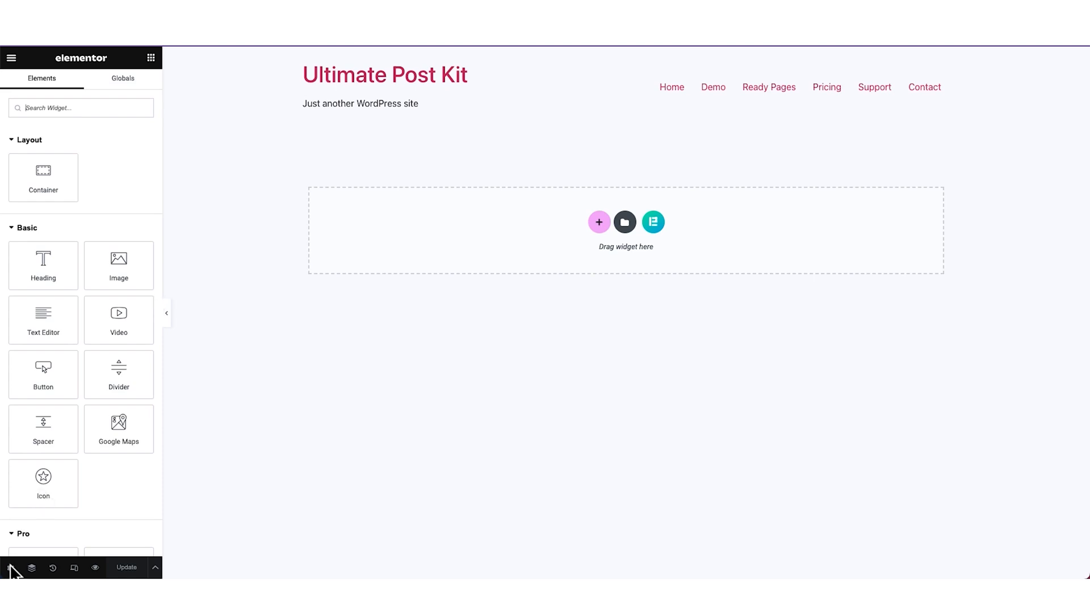
Step: Give the header row a dark background colour and adjust the INSPIRE logo image settings
click(9, 567)
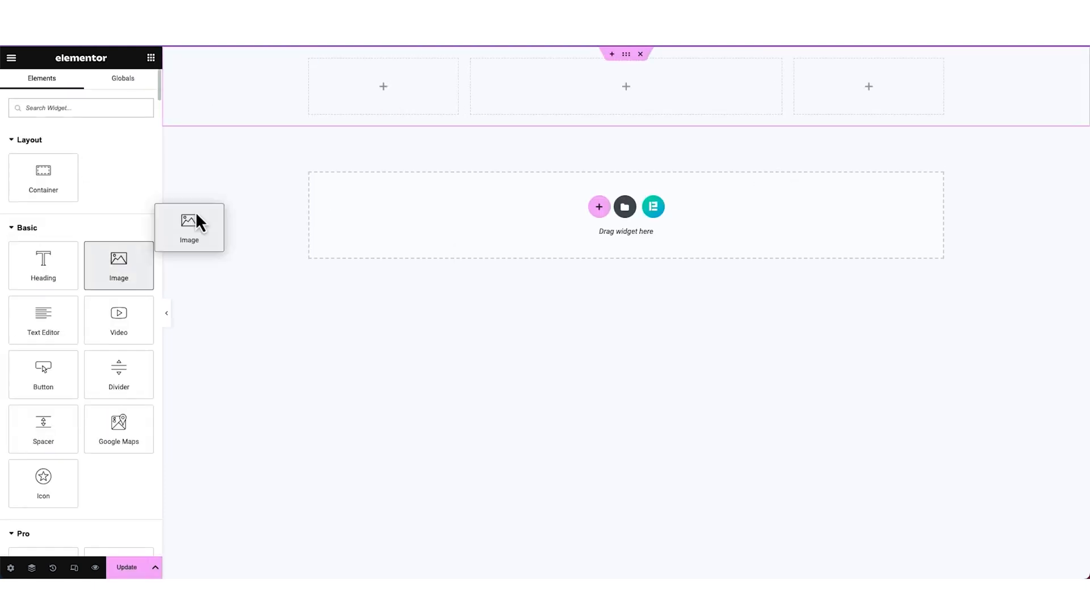
click(144, 252)
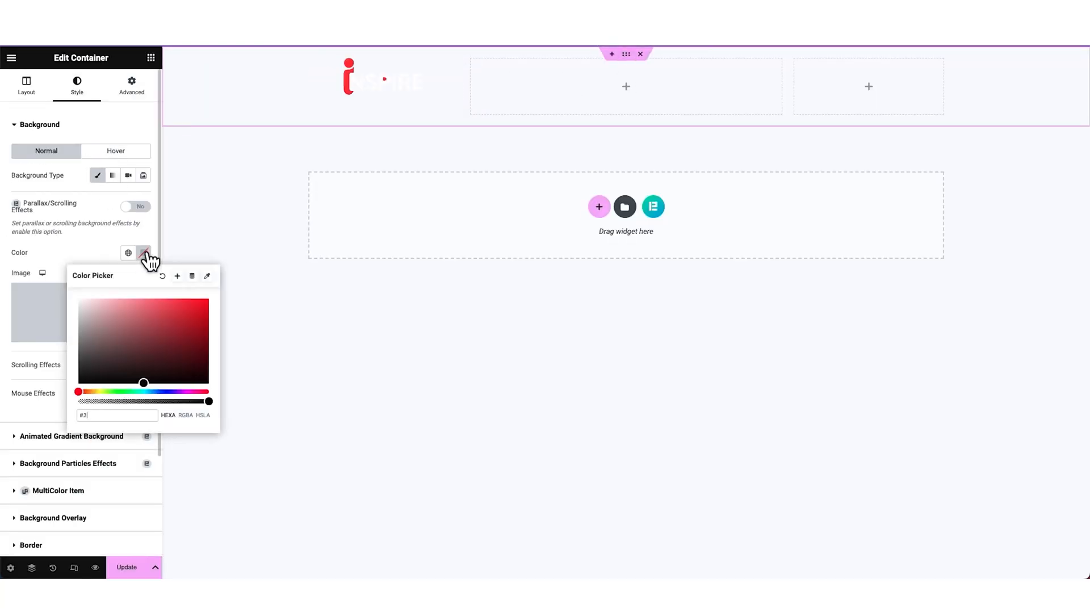
click(382, 69)
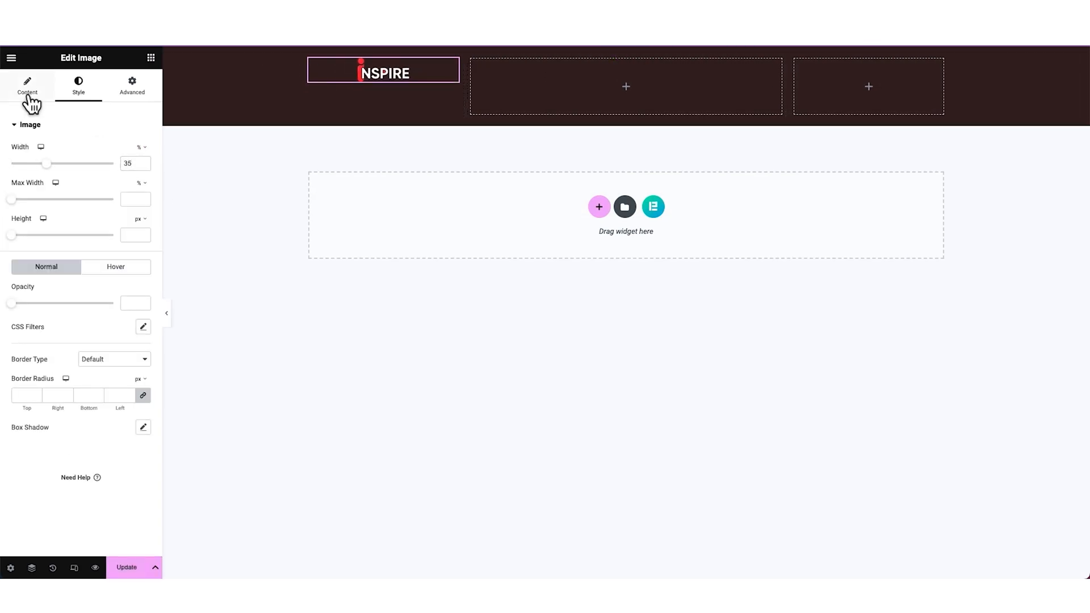
click(625, 64)
text(Co)
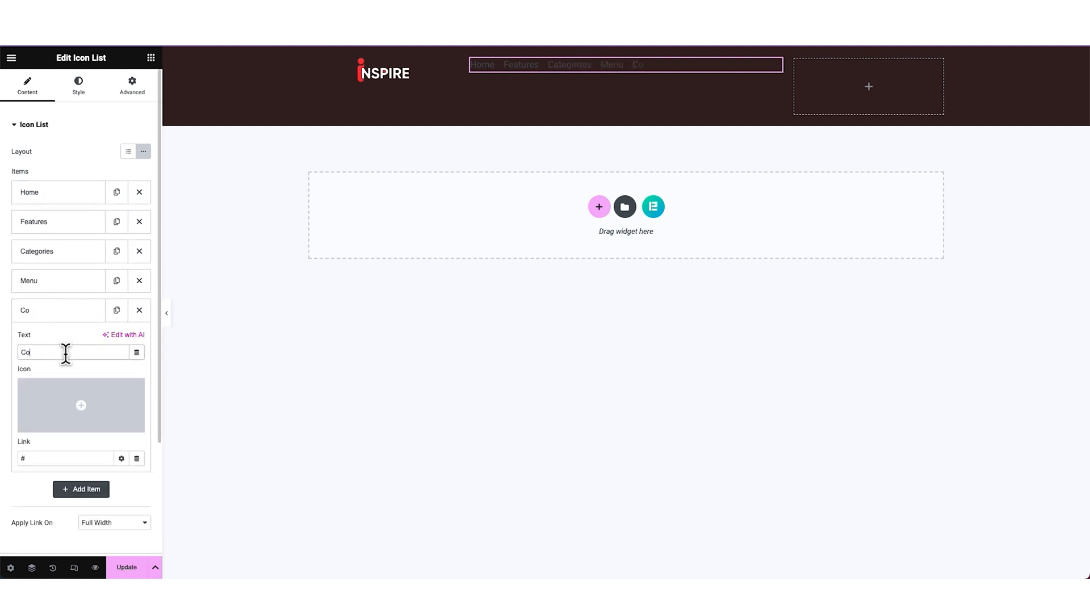
Step: Set a light colour for the Home–Contact navigation links and adjust the Get In Touch button padding
click(78, 85)
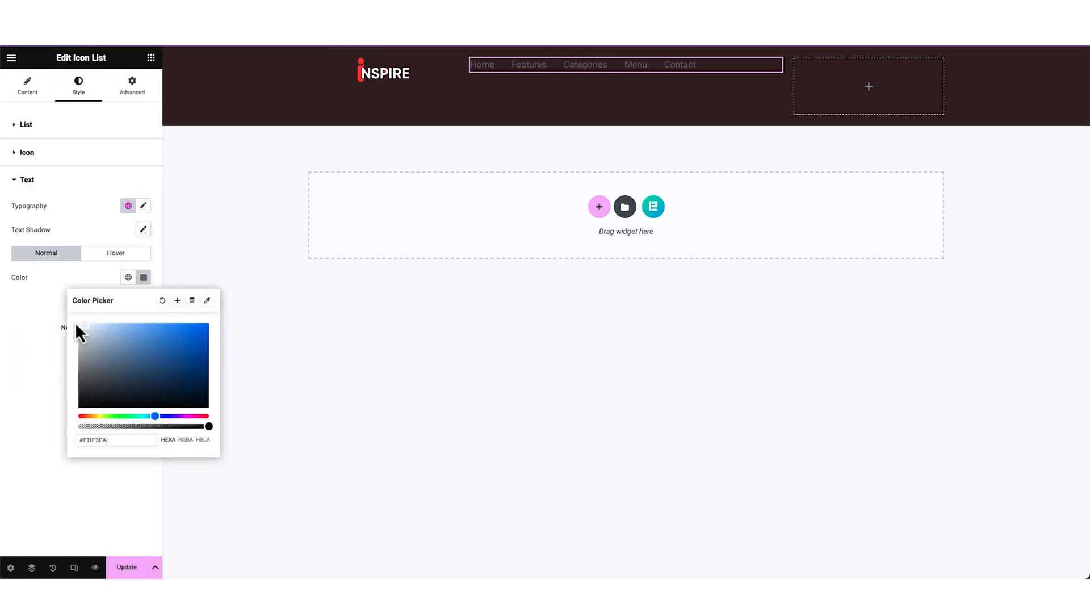
click(143, 205)
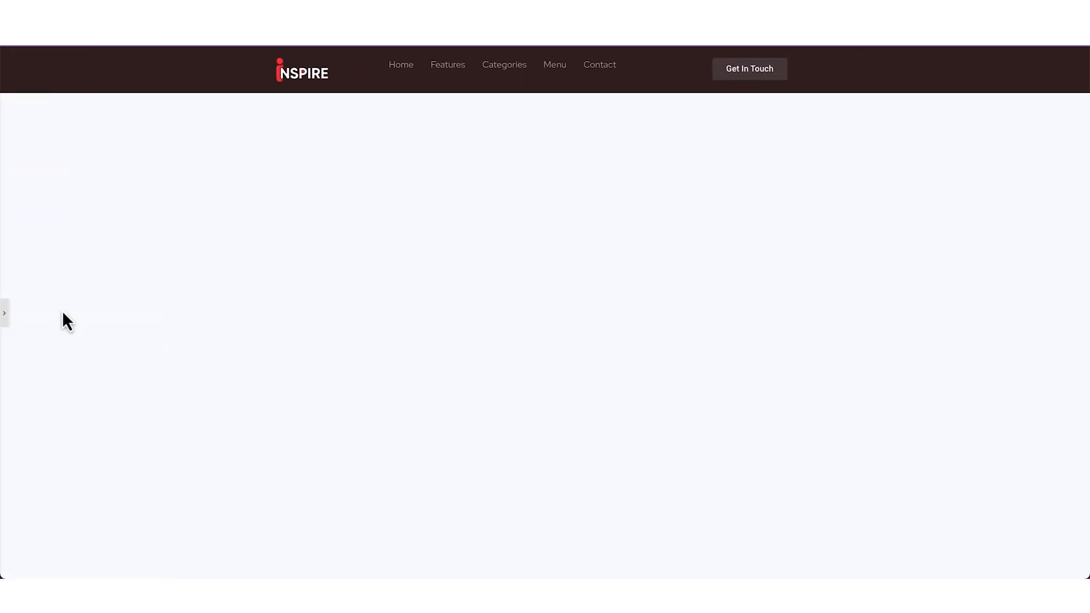
click(750, 68)
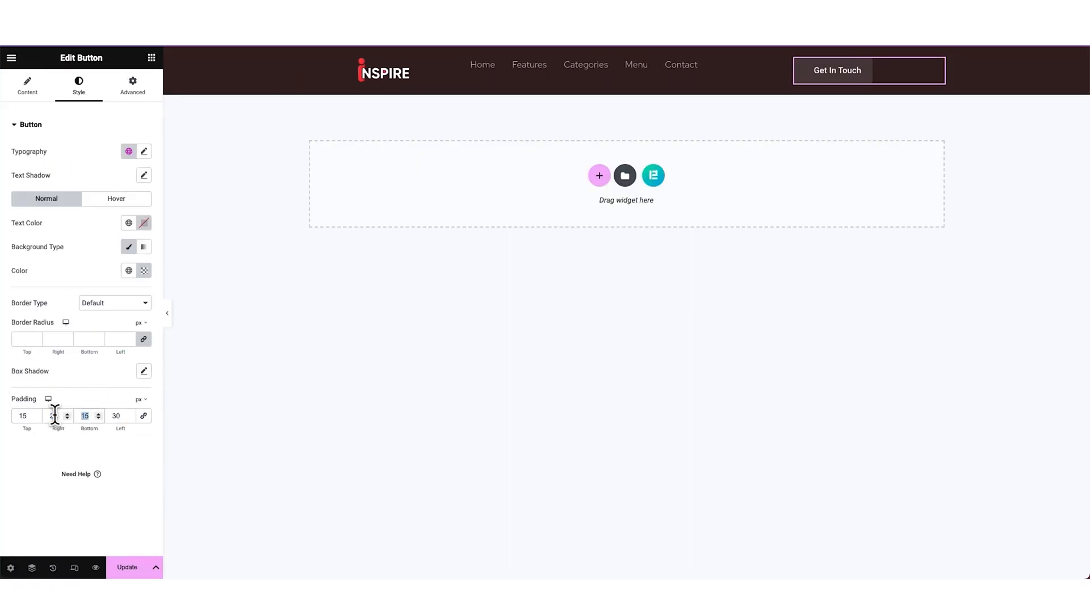
click(144, 152)
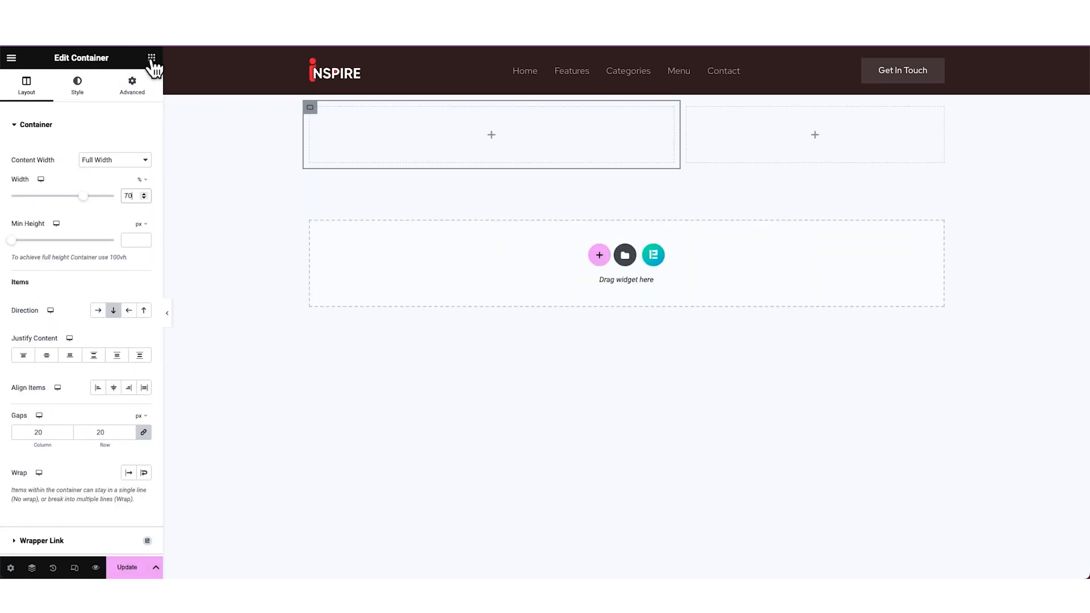
Step: Add a Paradox Slider of three Magazine posts and widen its left column to 70%
click(152, 58)
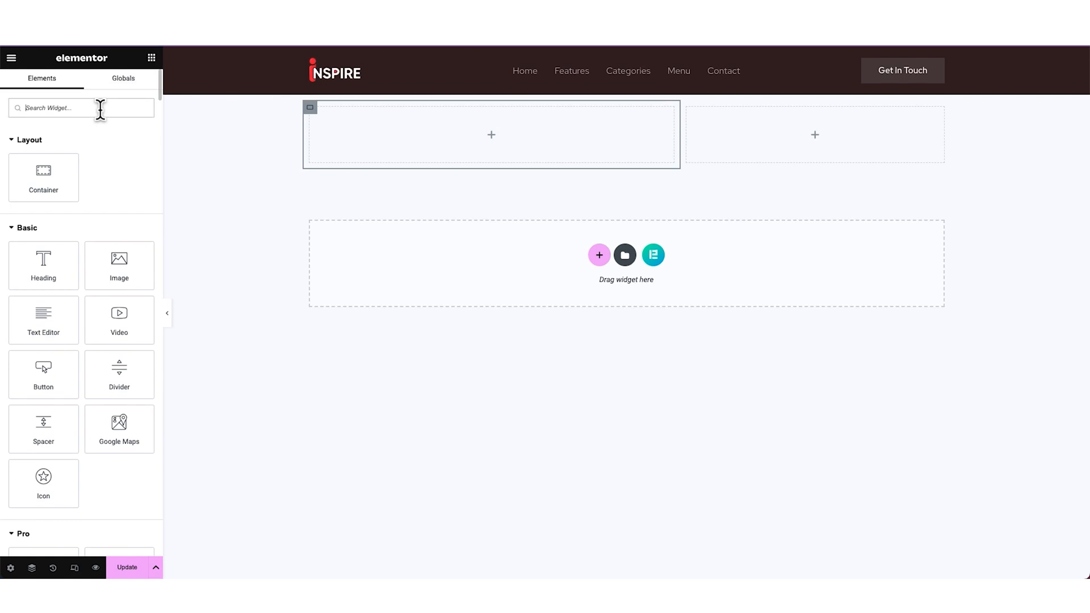
text(pai)
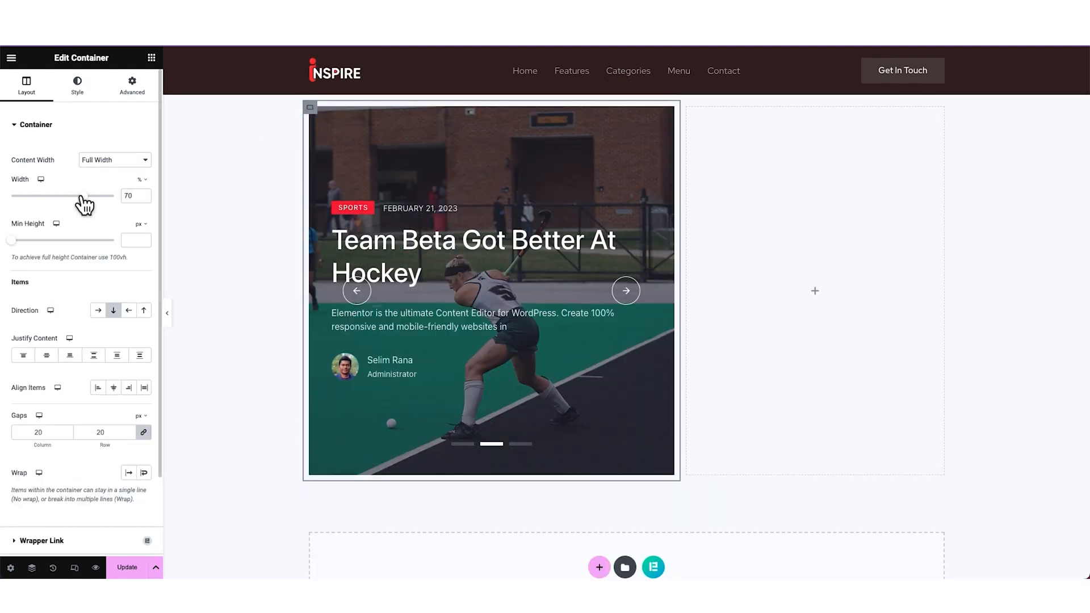
drag(80, 195, 114, 196)
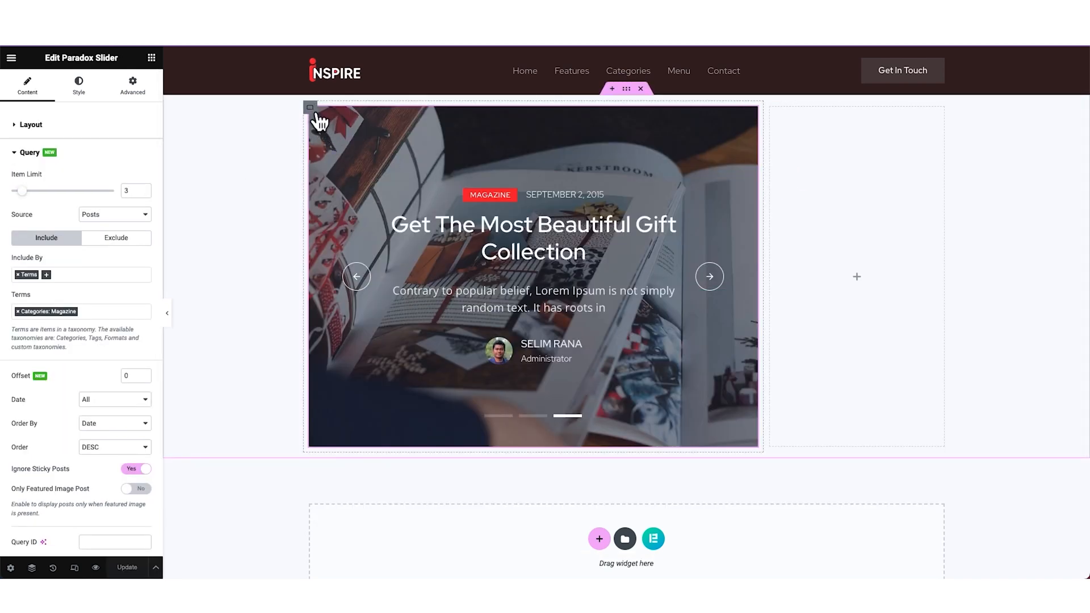
click(310, 107)
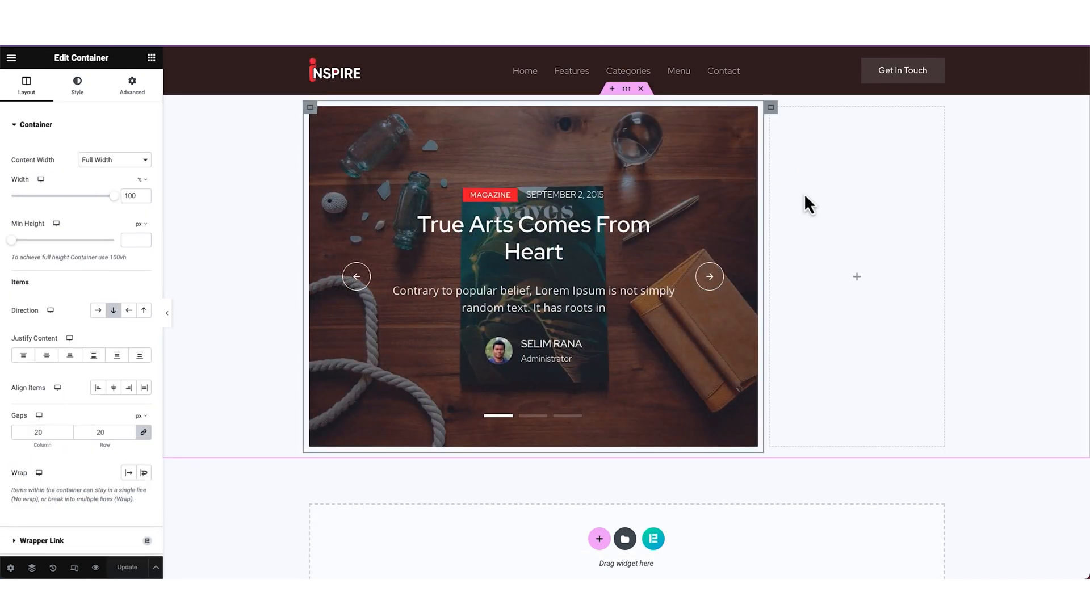
click(152, 58)
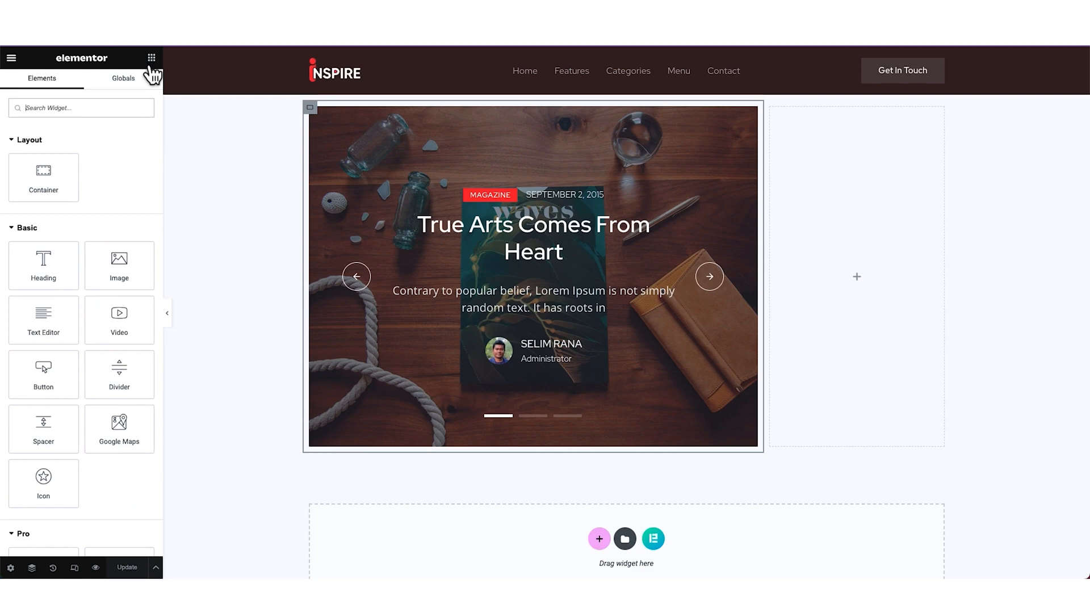
Step: Add a Harold List to the right column with five posts, one column and tighter row gap
text(harol)
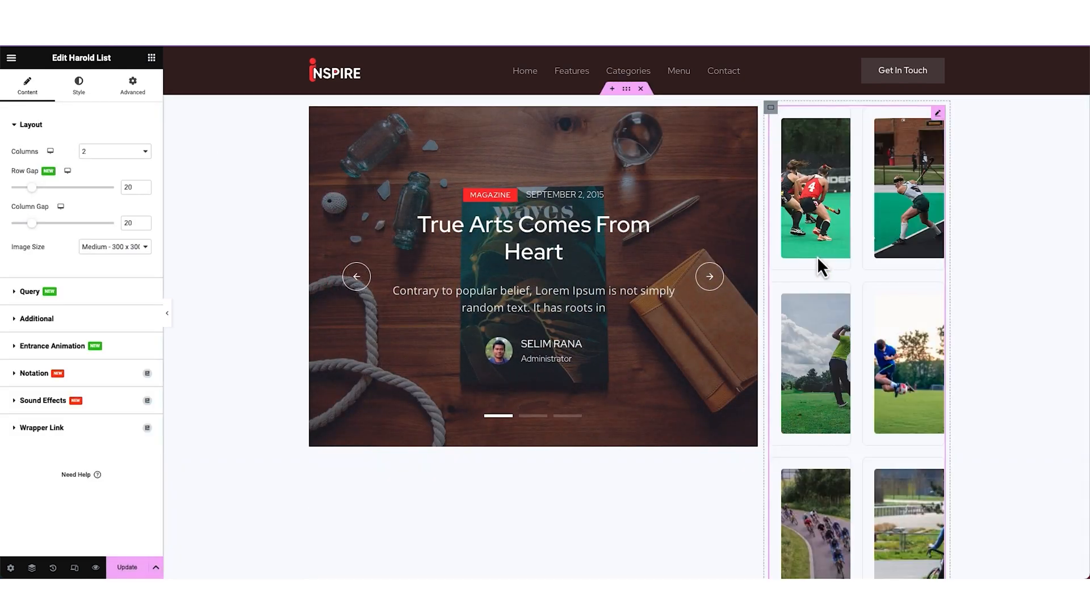
click(114, 246)
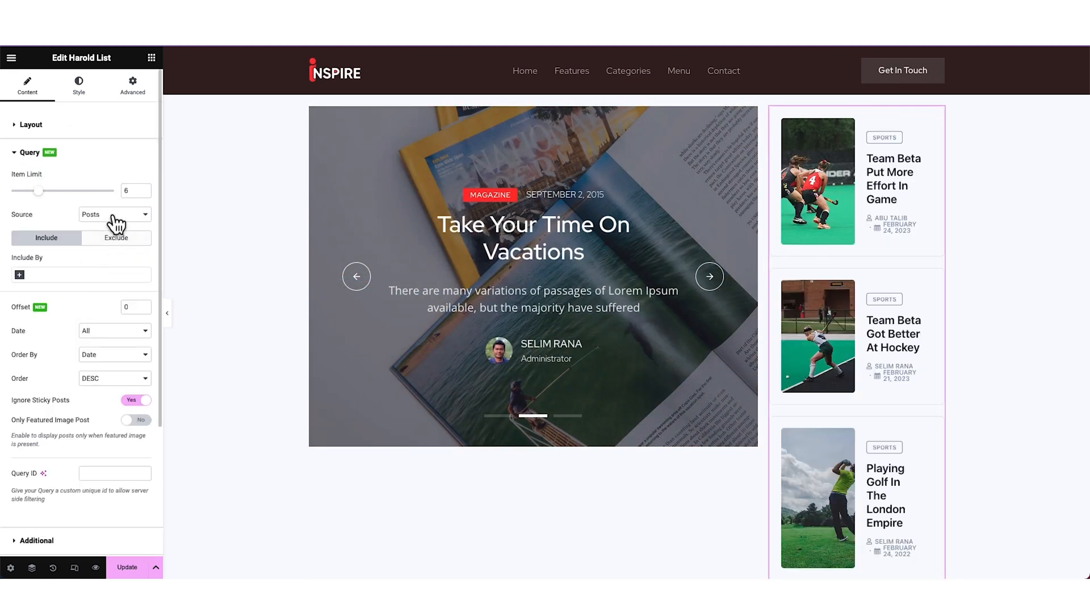
click(145, 194)
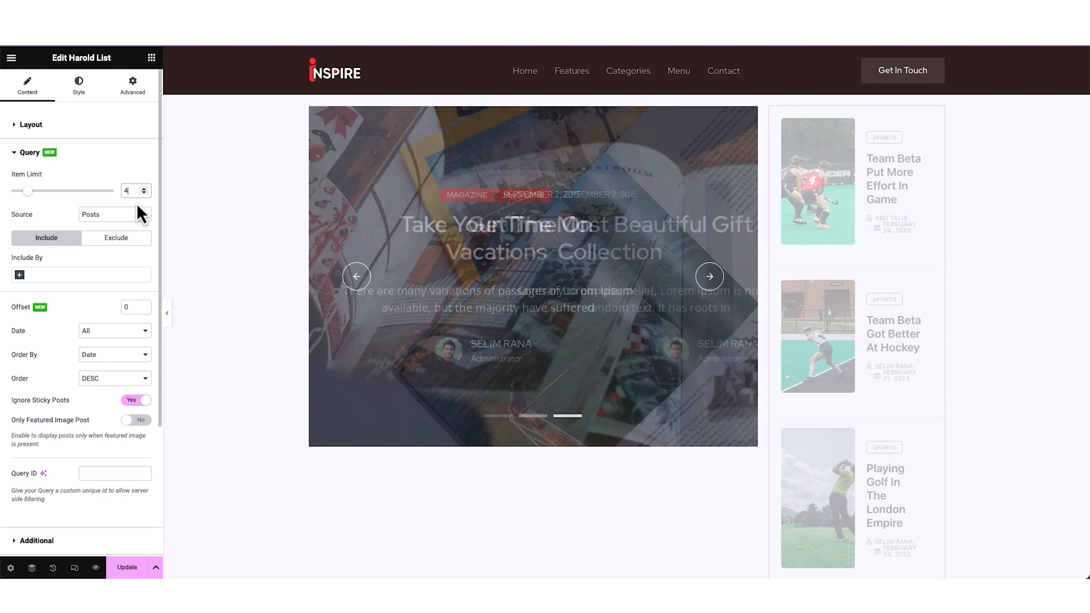
click(131, 82)
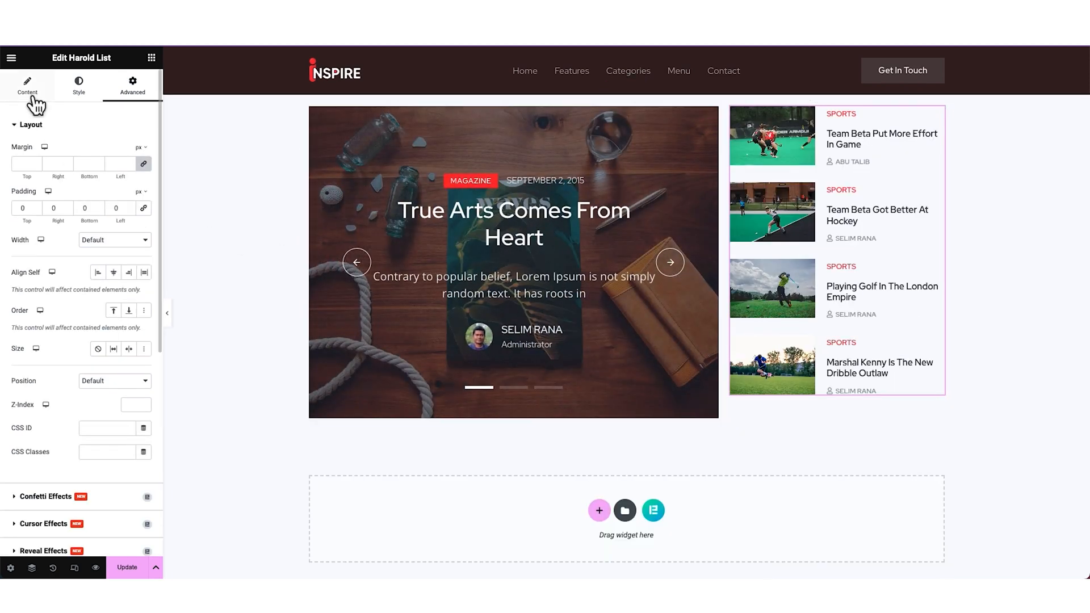
click(27, 85)
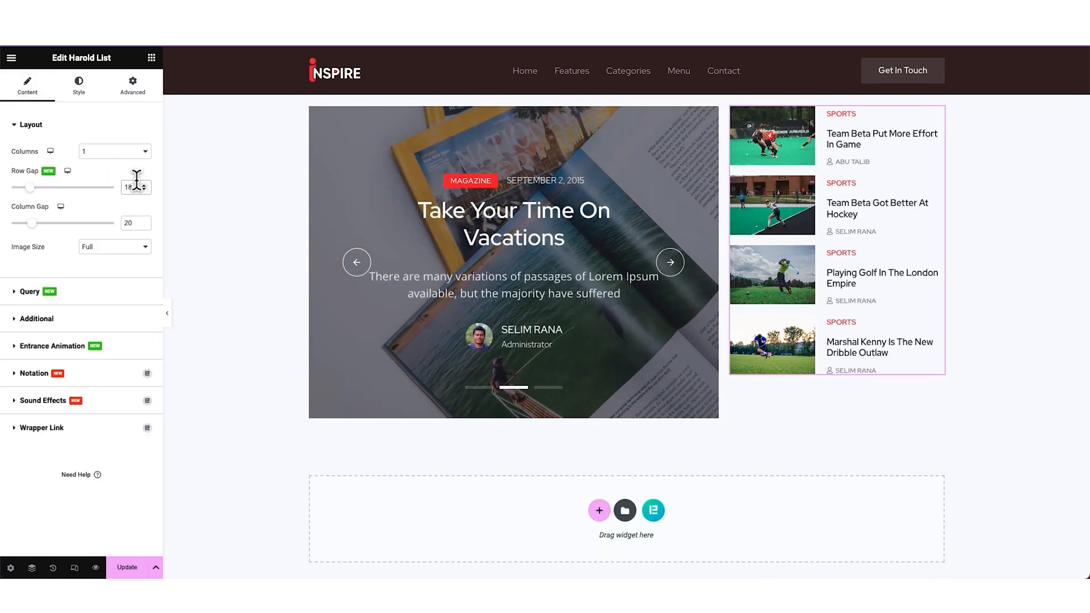
click(29, 291)
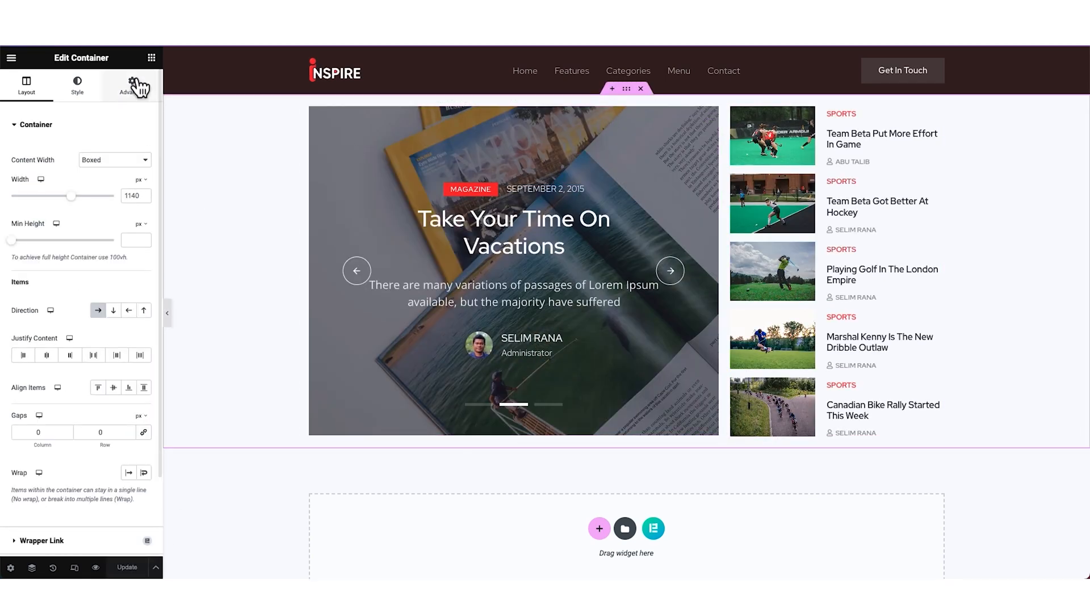
click(131, 85)
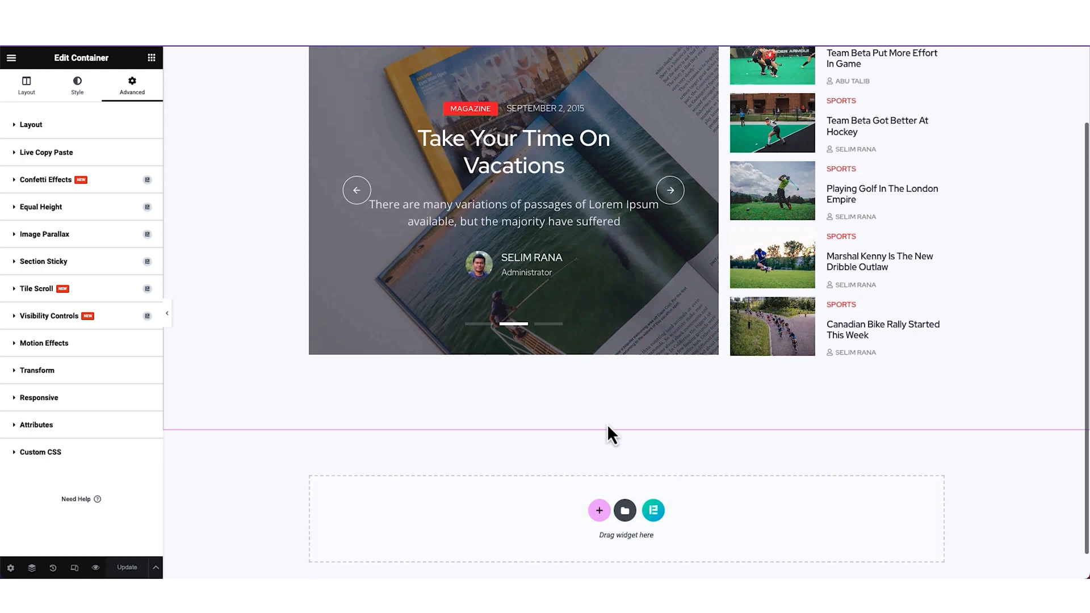
Step: Insert a two-column container holding a 'Latest Magazine' Heading and a Divider on the left
click(598, 511)
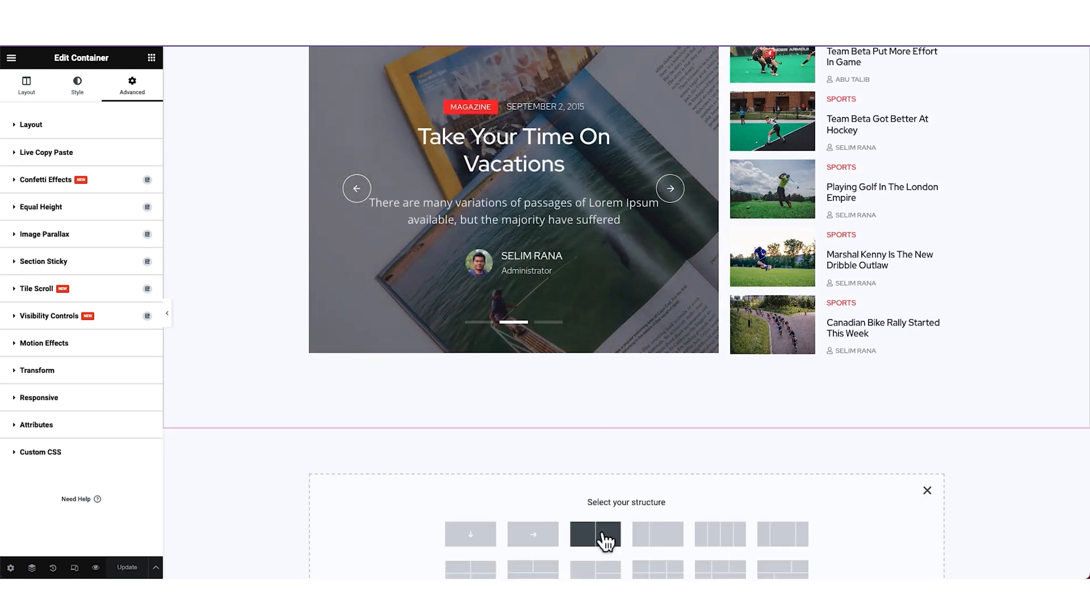
click(594, 533)
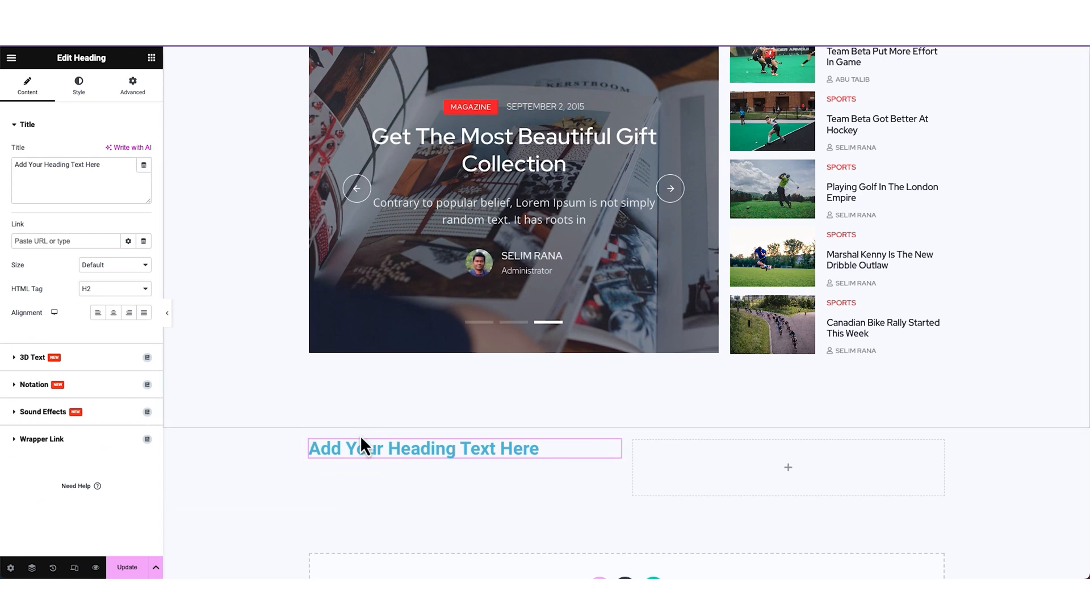
text(Latest Magazine)
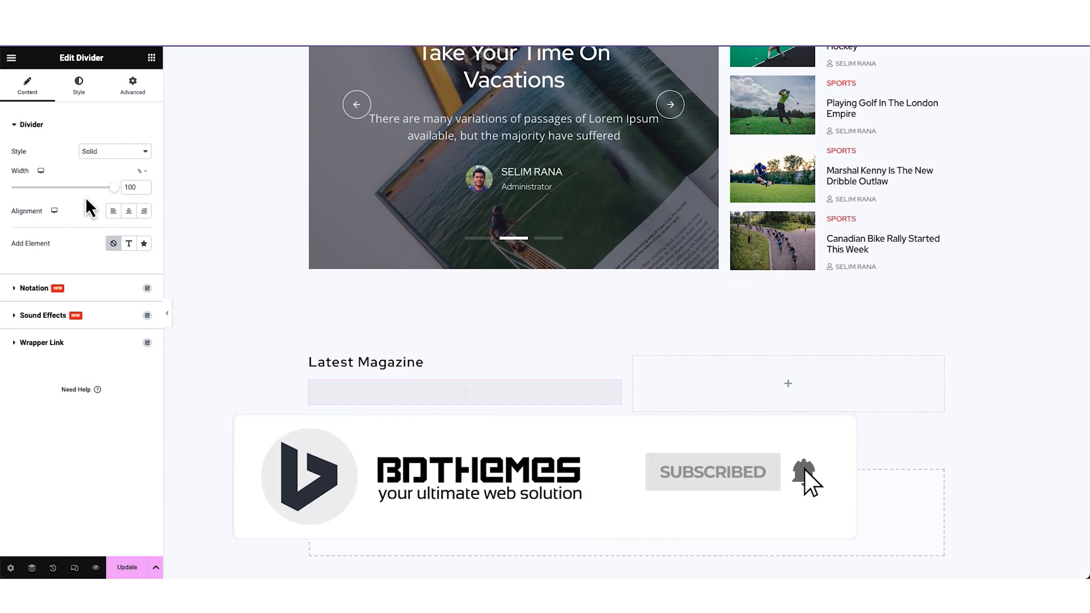
right_click(463, 394)
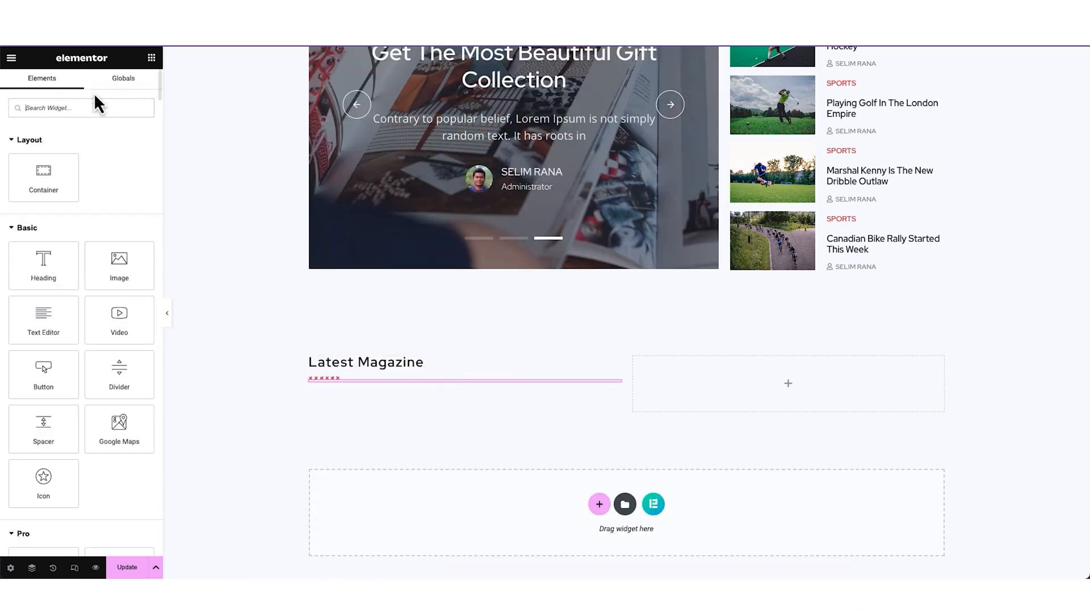
Step: Add a Featured List filtered to the Magazine category and change the right column's width
text(Featured)
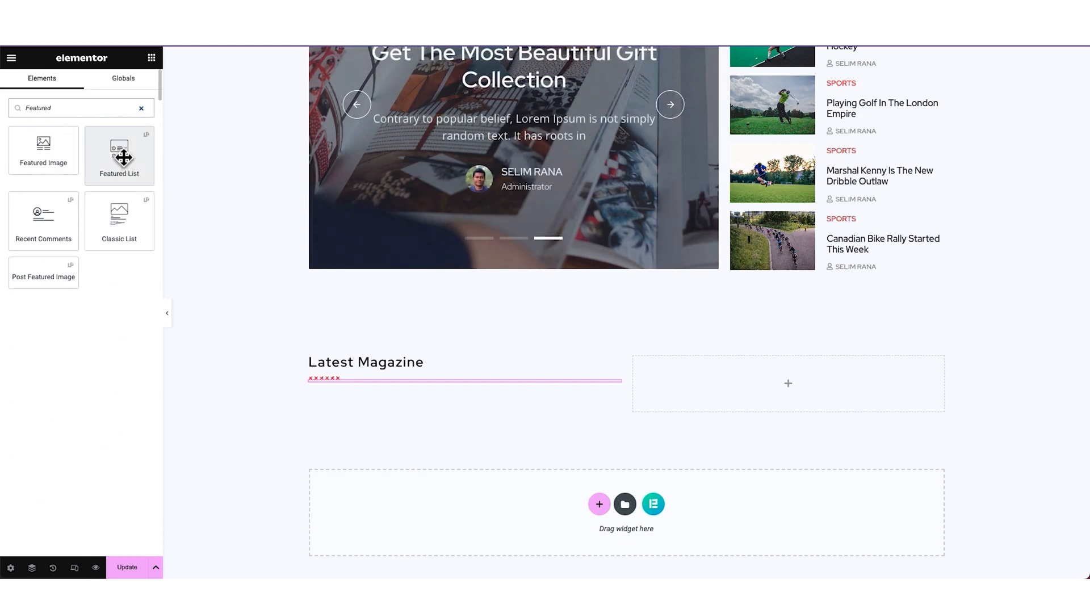
mouse_move(378, 383)
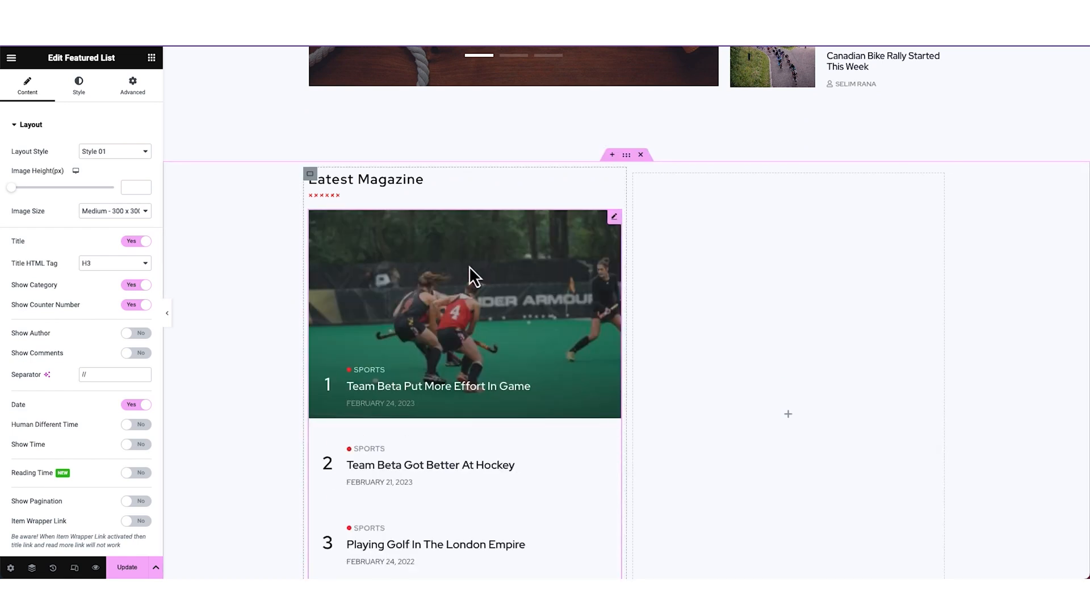
click(114, 211)
text(ma)
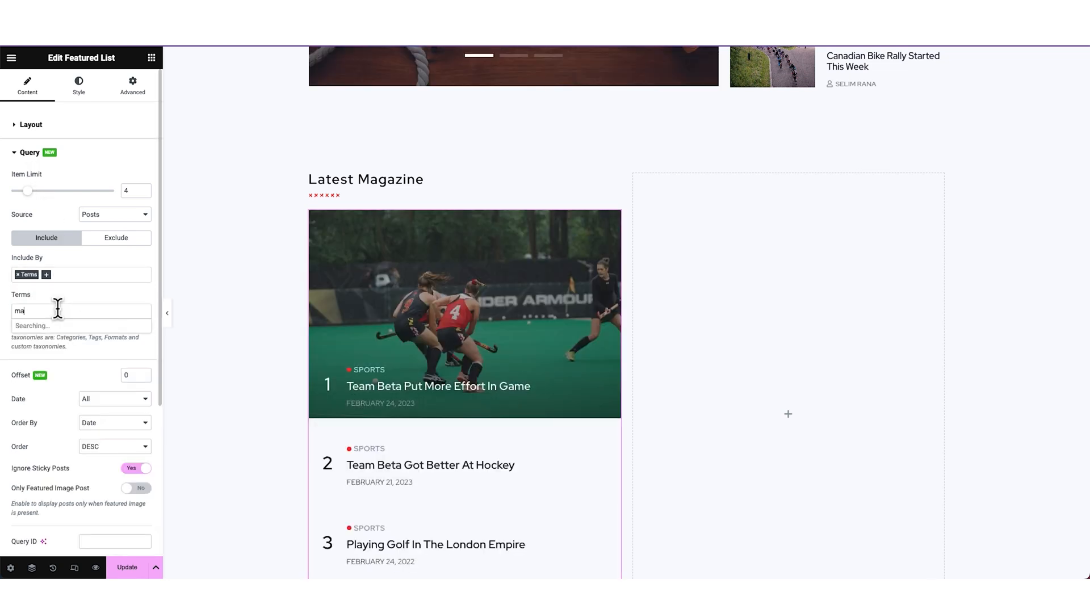
click(81, 311)
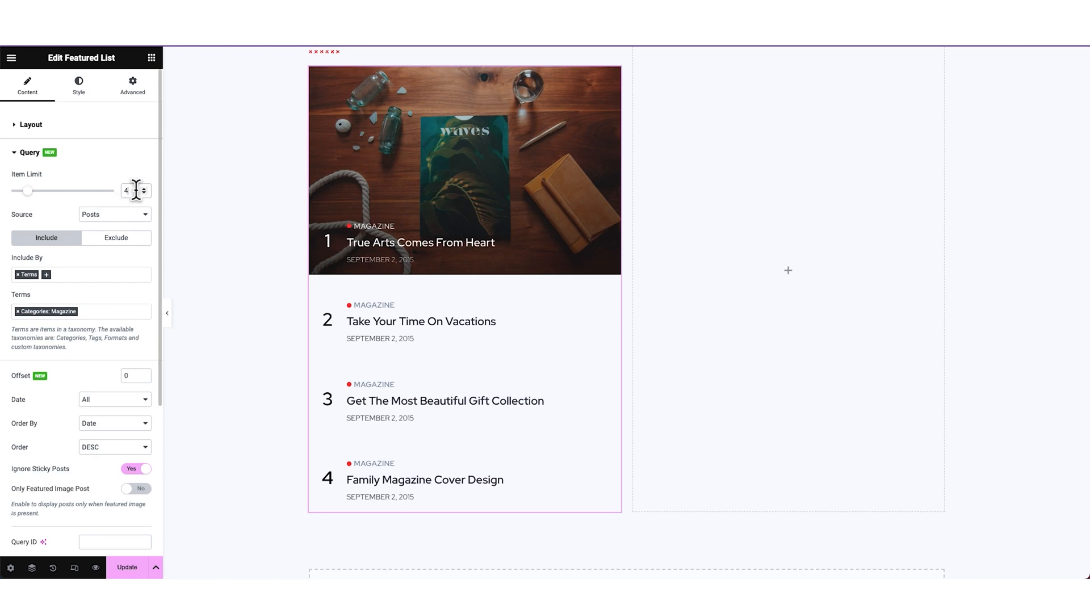
click(145, 188)
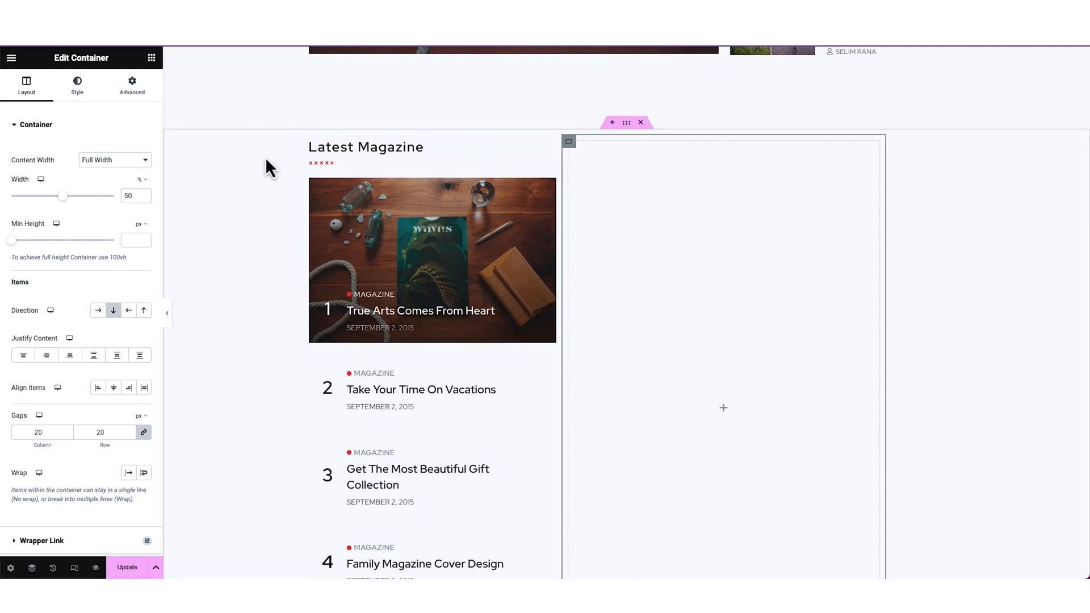
click(132, 196)
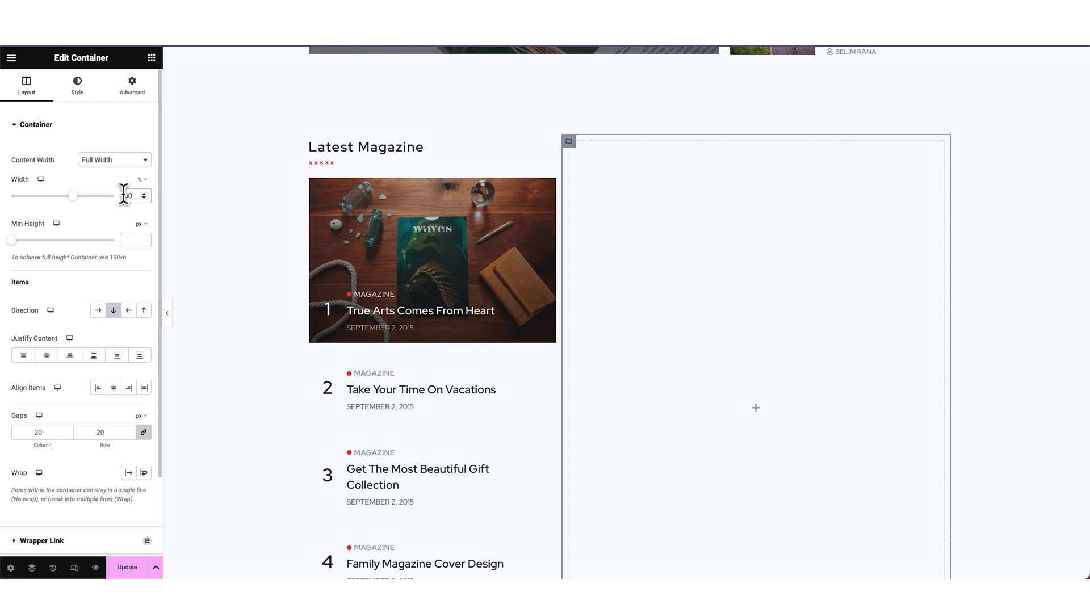
Step: Drop the Alice Grid widget into the right column as a two-column image-card grid
click(151, 58)
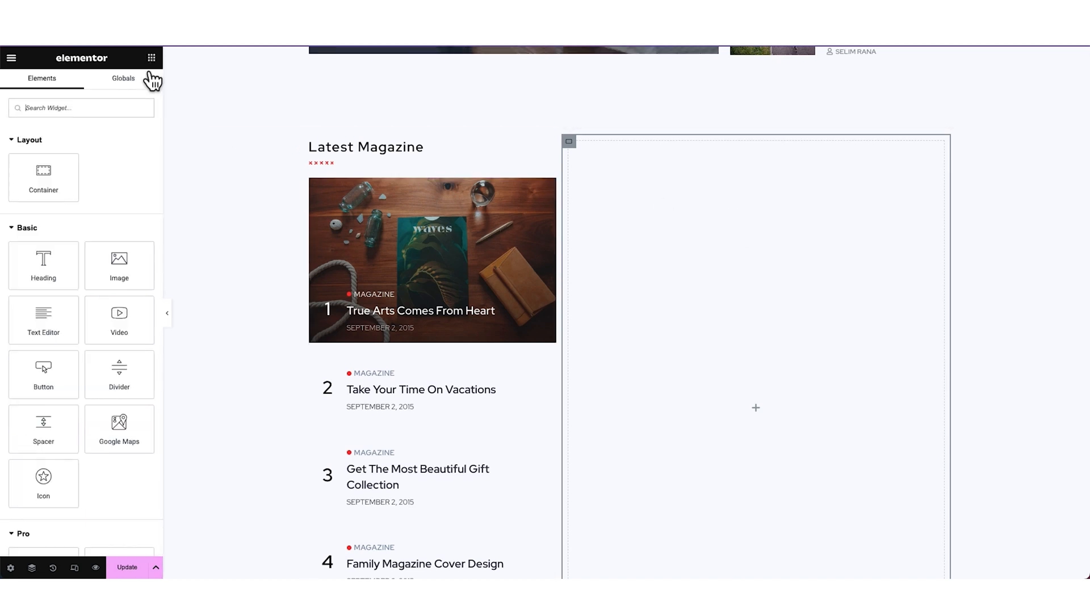
text(alice)
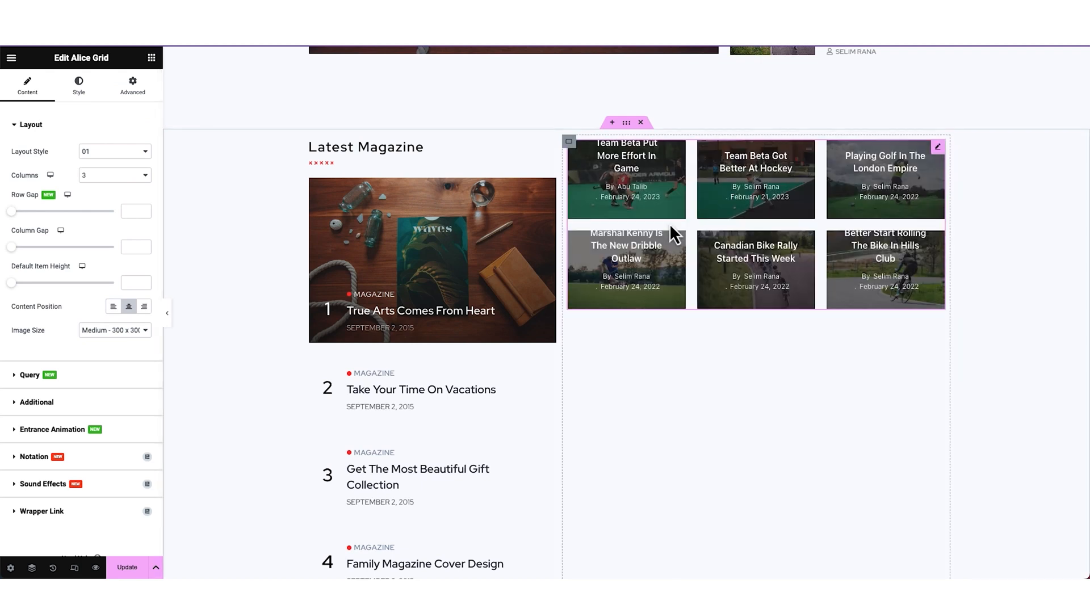
click(113, 175)
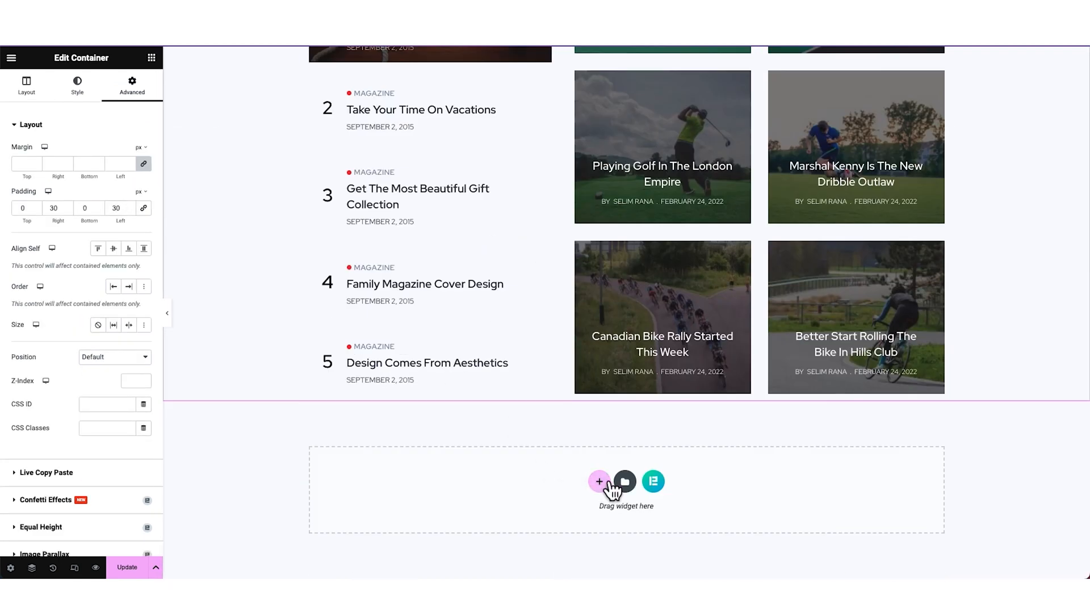
Step: Add an empty section and paste a copy of the Latest Magazine heading into it
click(26, 85)
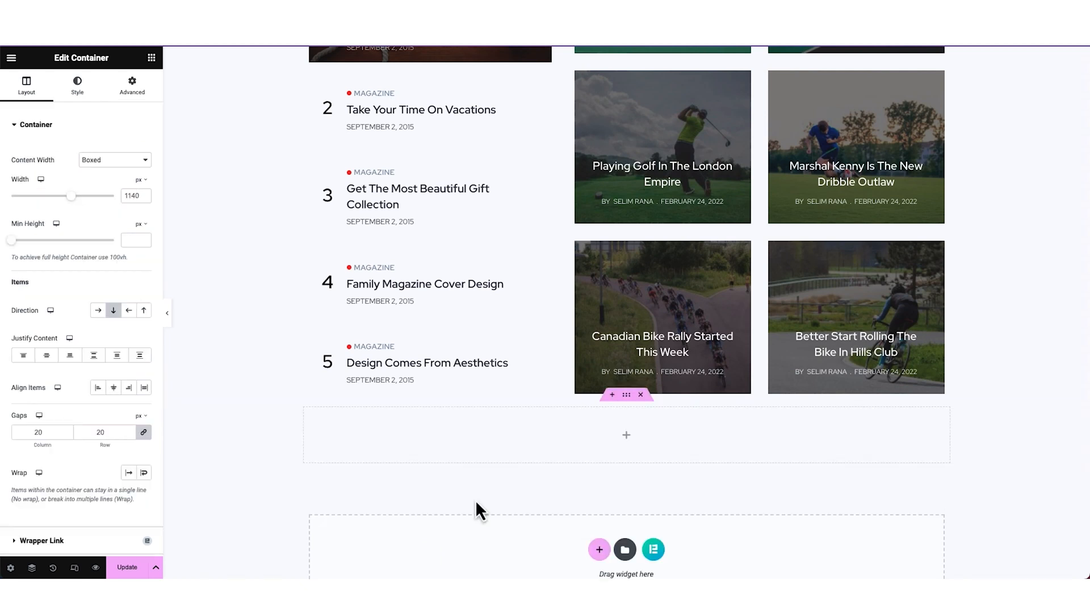
click(131, 85)
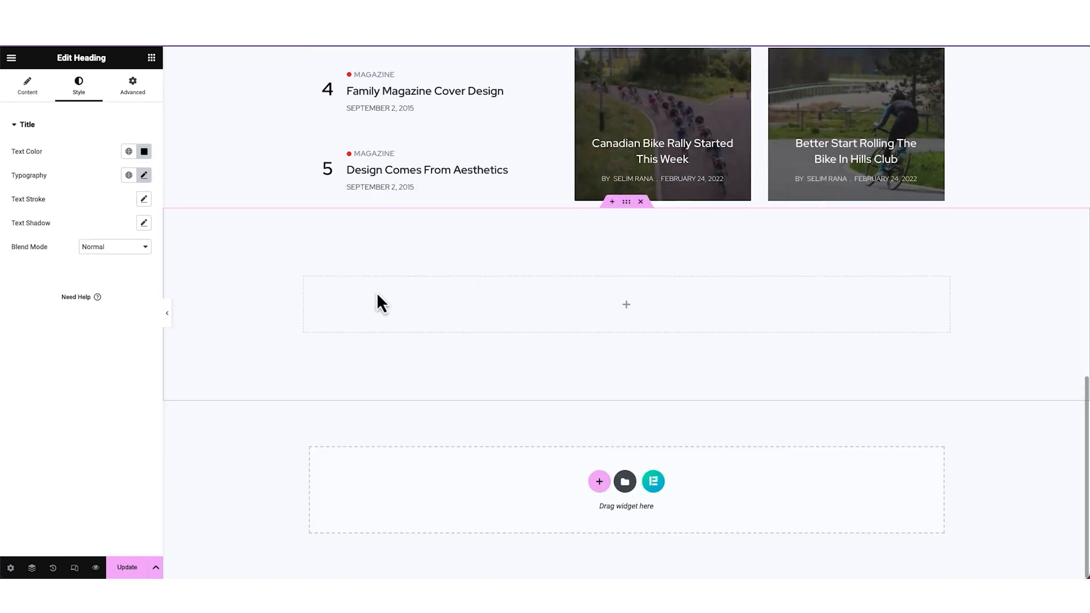
click(27, 86)
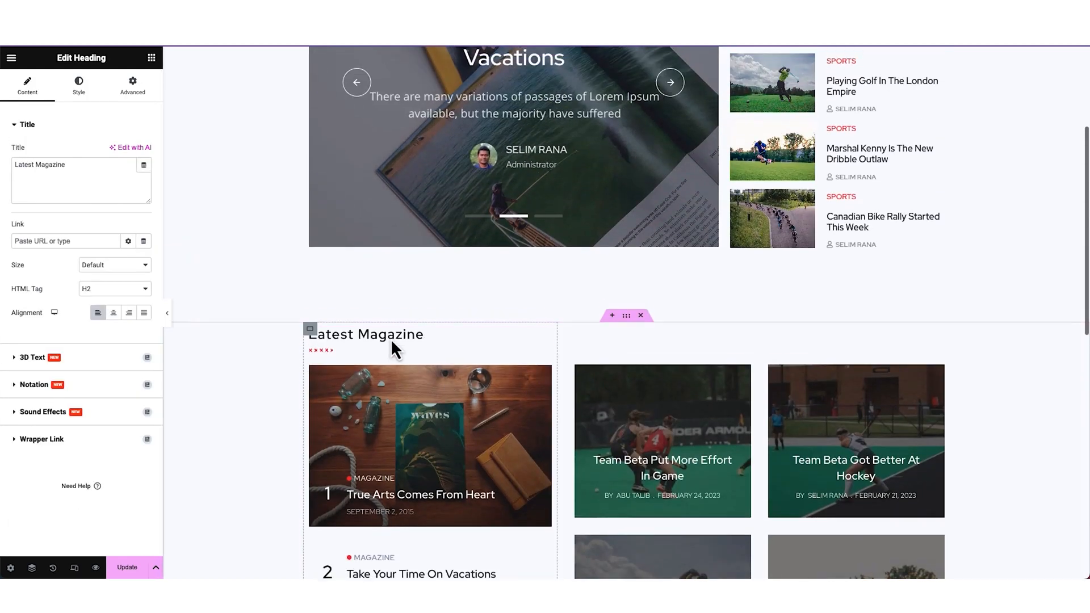
right_click(365, 335)
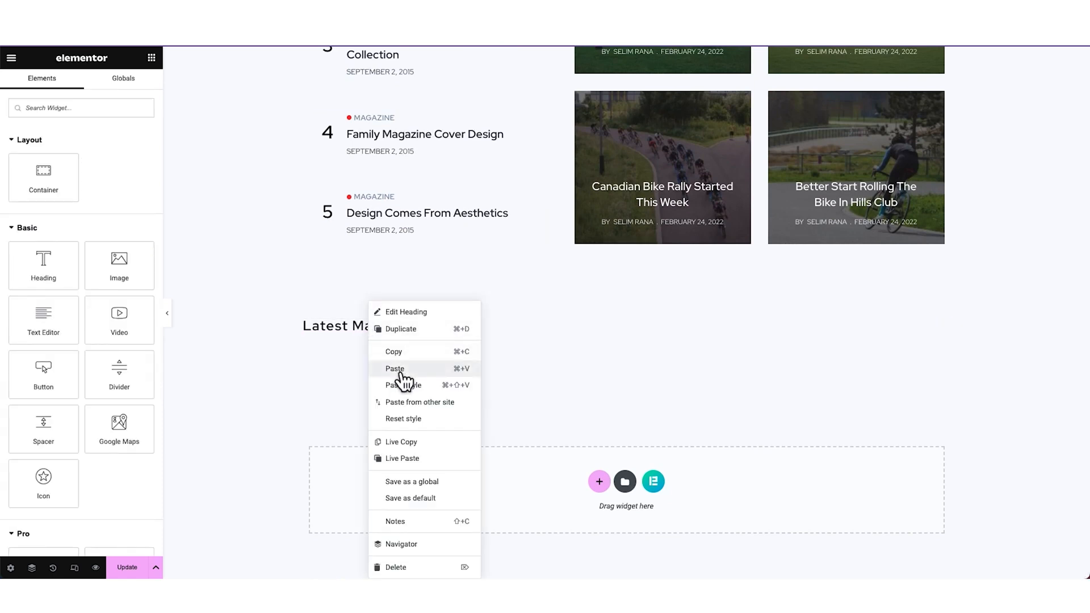
click(394, 368)
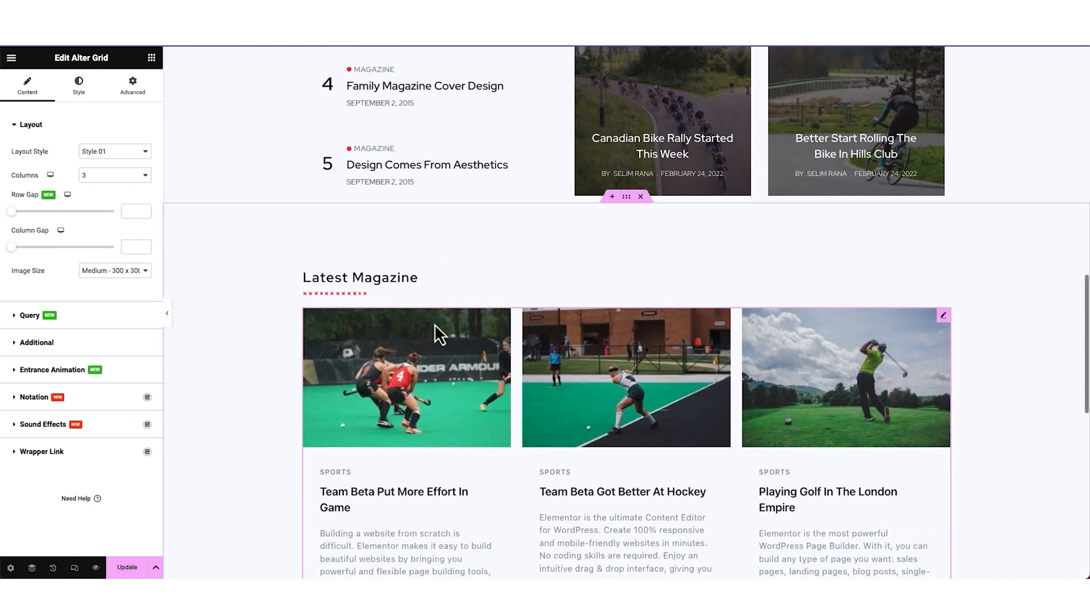
Step: Set the Alter Grid query to include posts by the Magazine category term
click(114, 270)
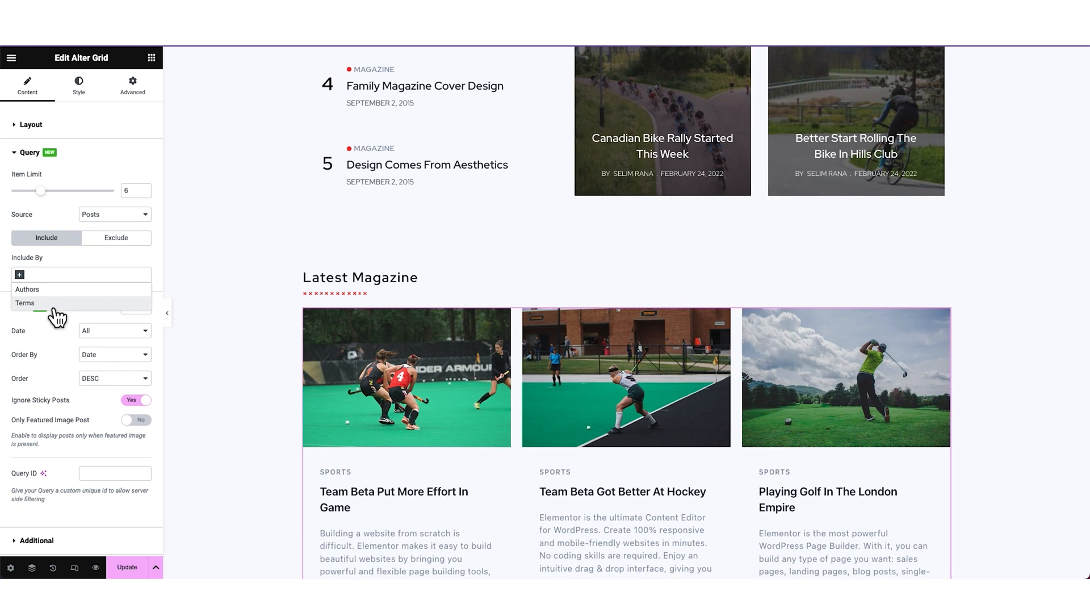
click(25, 304)
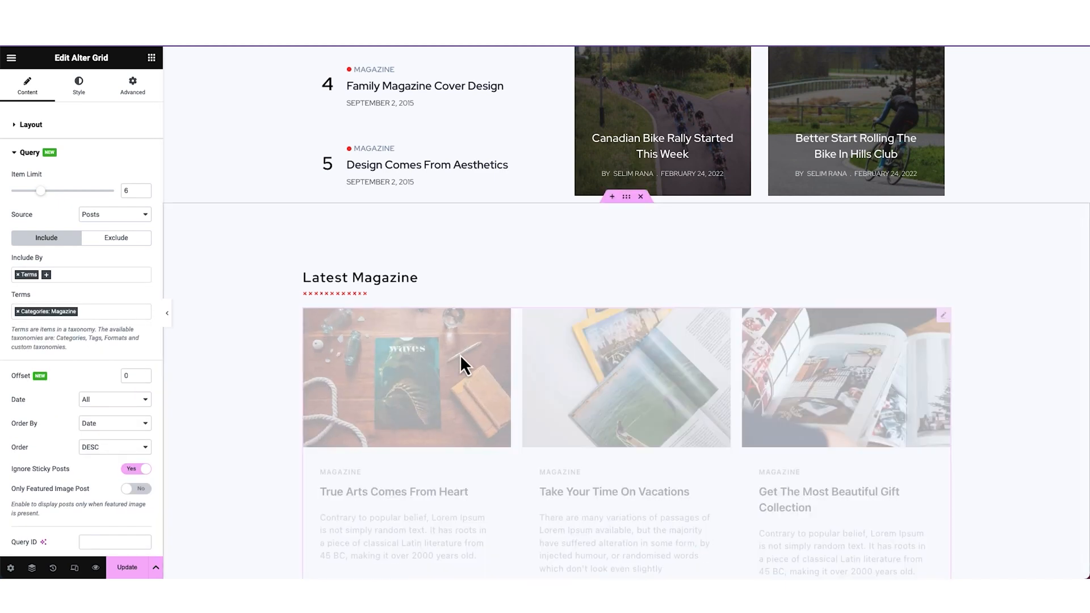
scroll(down, 3)
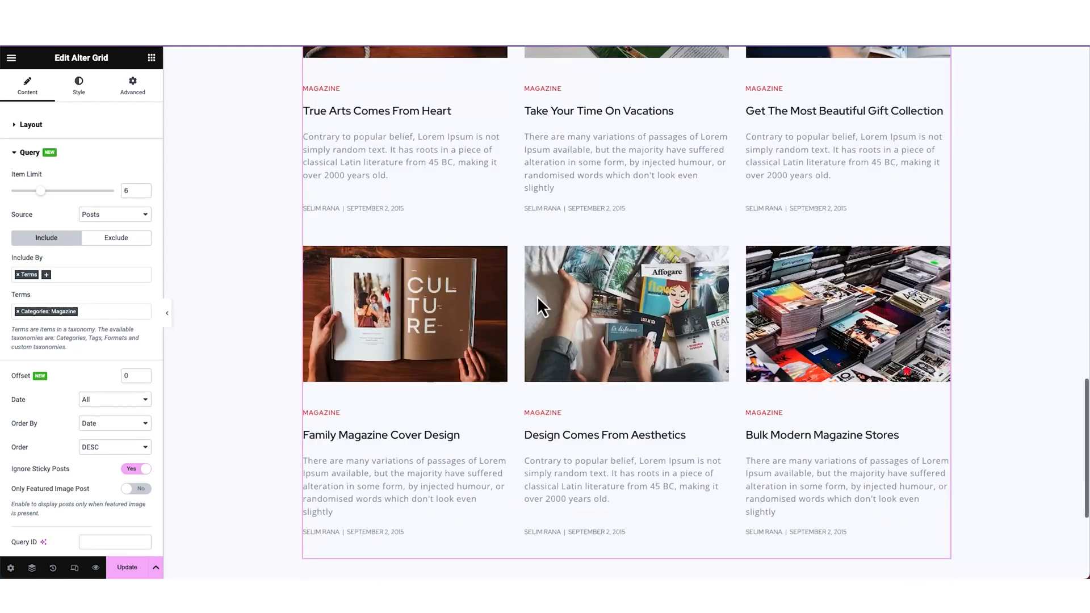
click(30, 124)
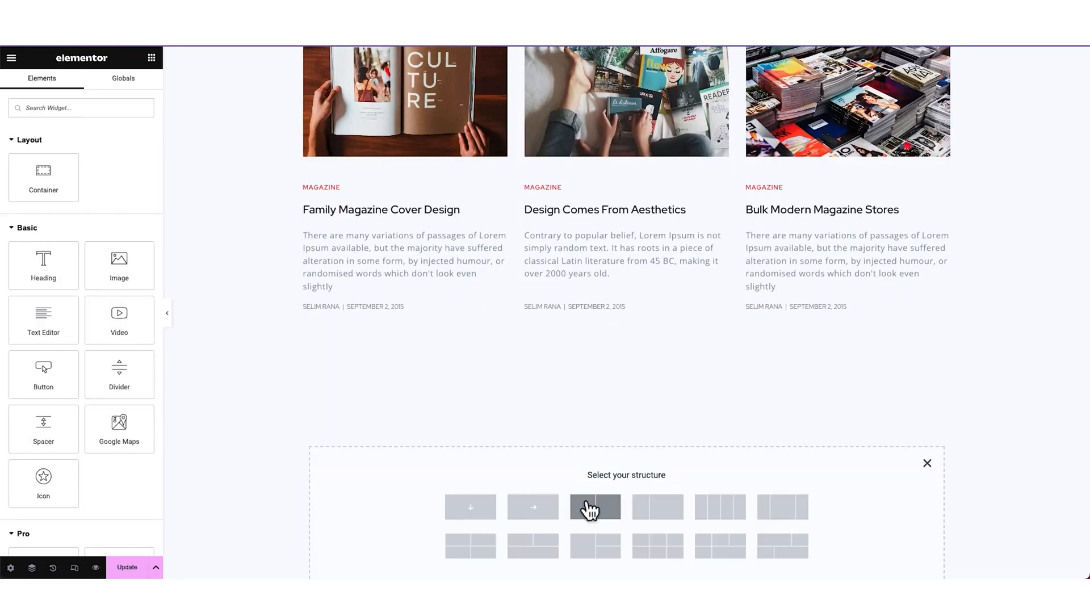
Step: Choose a two-column layout and give the left Harold List full-size images and a post filter
click(594, 507)
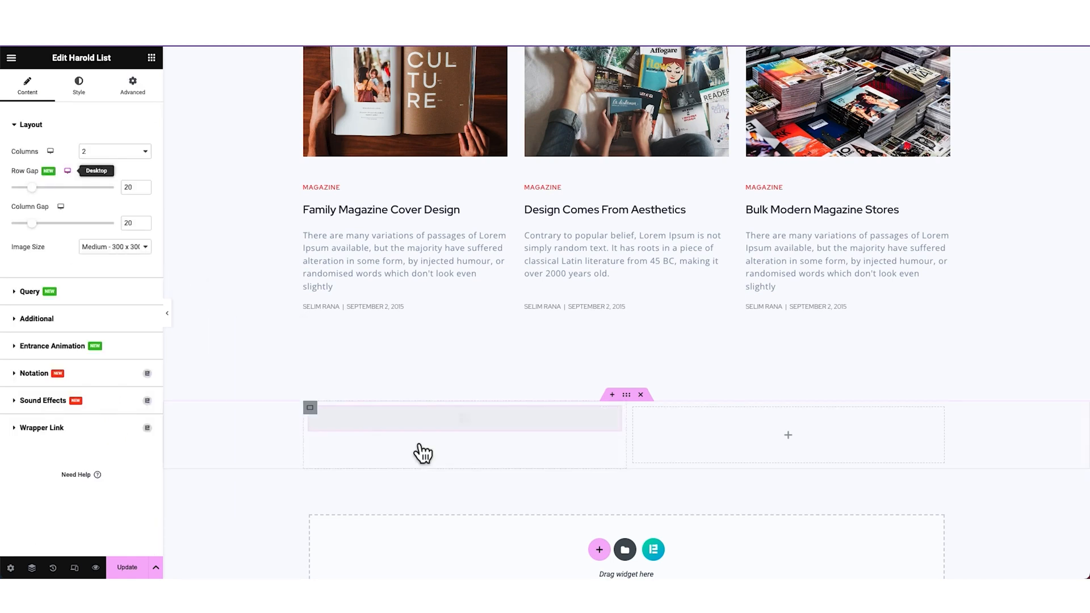
click(114, 246)
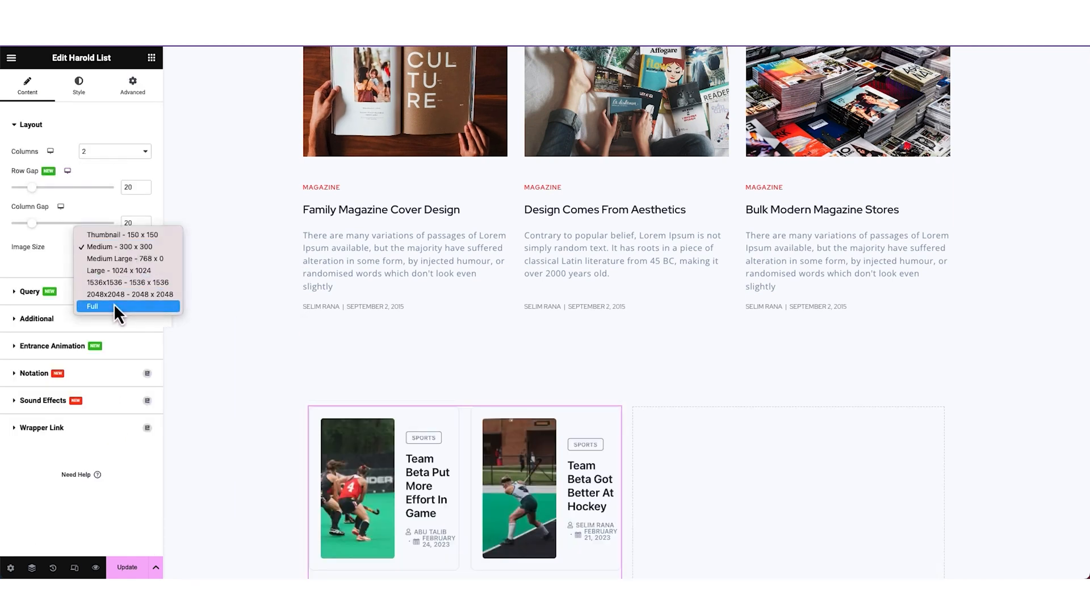
click(92, 306)
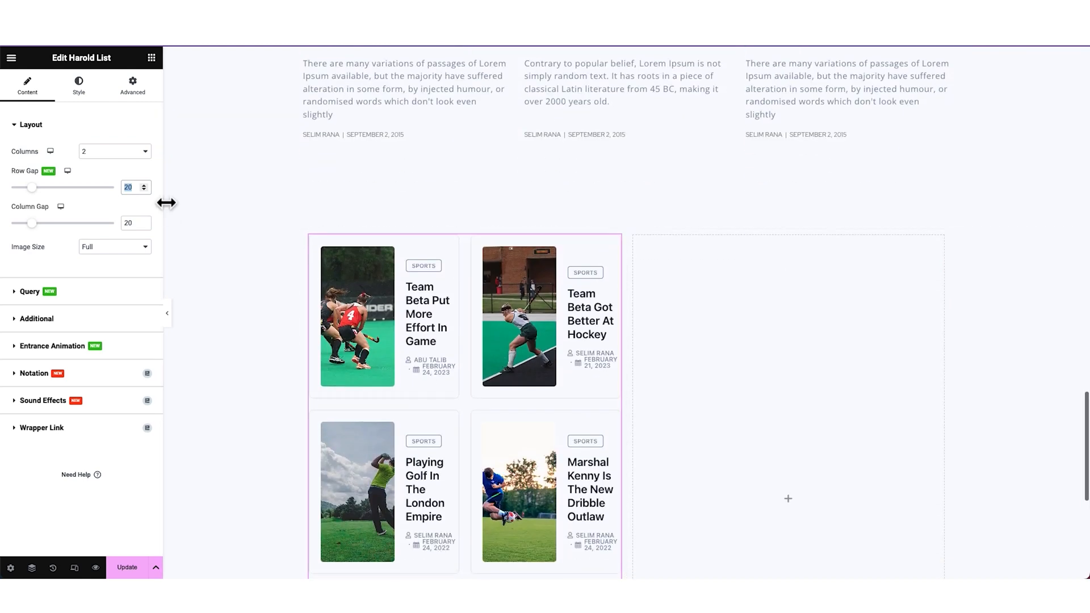
right_click(375, 278)
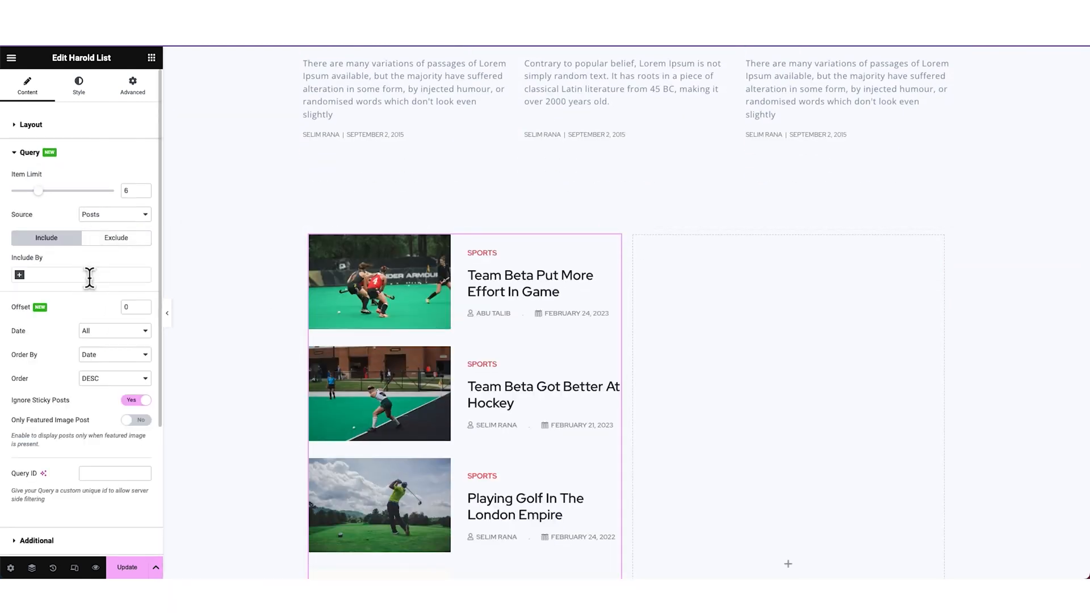
click(46, 274)
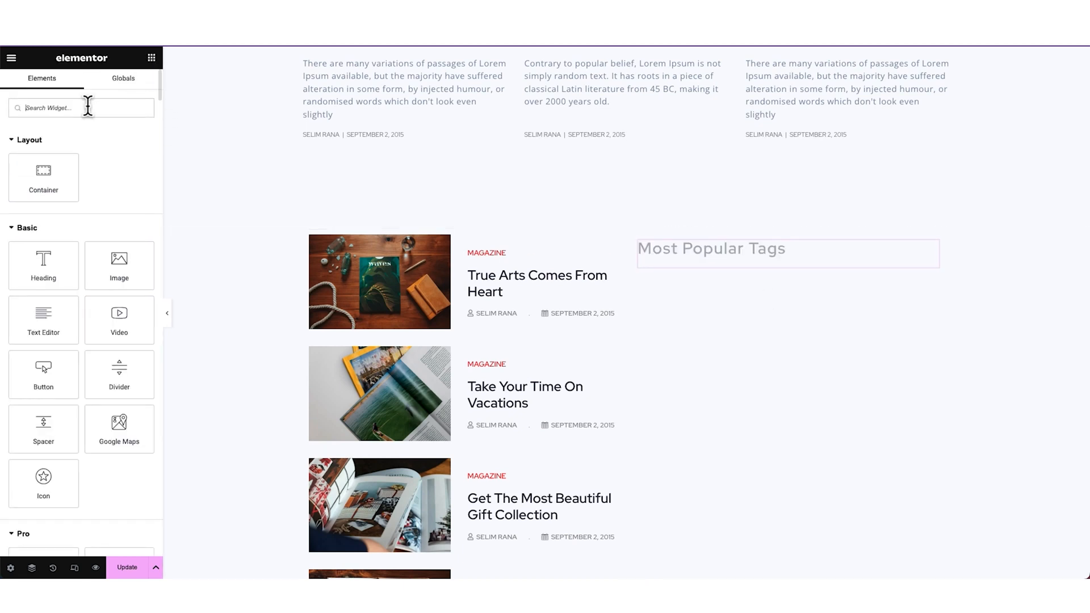
Step: Add a Tag Cloud widget to the right column and set the left column width to 60%
text(tag cl)
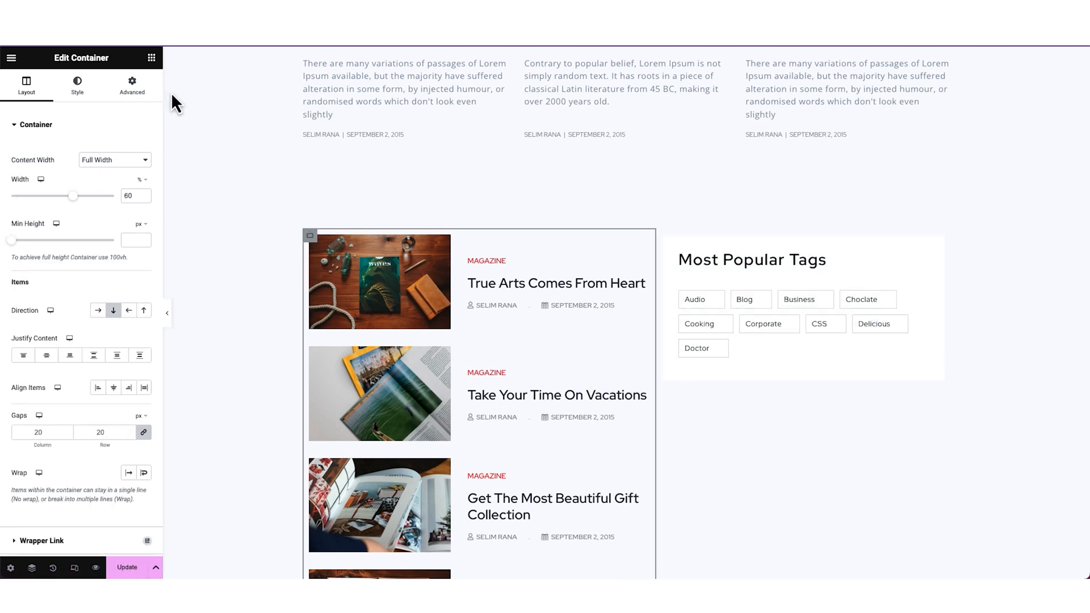
text(ba)
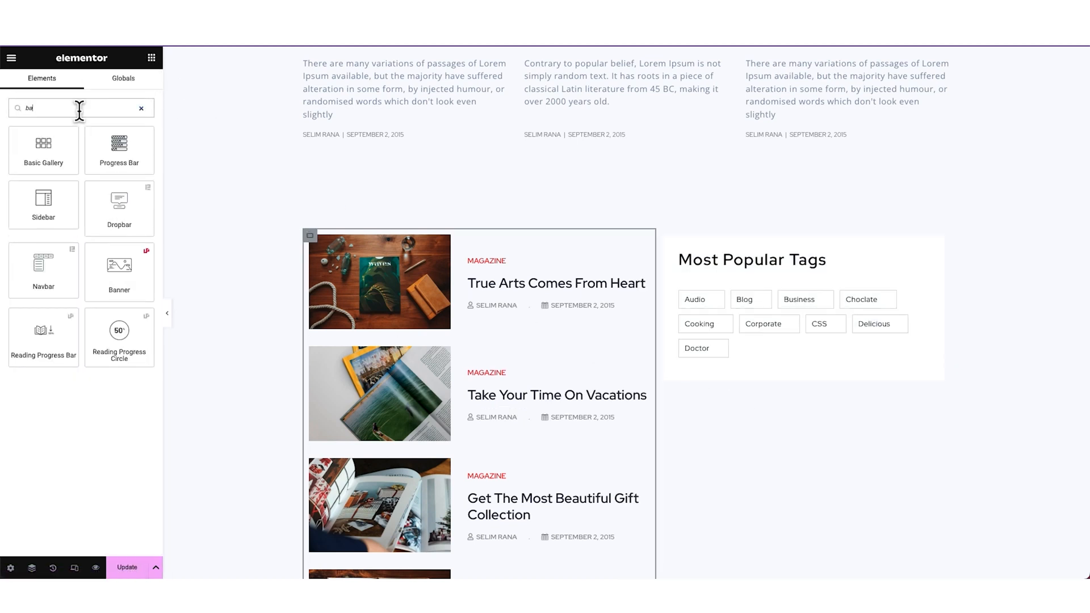
Step: Add a tall banner below the tags titled 'Get The Most Valuable Magazien', subtitled 'Magazine'
click(118, 271)
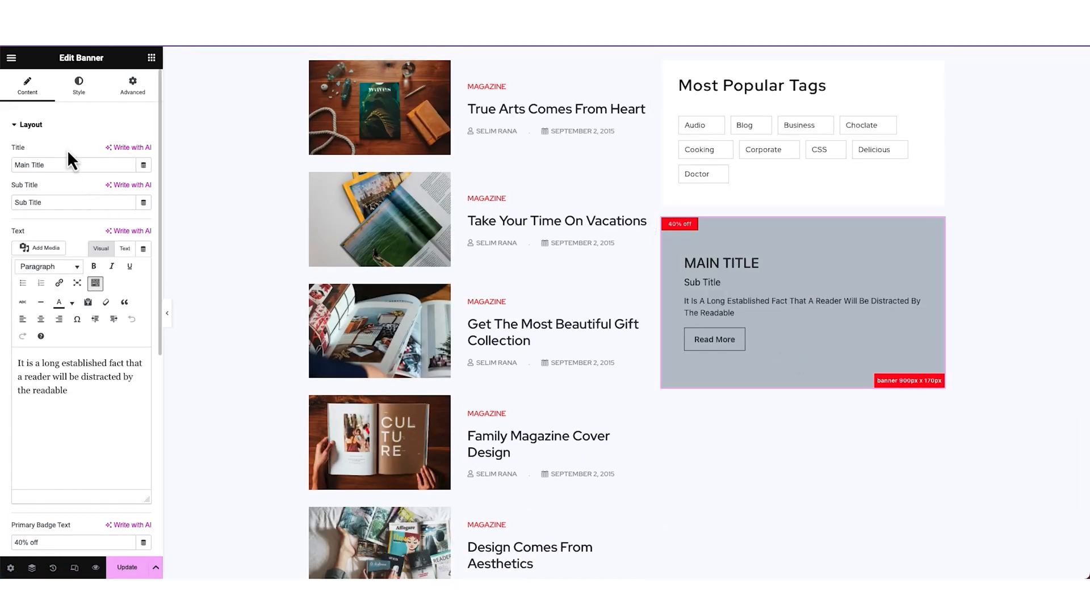
click(39, 248)
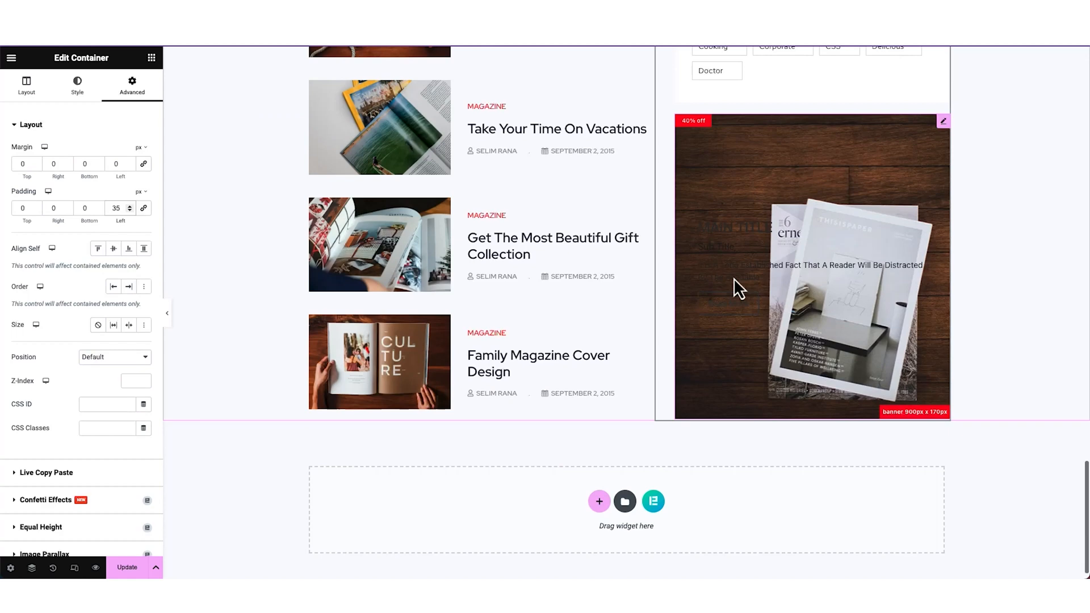
click(810, 266)
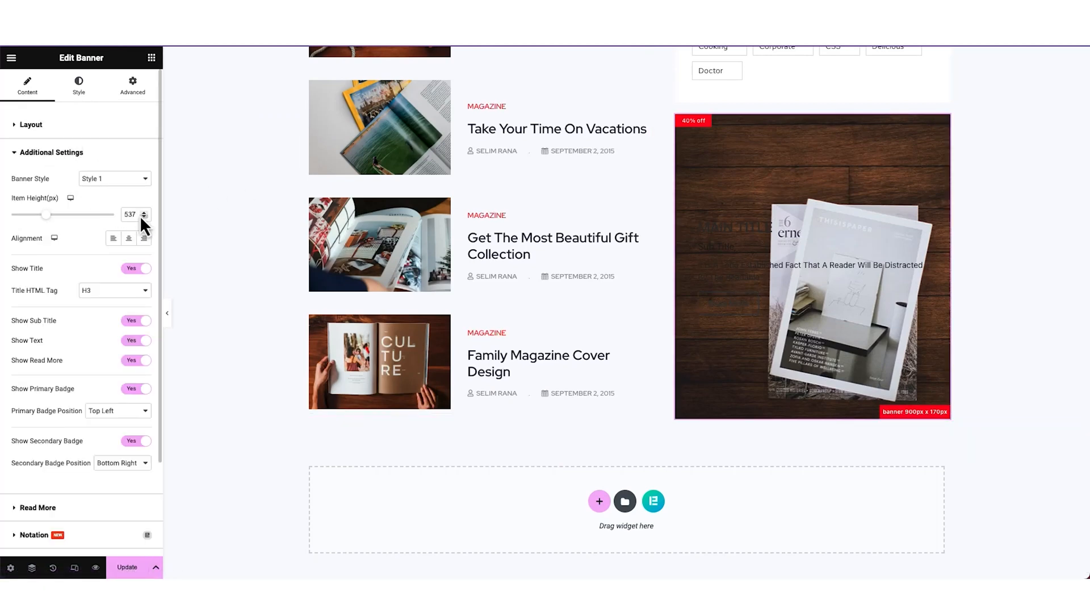
click(31, 124)
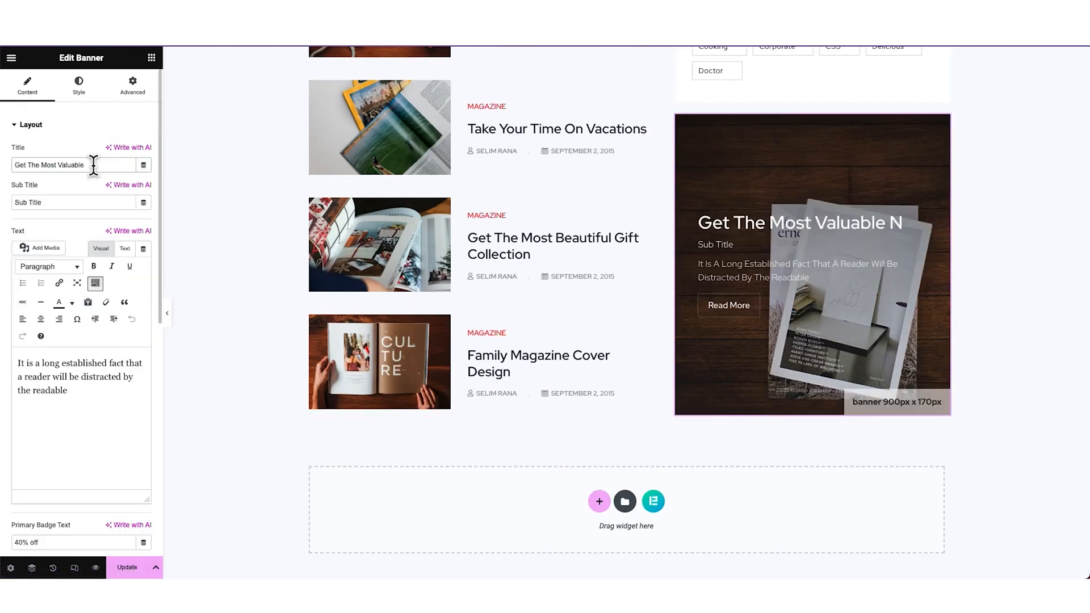
text(Magazine)
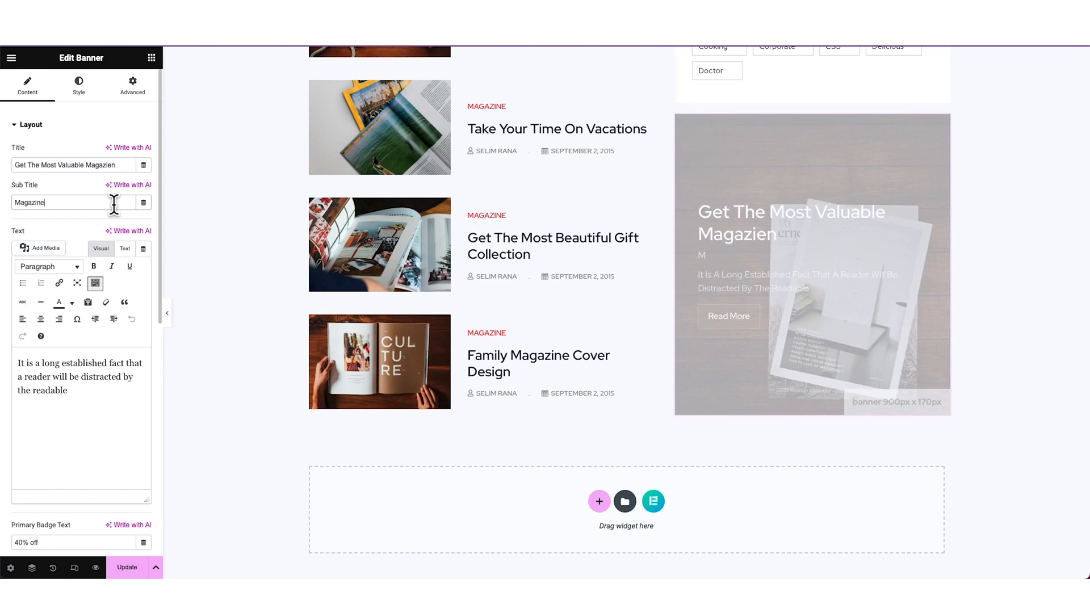
scroll(down, 3)
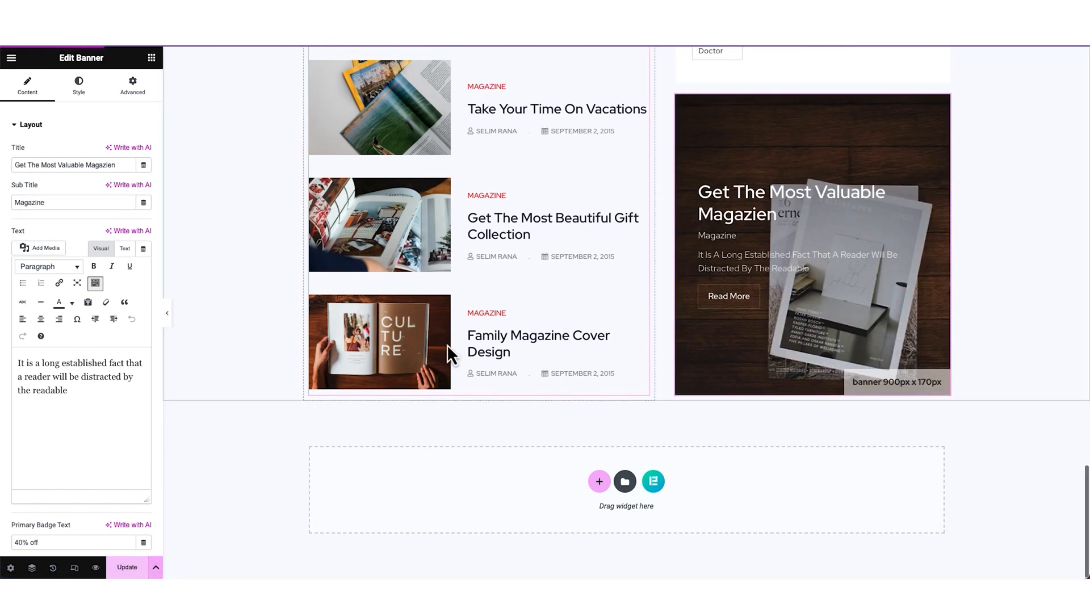
scroll(down, 3)
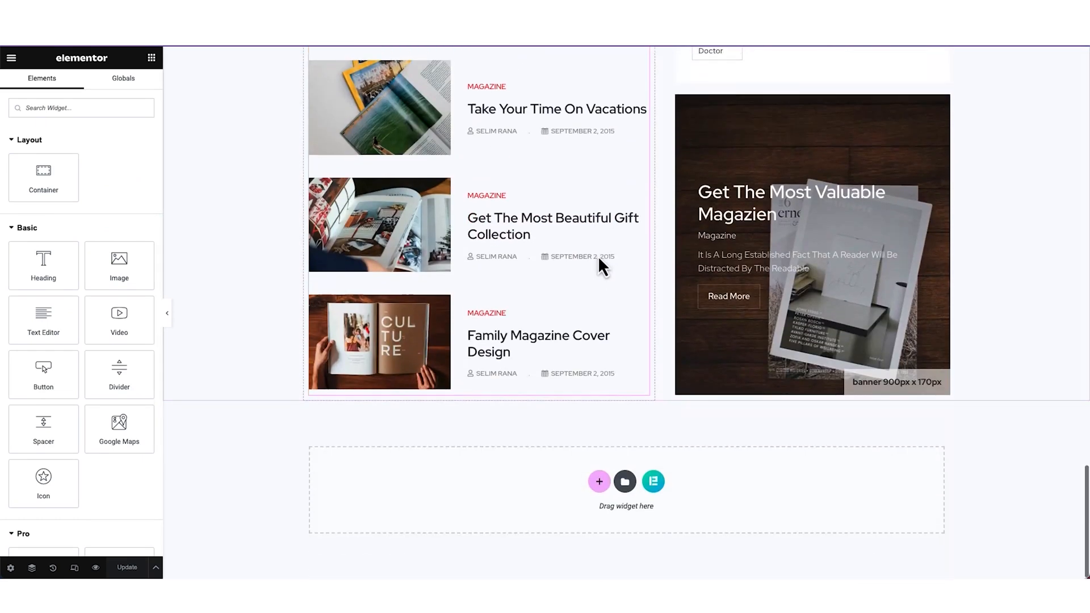
Step: Add a styled sports-post carousel with full-size images and arrows offset beside the heading
click(598, 481)
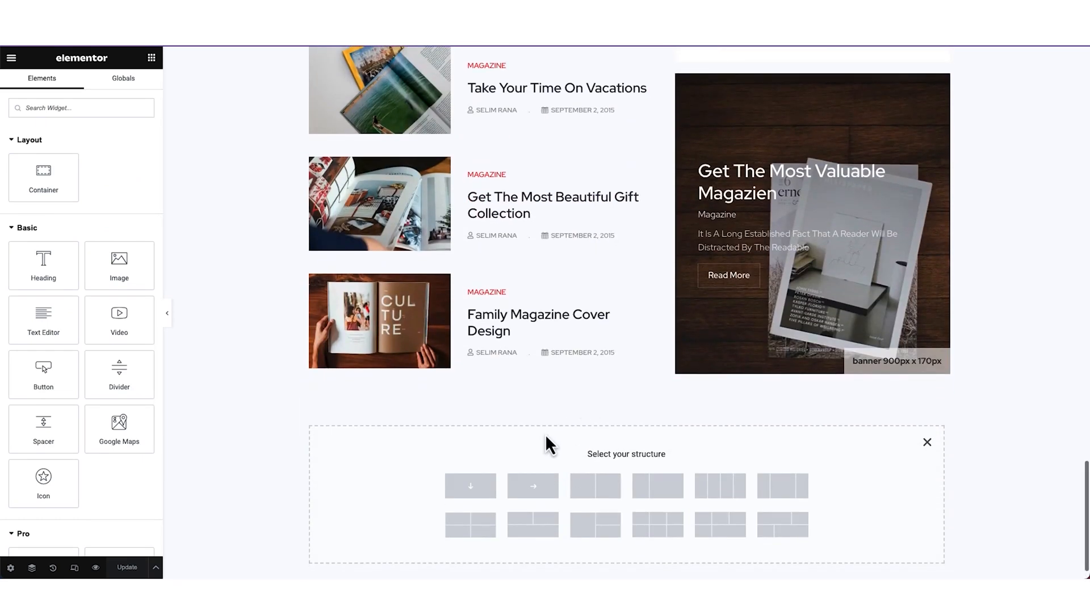
right_click(549, 445)
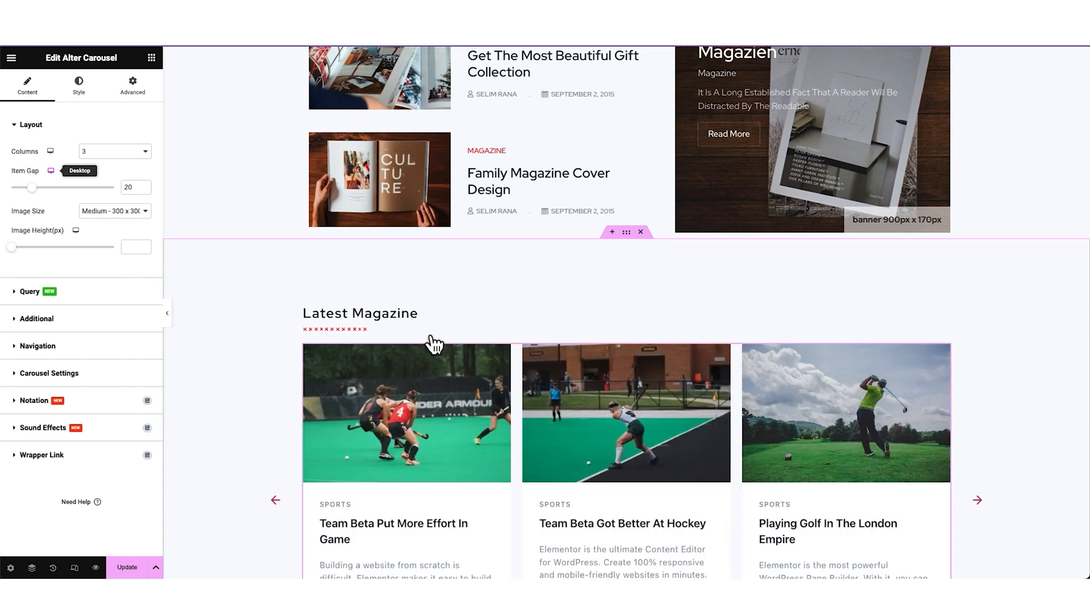
mouse_move(428, 375)
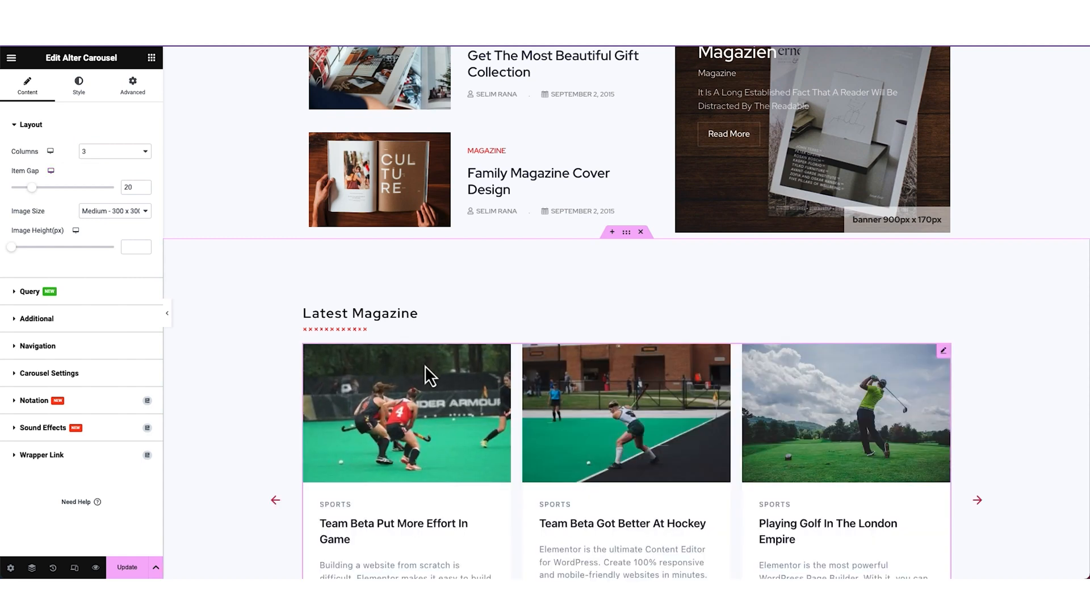
click(977, 499)
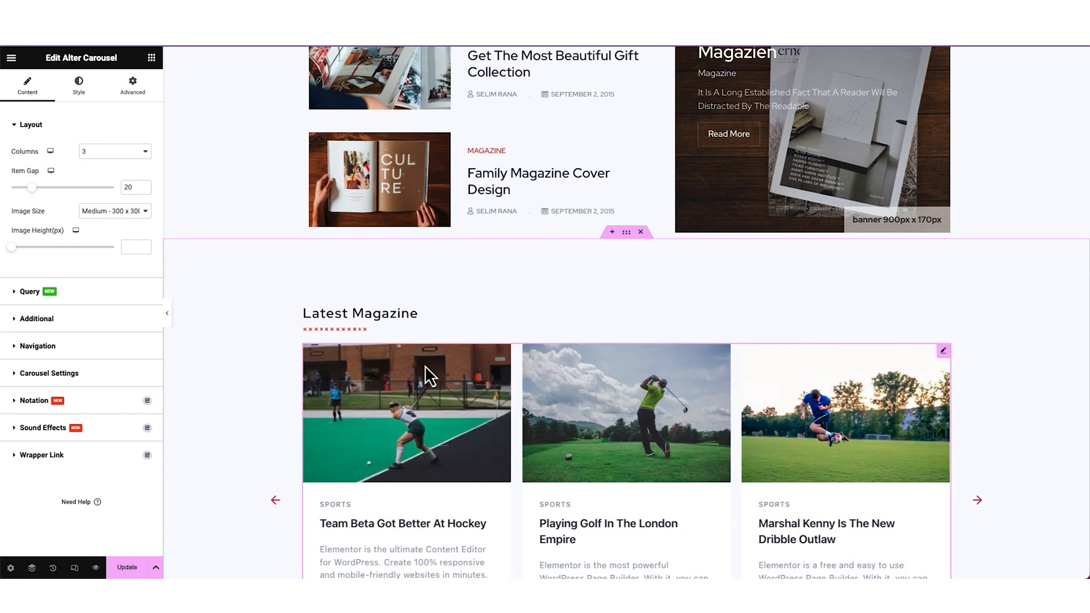
right_click(424, 375)
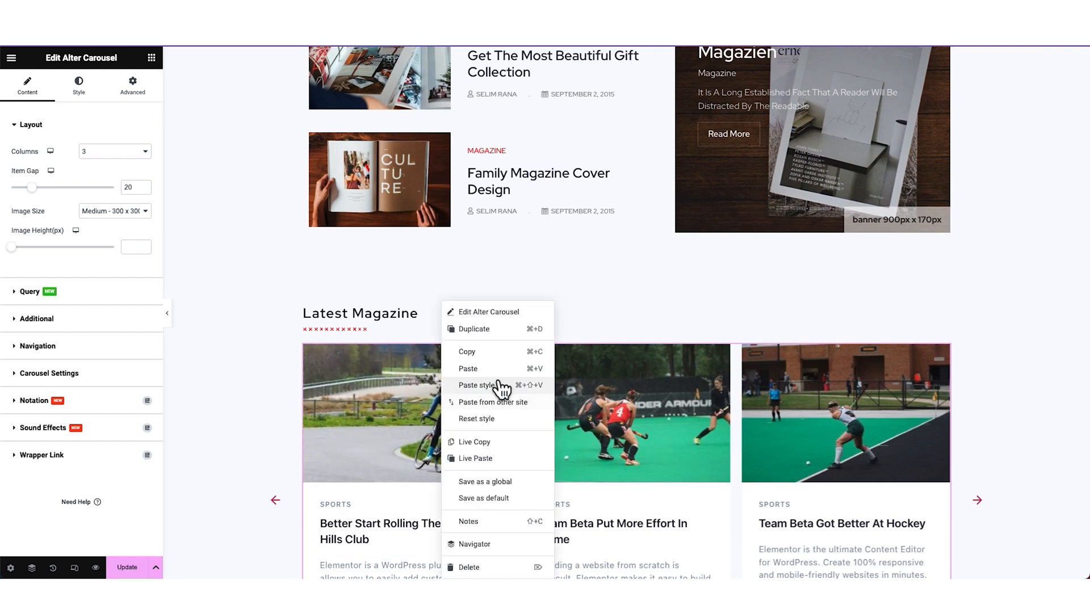
click(113, 211)
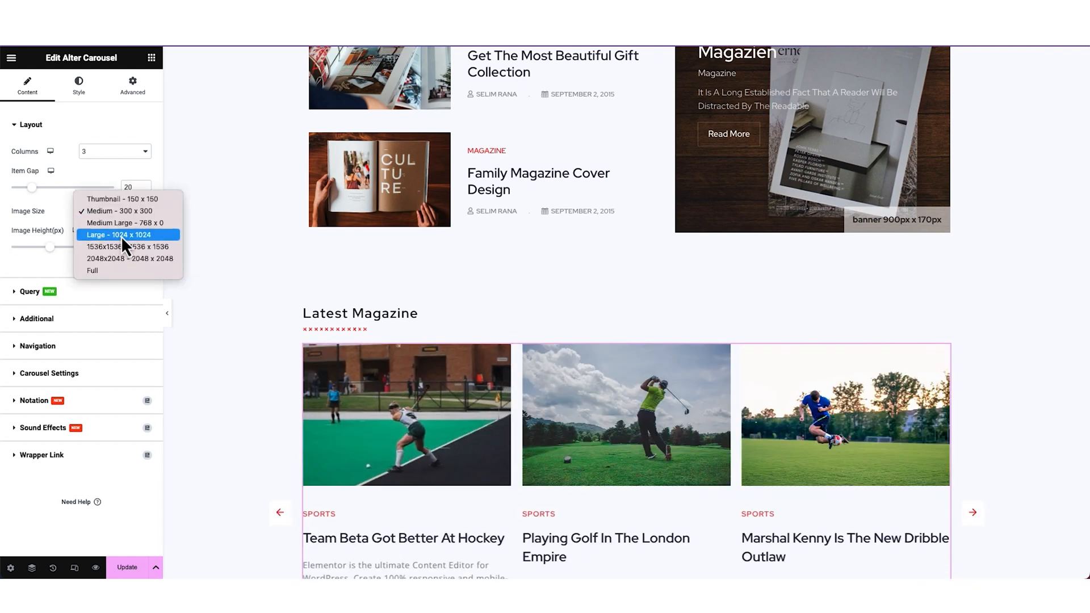
click(92, 270)
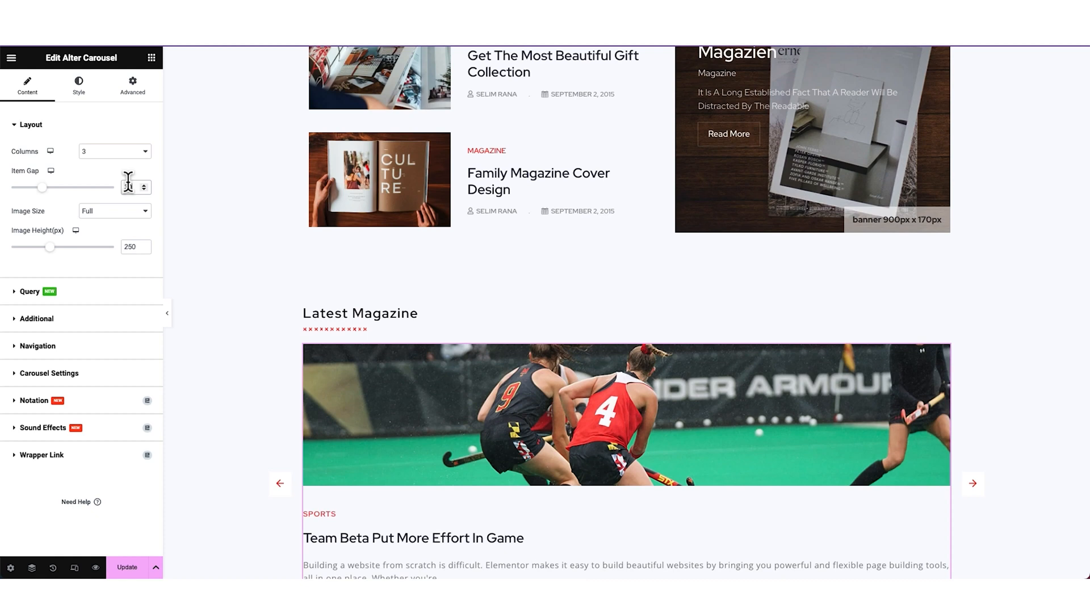
click(37, 345)
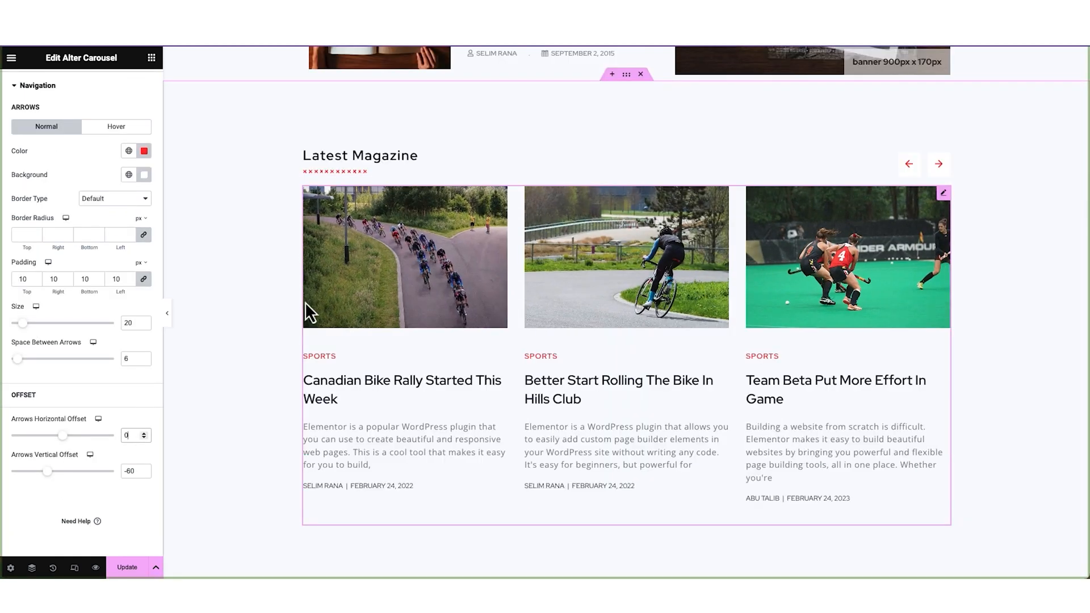
scroll(down, 3)
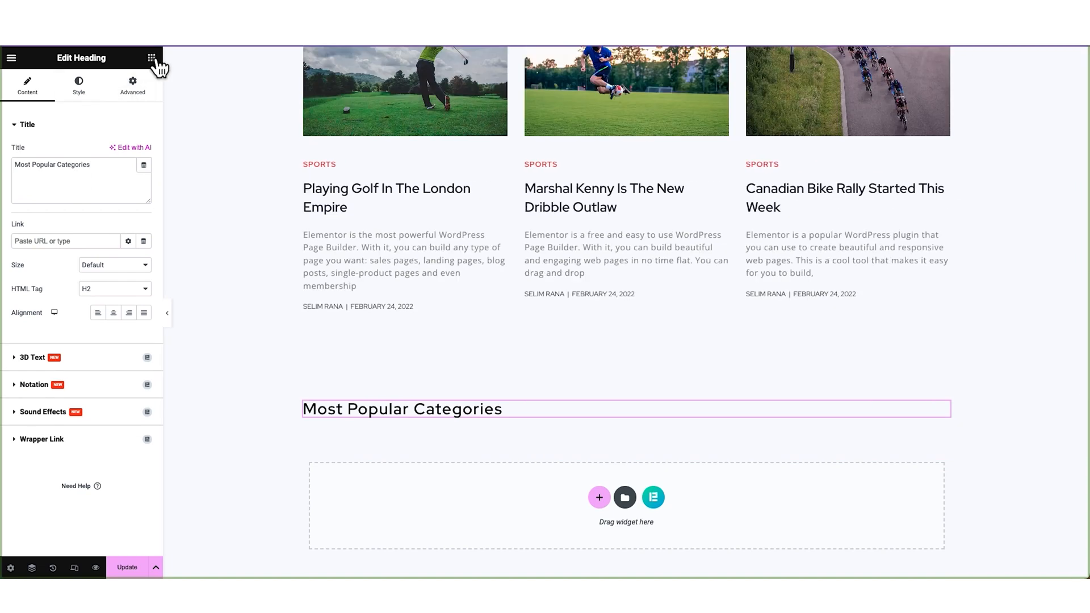
Step: Add a 'Most Popular Categories' heading and a Category widget styled as image cards
click(151, 58)
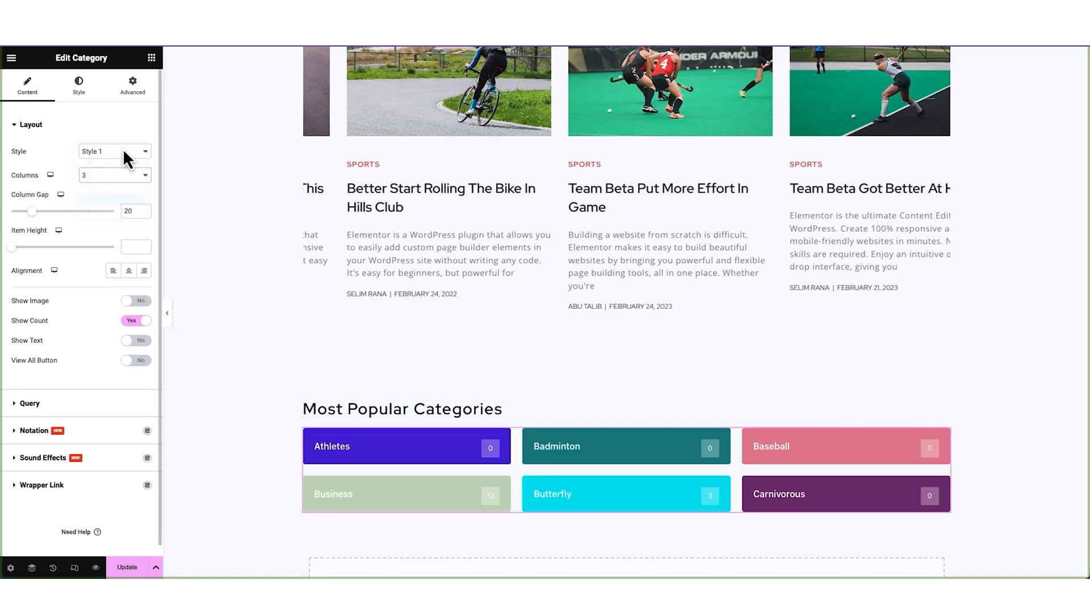
right_click(473, 454)
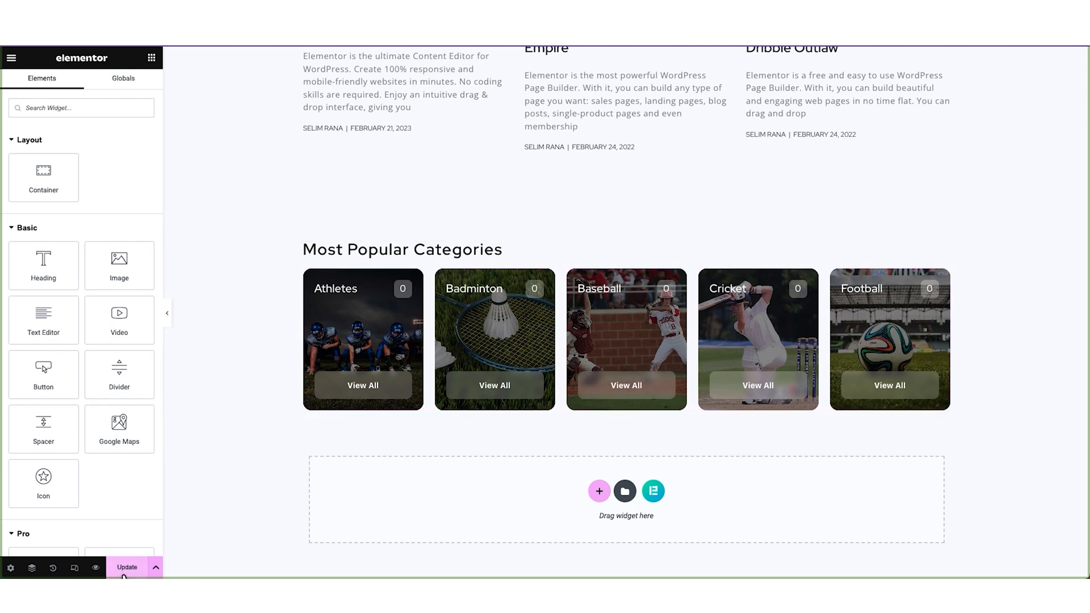
scroll(down, 3)
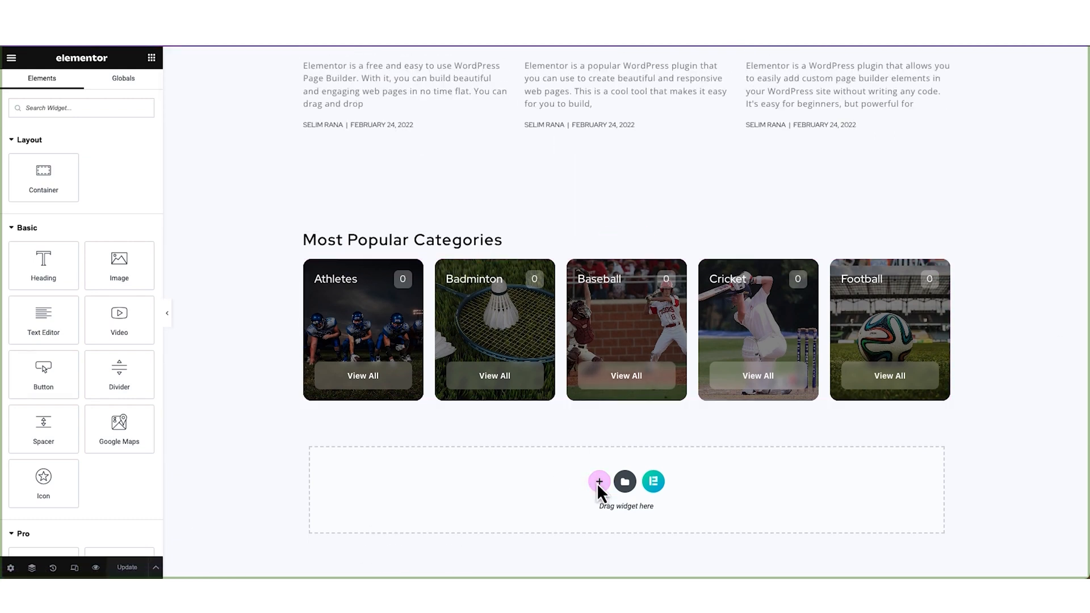
Step: Add a two-column section with 120/30 padding holding an Alter Grid with pasted styling
click(599, 482)
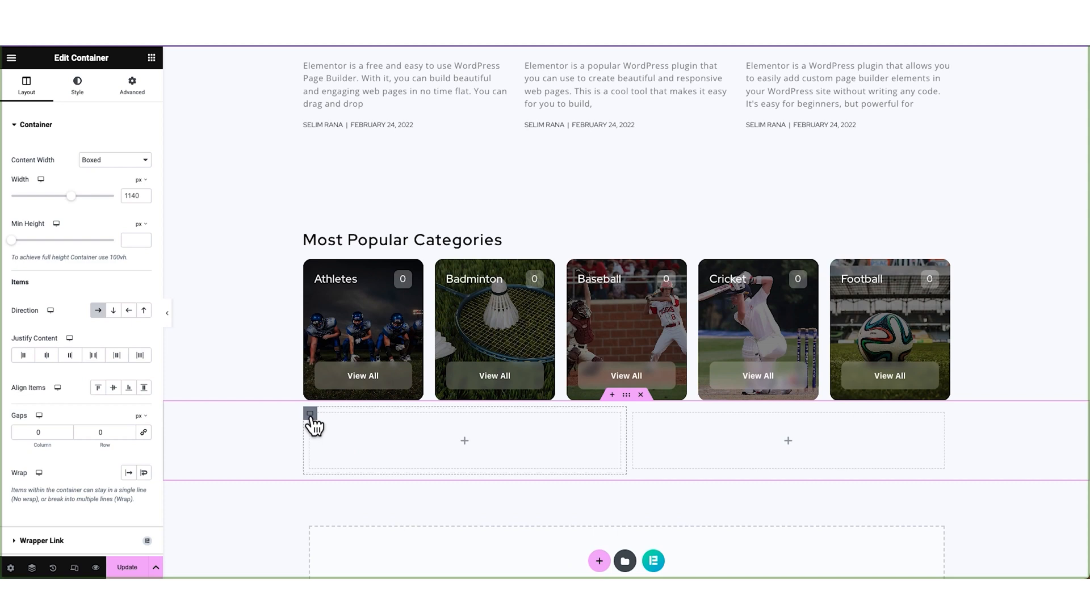
click(131, 85)
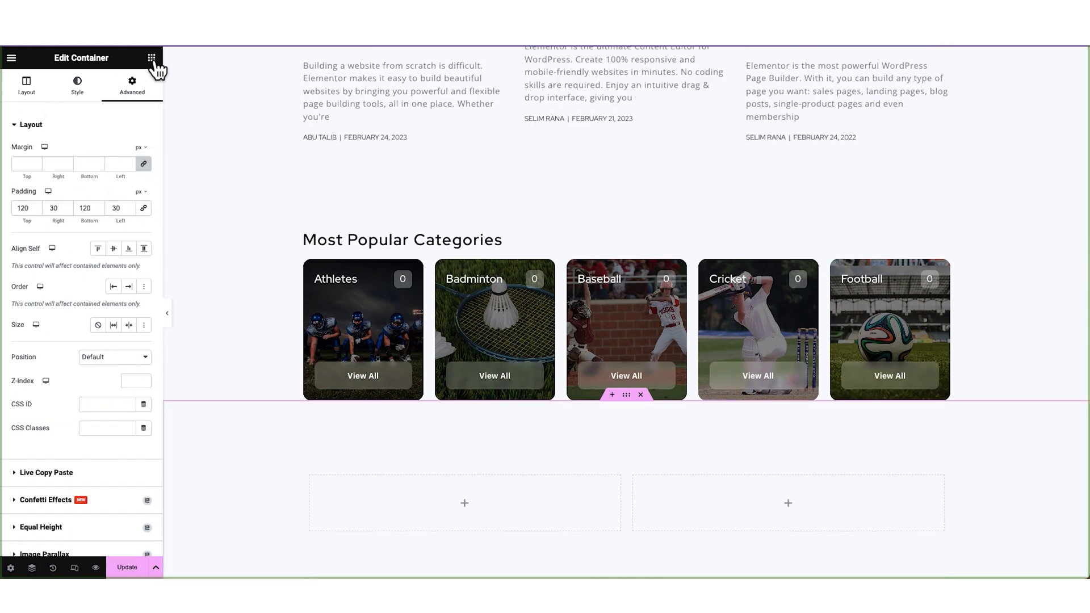
click(151, 58)
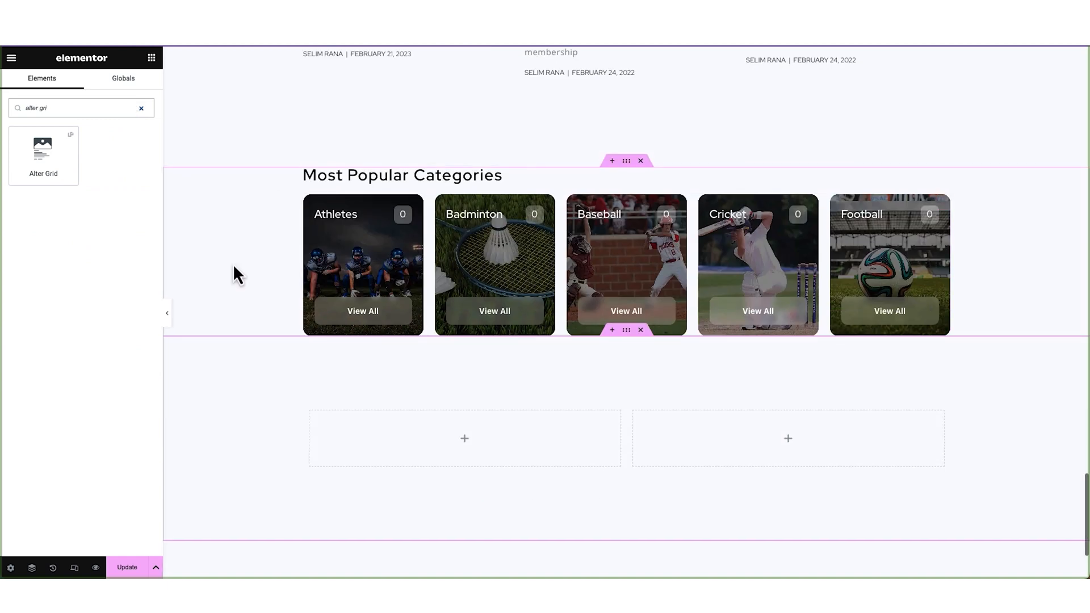
right_click(494, 264)
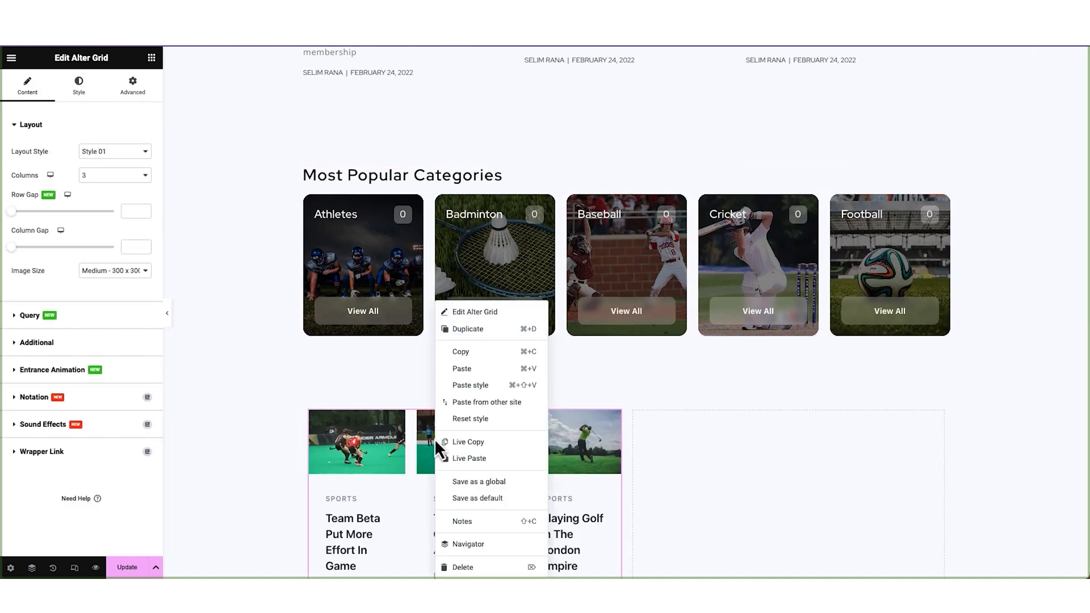
click(115, 270)
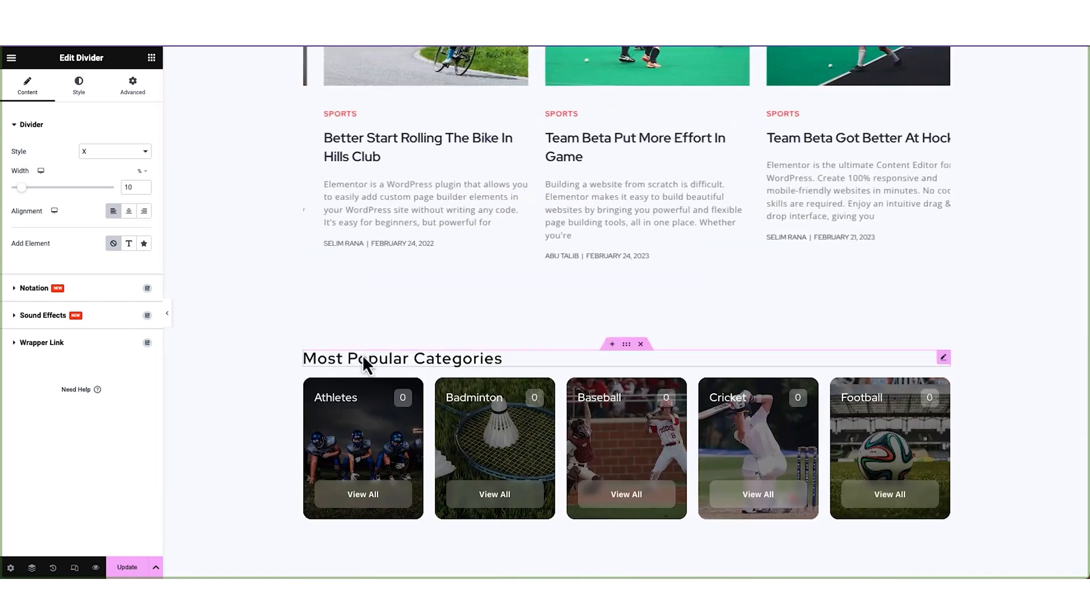
Step: Save the page changes with Update
scroll(down, 3)
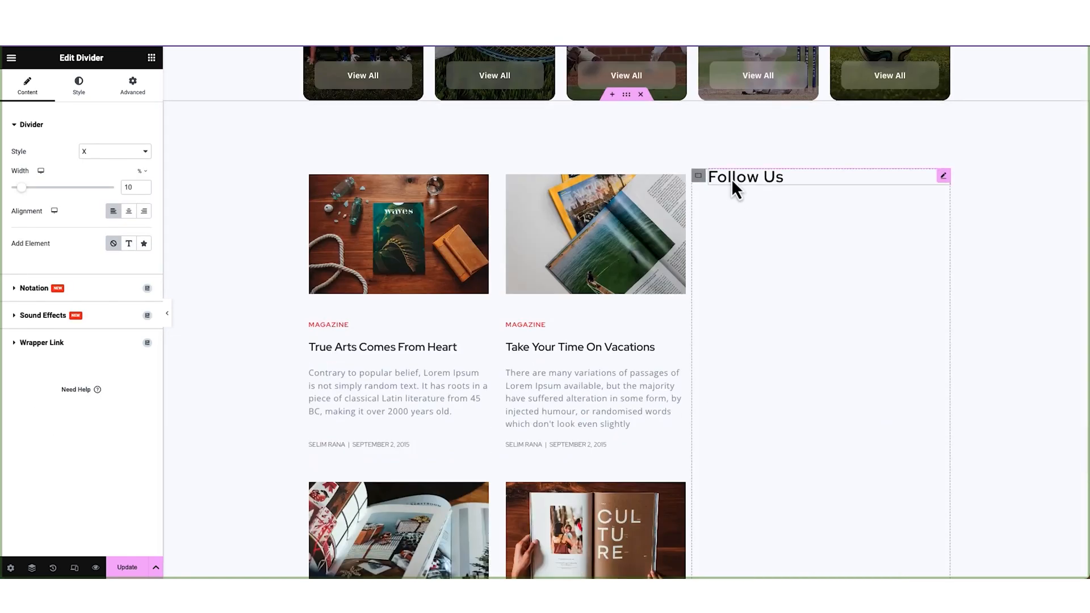
click(127, 567)
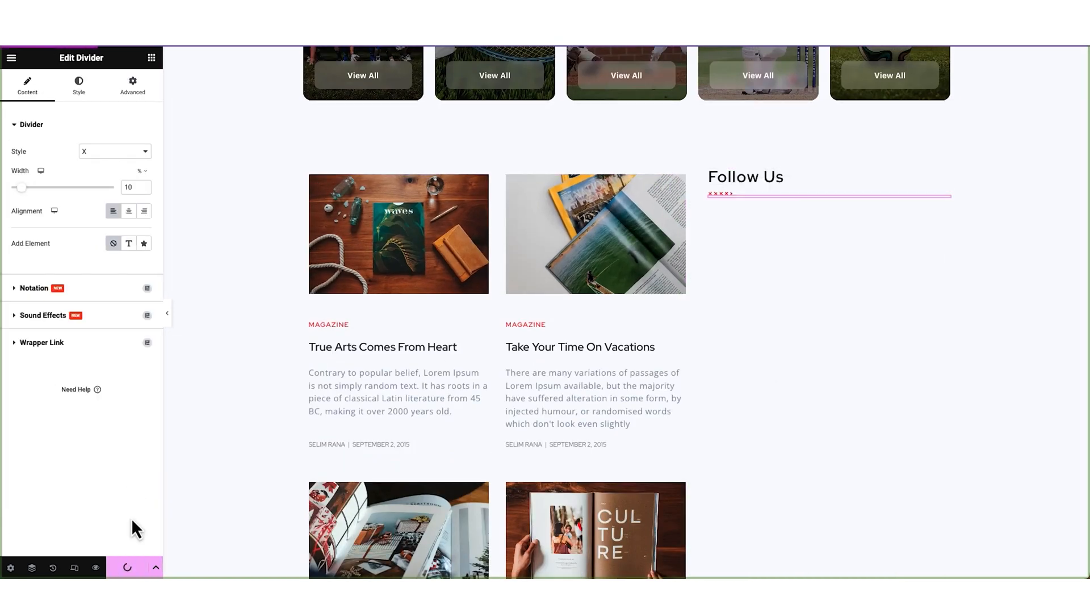
click(151, 58)
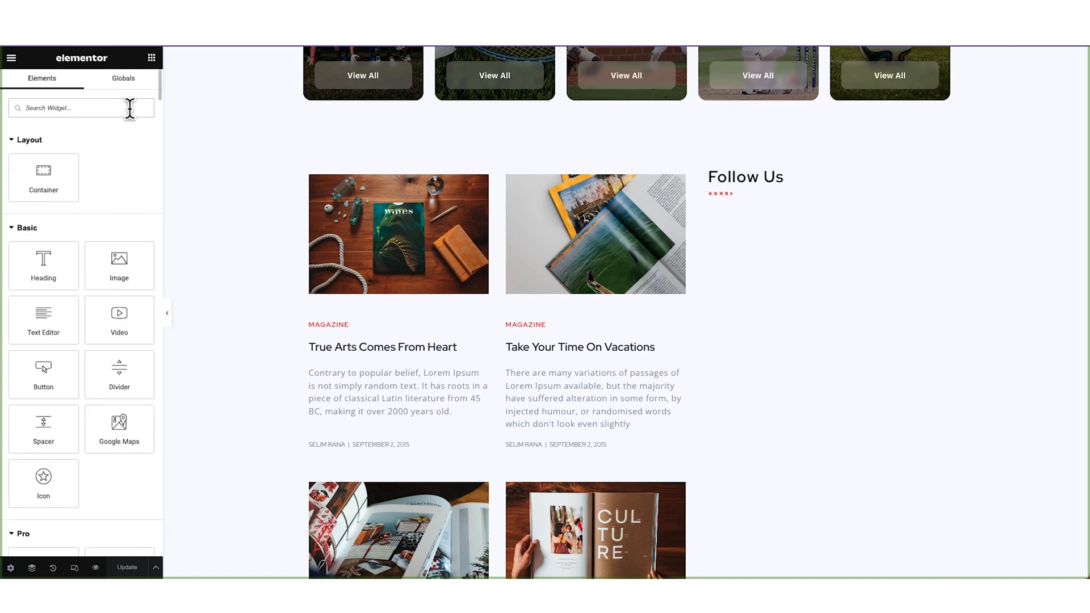
Step: Add Facebook, Linkedin, Twitter and Pinterest Social Link buttons under Follow Us, plus a Subscribe heading
text(social)
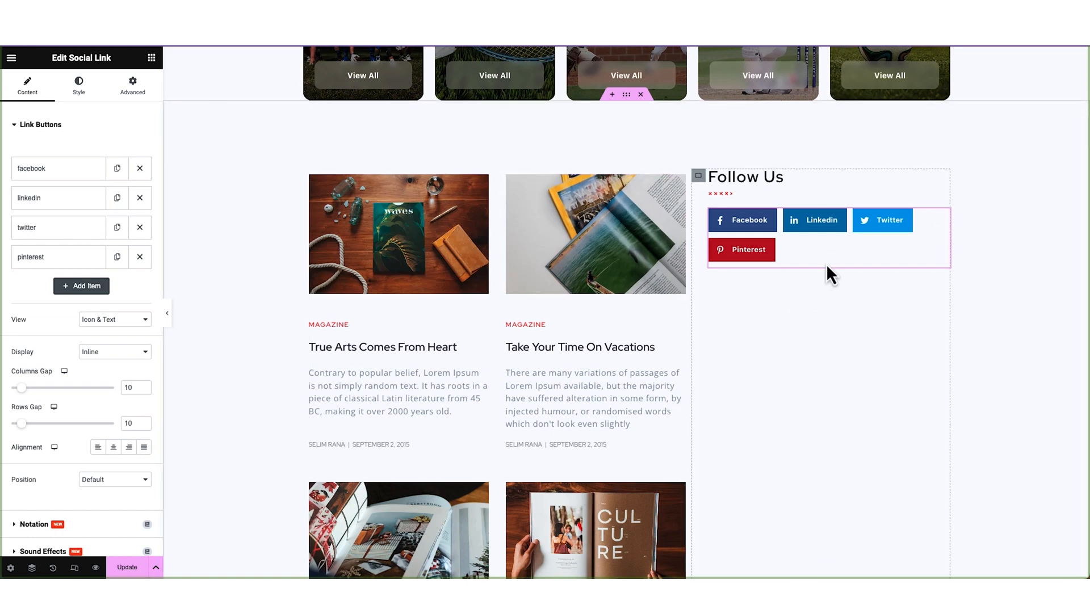
click(114, 352)
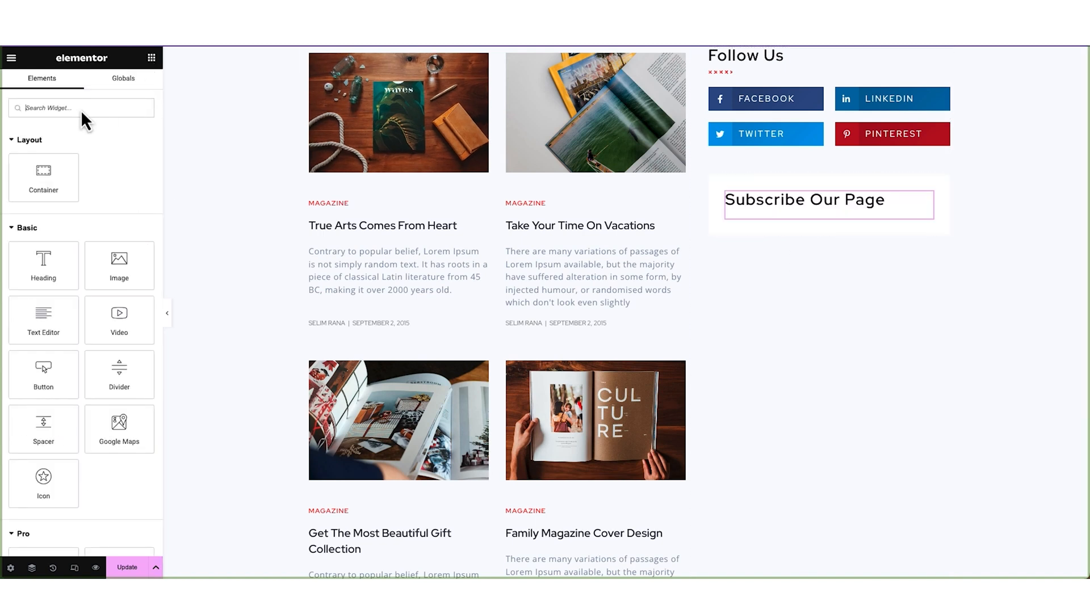
Step: Add a Newsletter widget with a full-width email field and full-width signup button
text(newslet)
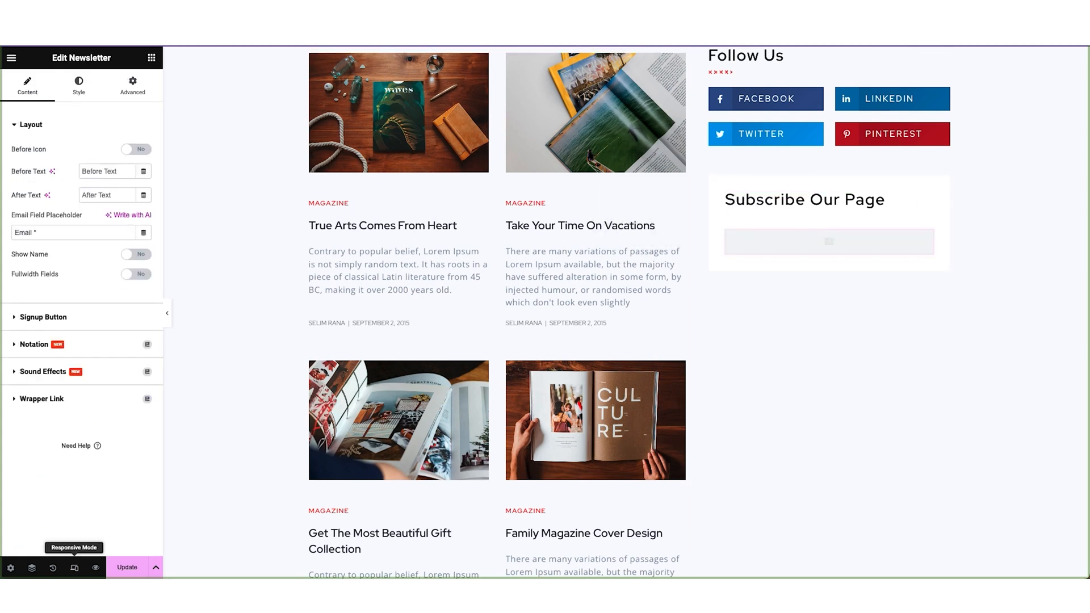
click(136, 273)
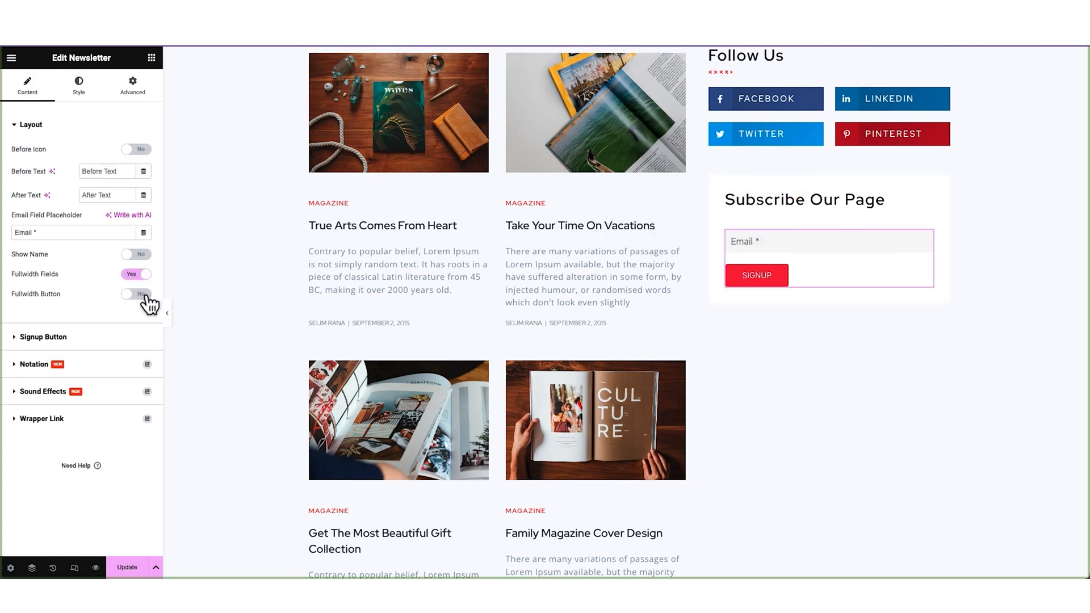
click(136, 294)
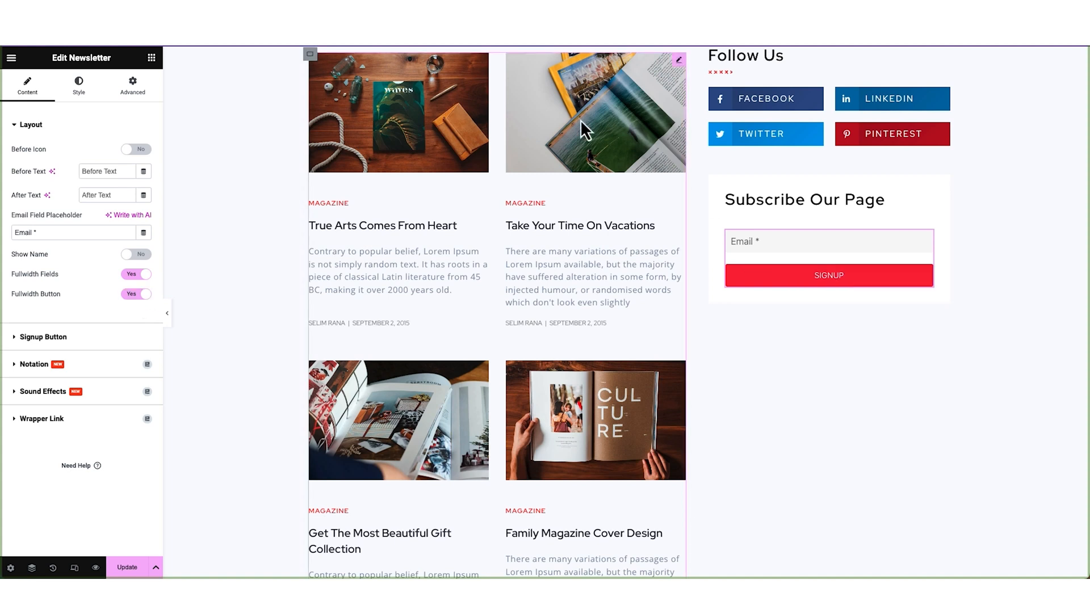
click(827, 257)
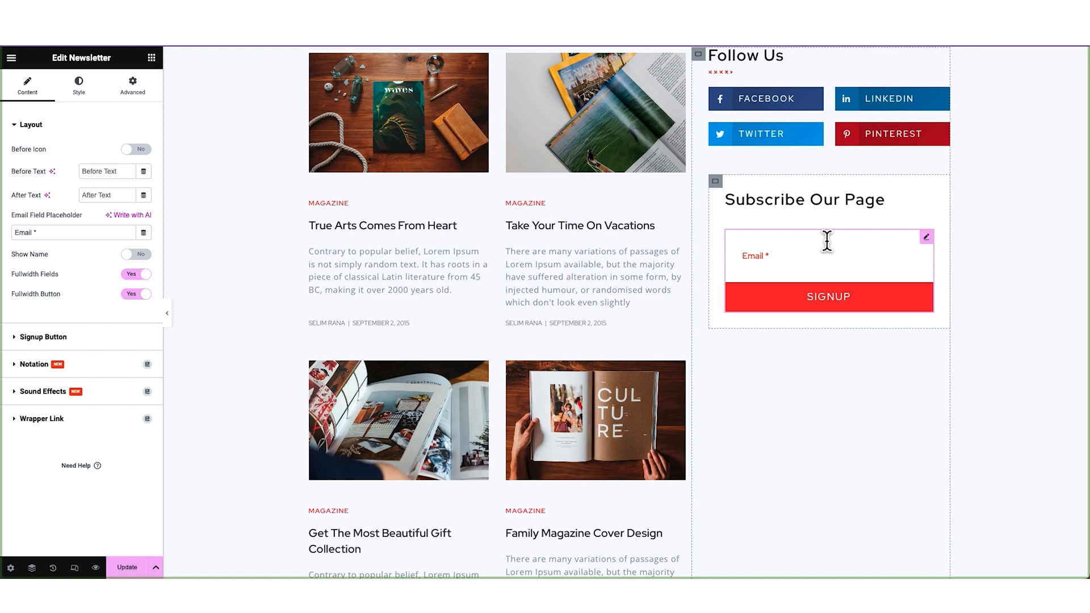
Step: Style the signup button and email field backgrounds and padding
click(77, 81)
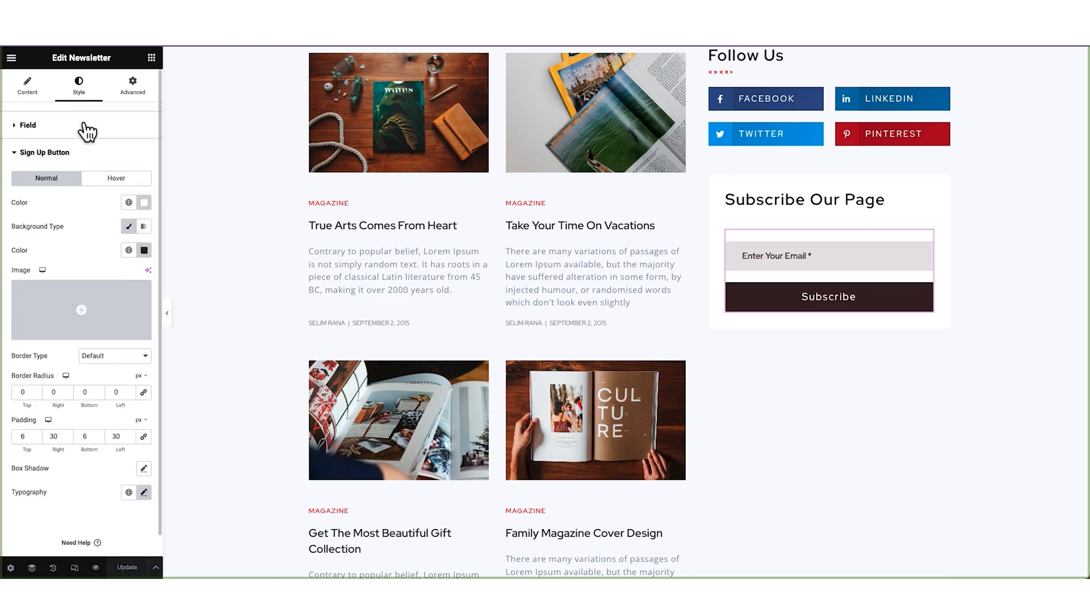
click(144, 246)
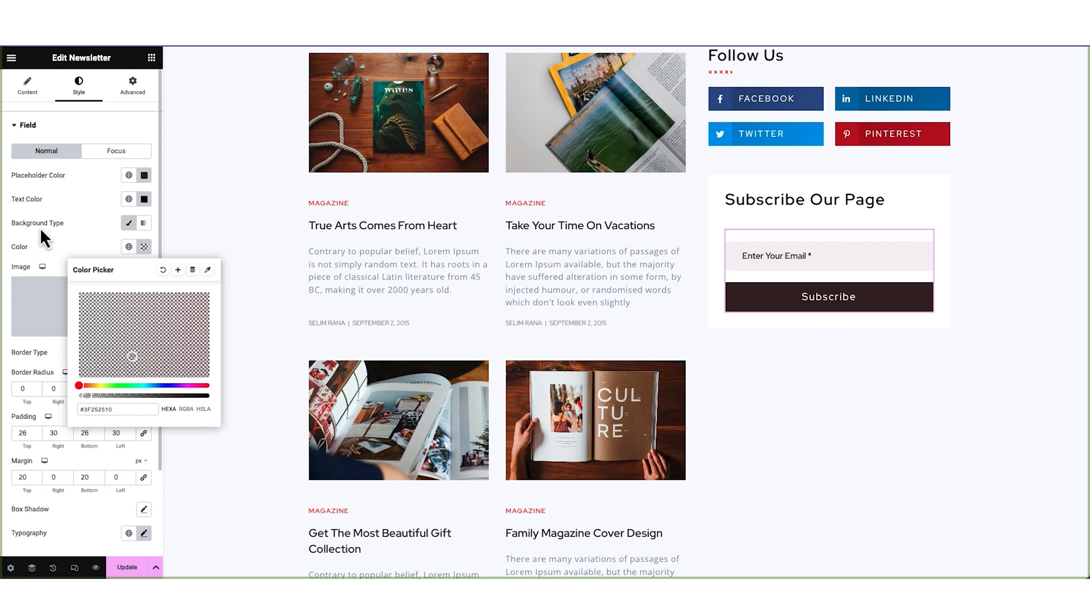
click(27, 125)
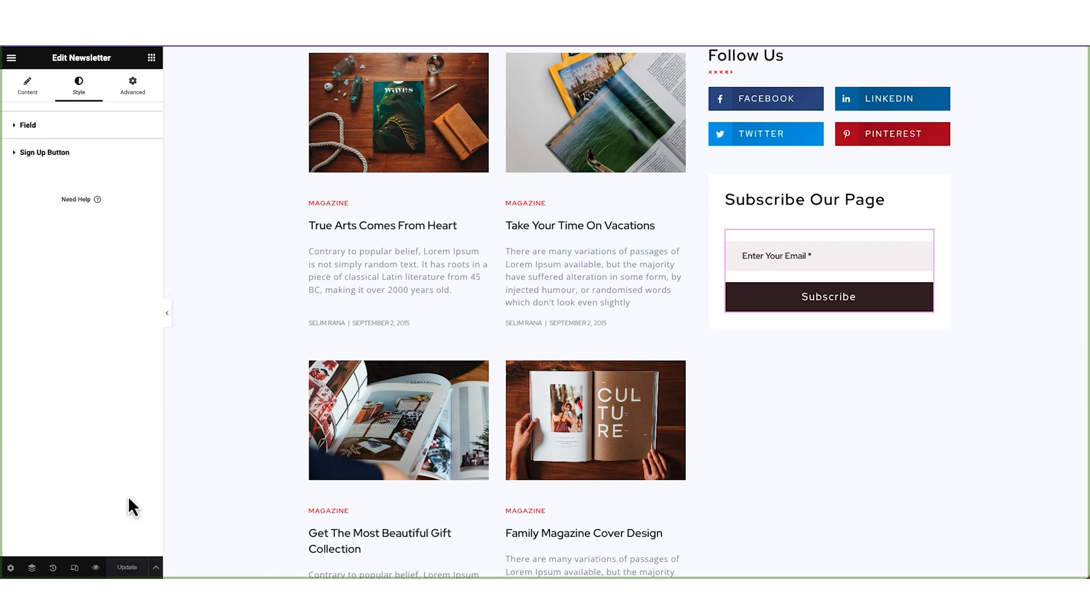
click(167, 313)
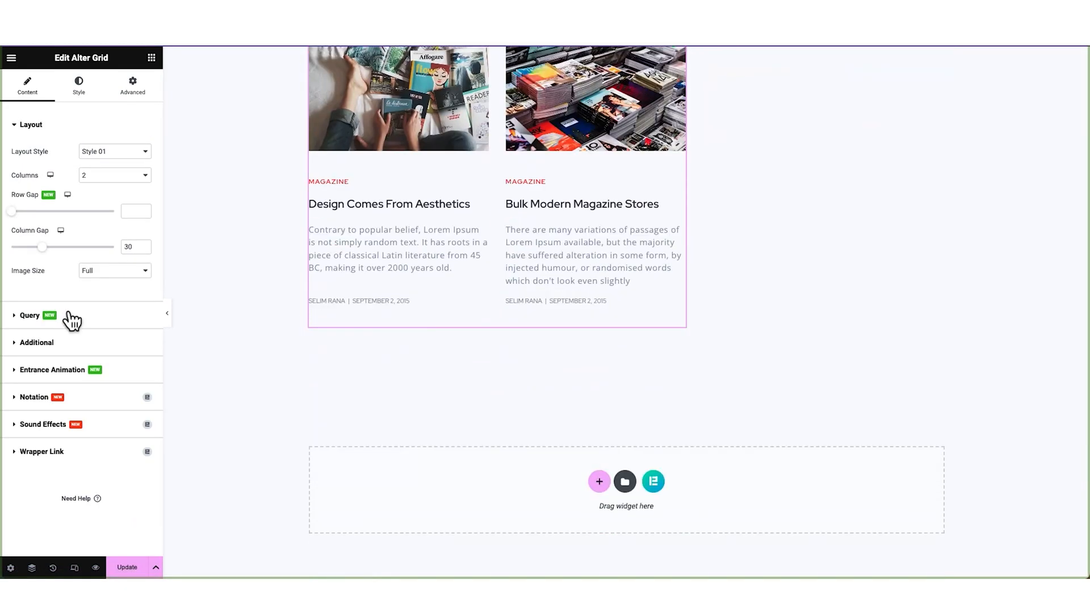
Step: Lower the Alter Grid's Query Item Limit so the Magazine grid shows four posts
click(30, 315)
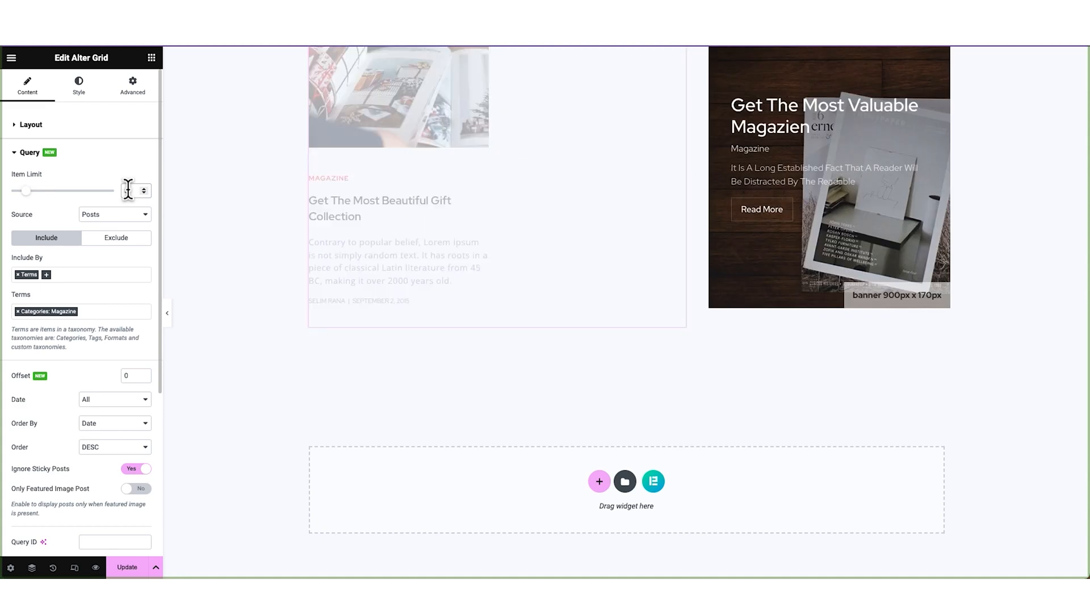
click(829, 182)
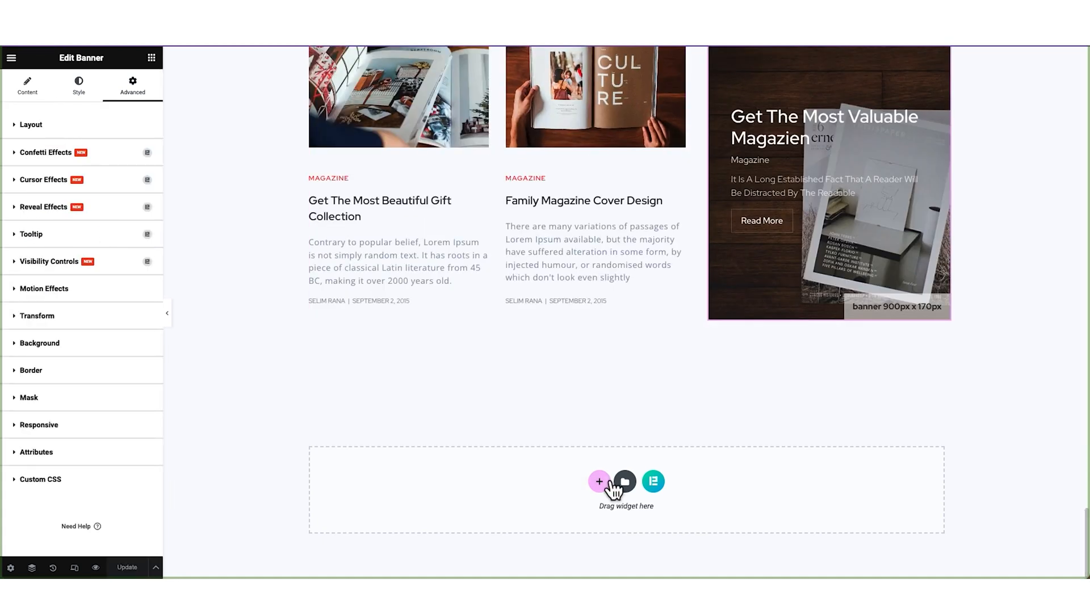
Step: Add a four-column footer section with a narrower INSPIRE logo in the first column
click(599, 480)
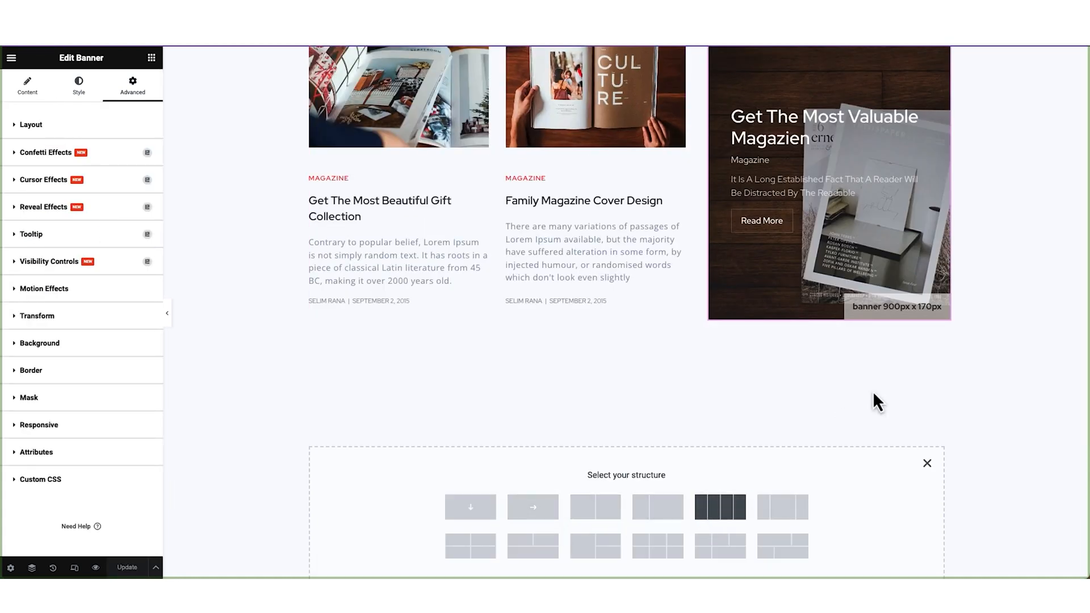
click(719, 508)
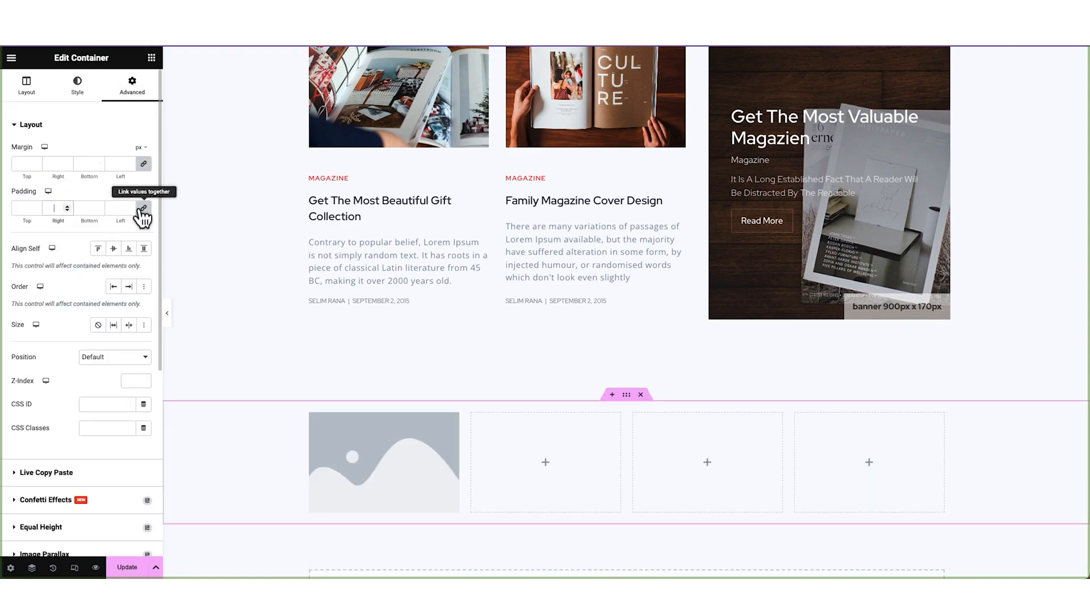
click(383, 462)
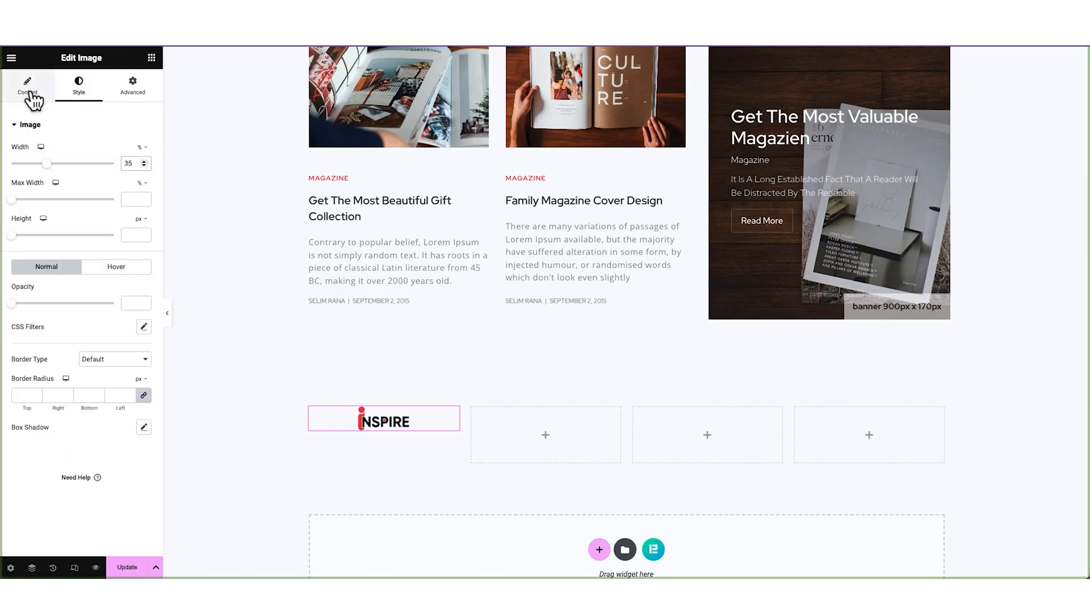
drag(45, 164, 83, 164)
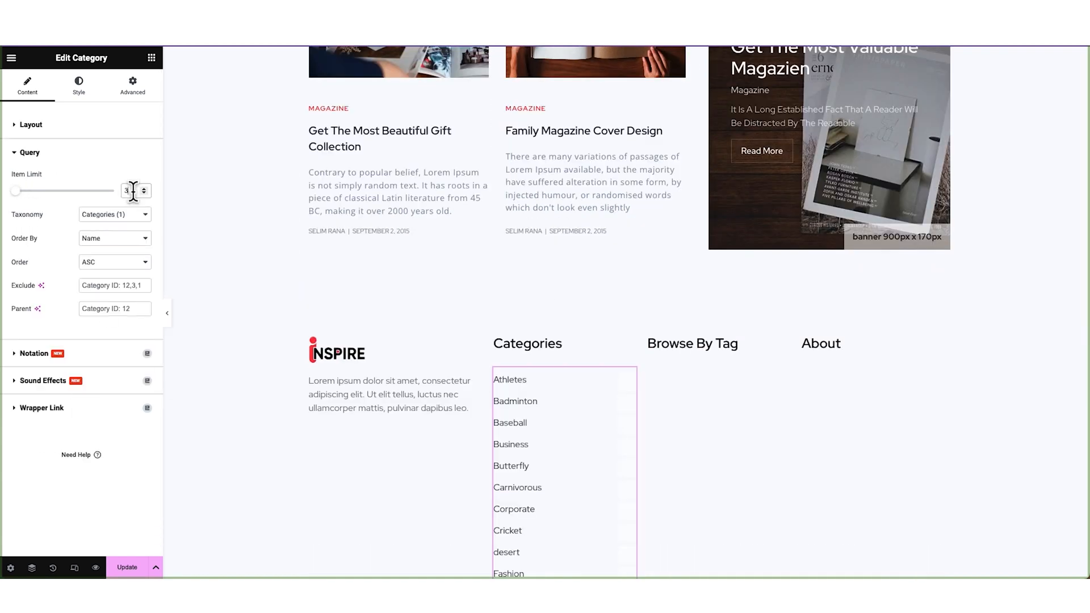
Step: Limit Categories to four entries, paste styling onto the tag list, and restyle category names
click(30, 124)
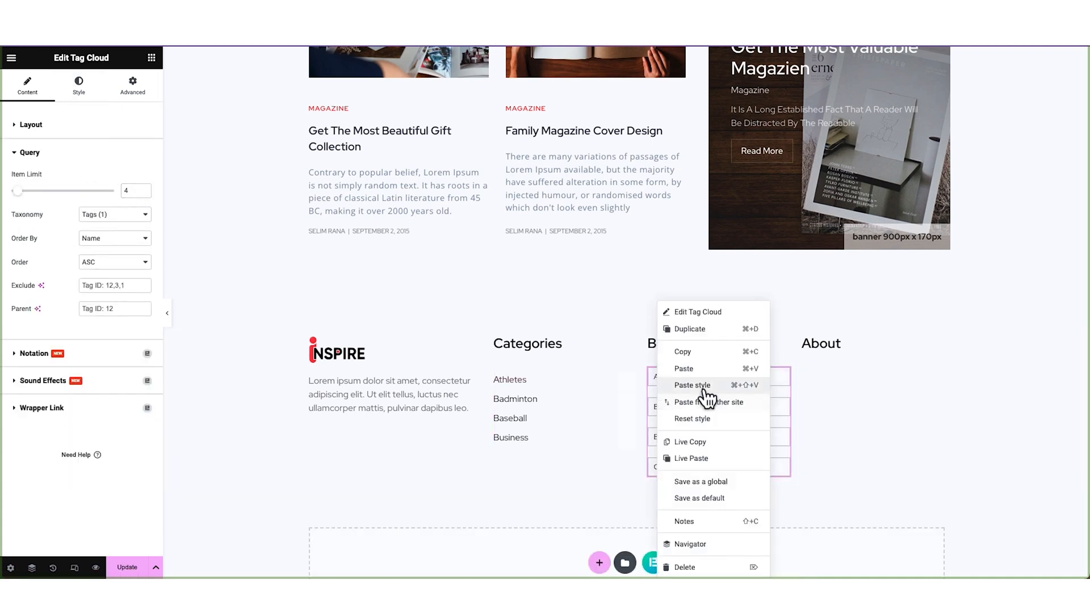
click(693, 385)
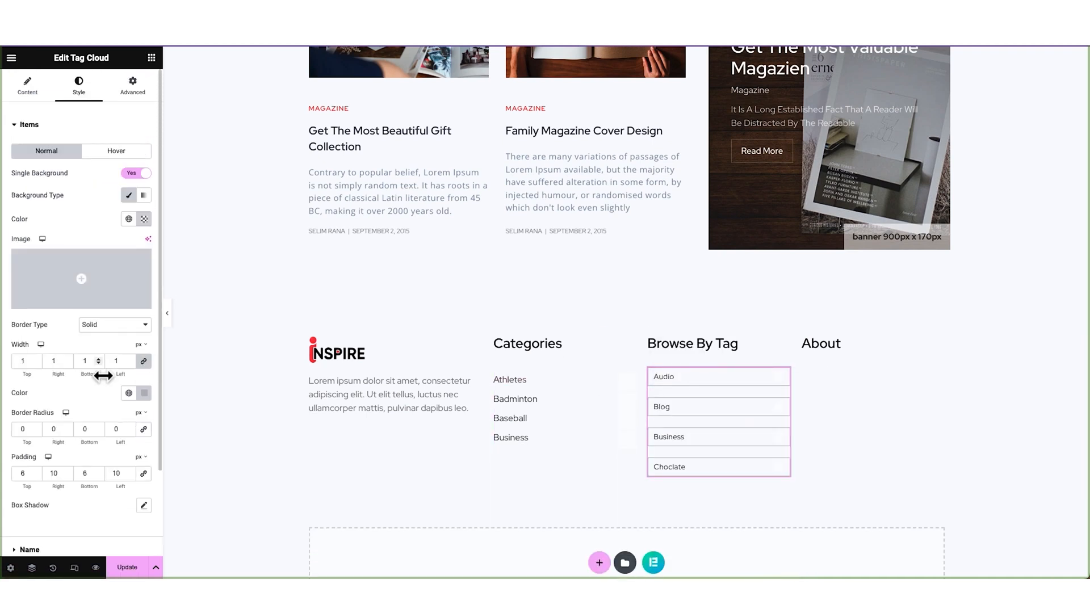
click(564, 405)
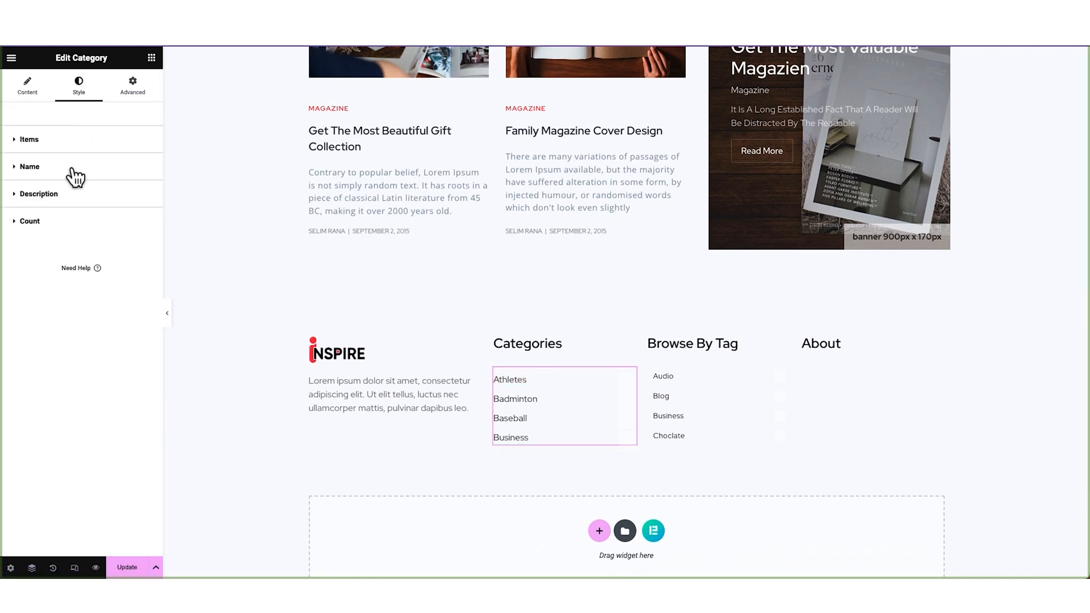
click(29, 166)
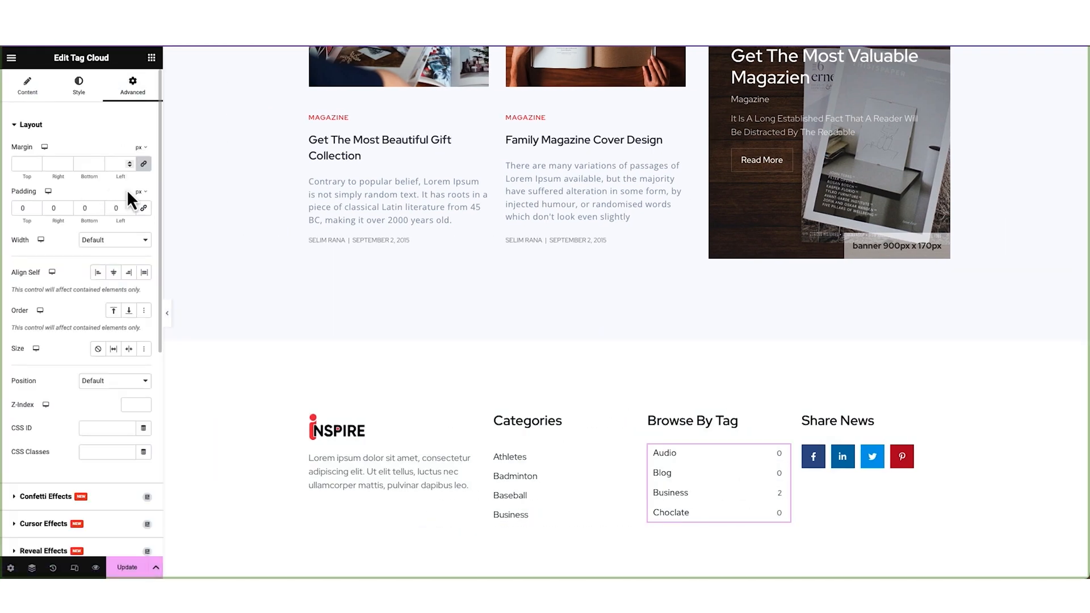
click(78, 83)
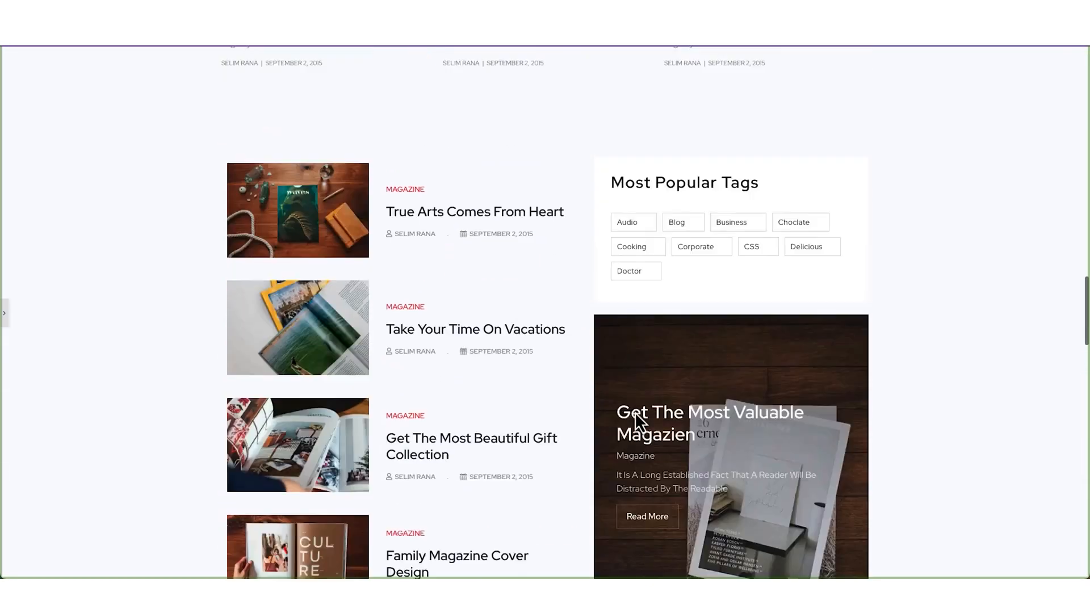
Step: Review the template preview, then create and publish a new WordPress page titled 'Archive'
scroll(up, 3)
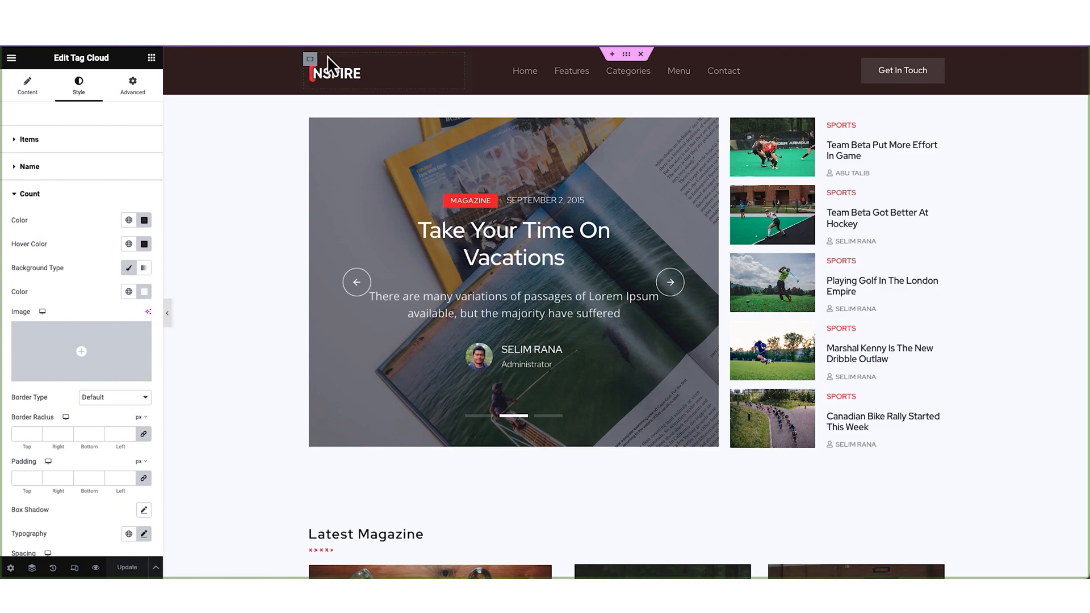
scroll(down, 3)
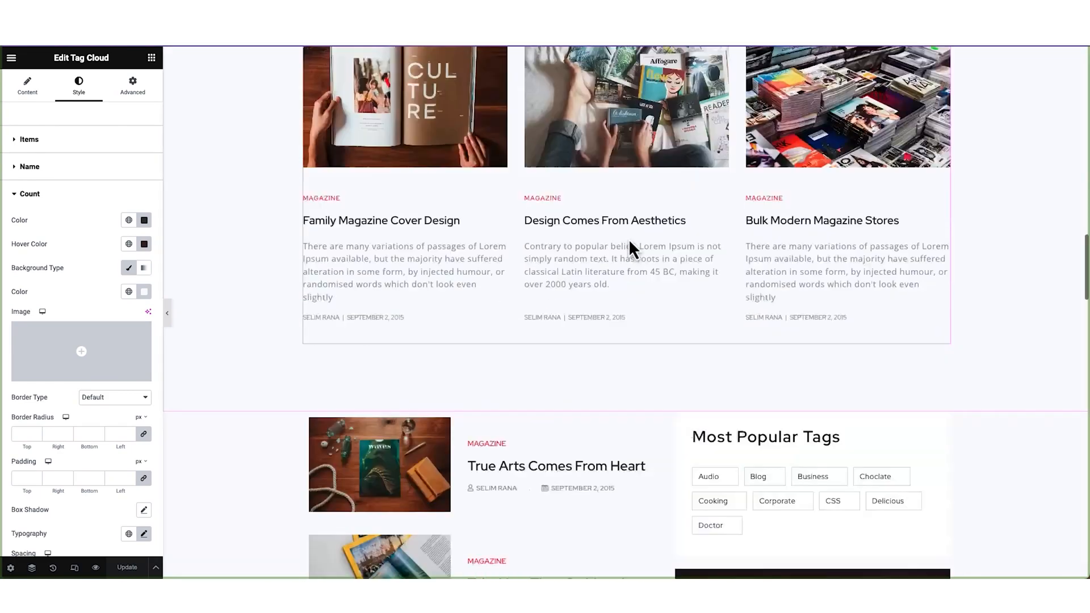
scroll(down, 3)
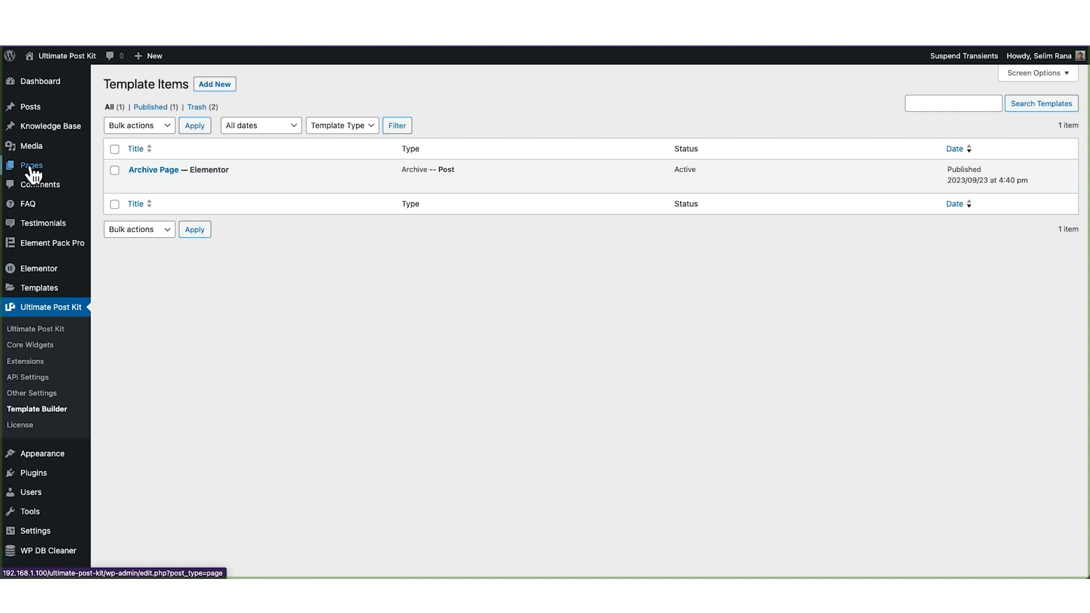
click(214, 84)
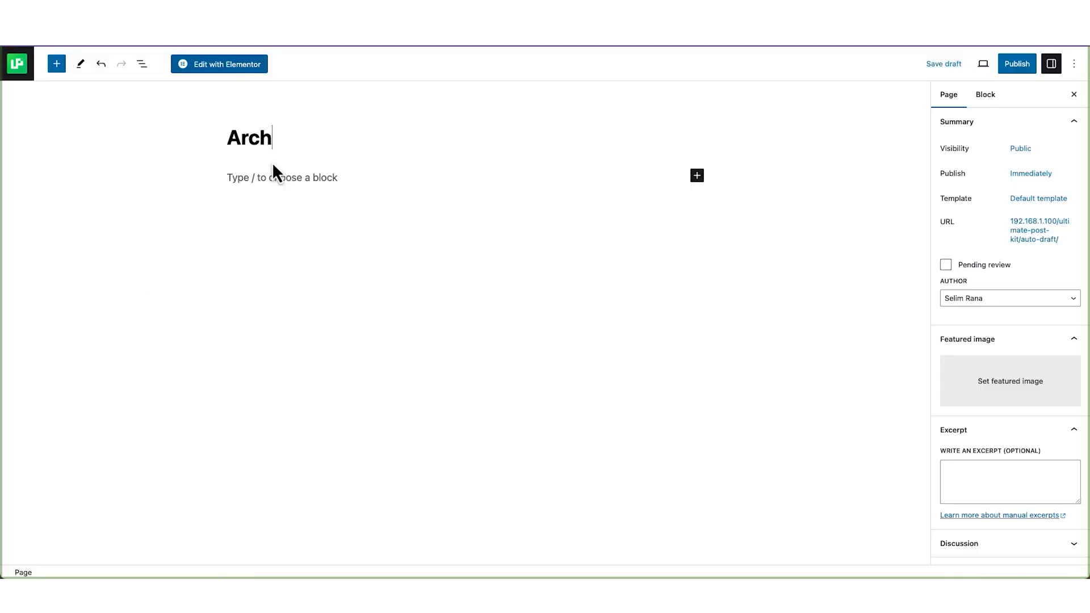
click(1016, 63)
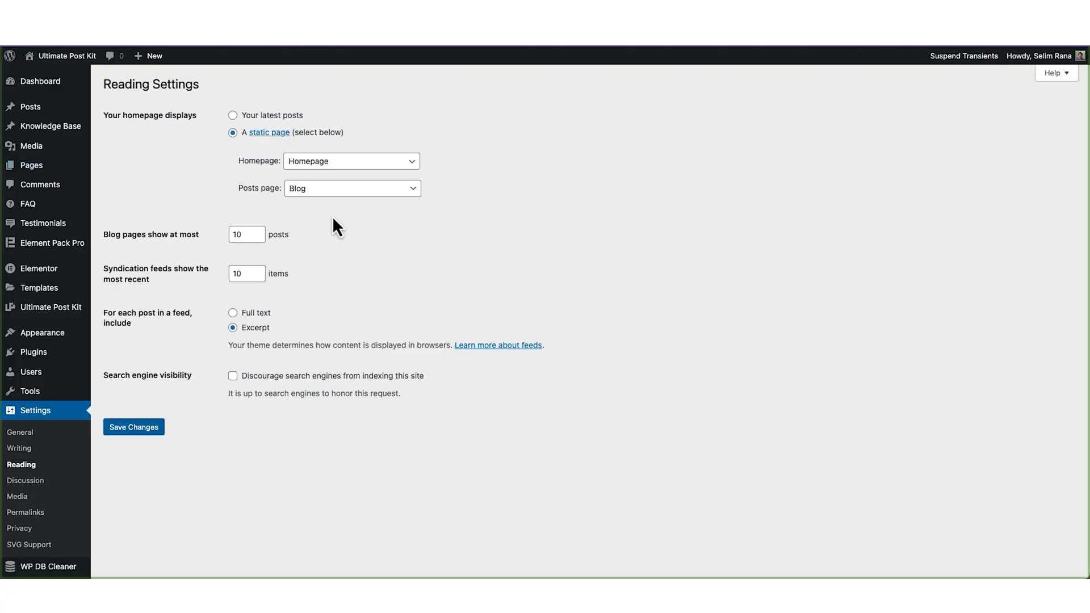
Step: Set Archive as the Posts page in Reading settings and save
click(352, 188)
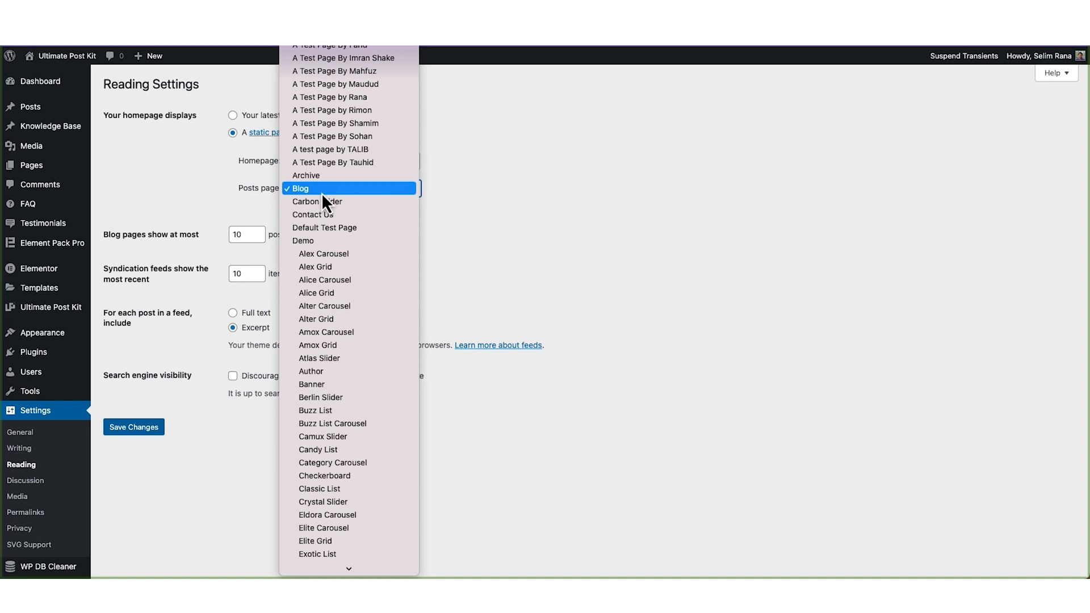
click(306, 175)
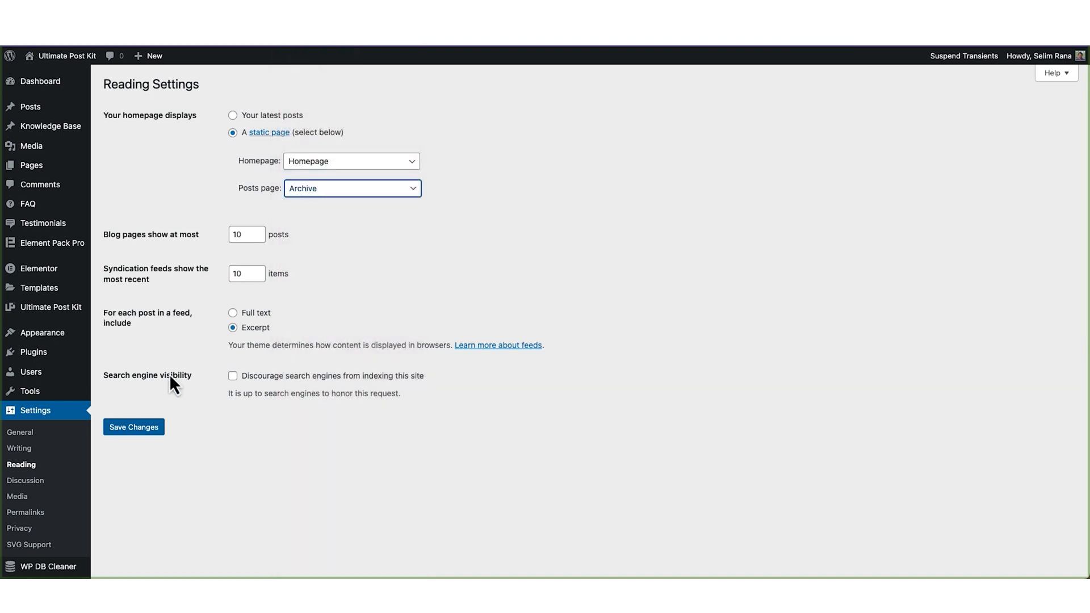
click(133, 427)
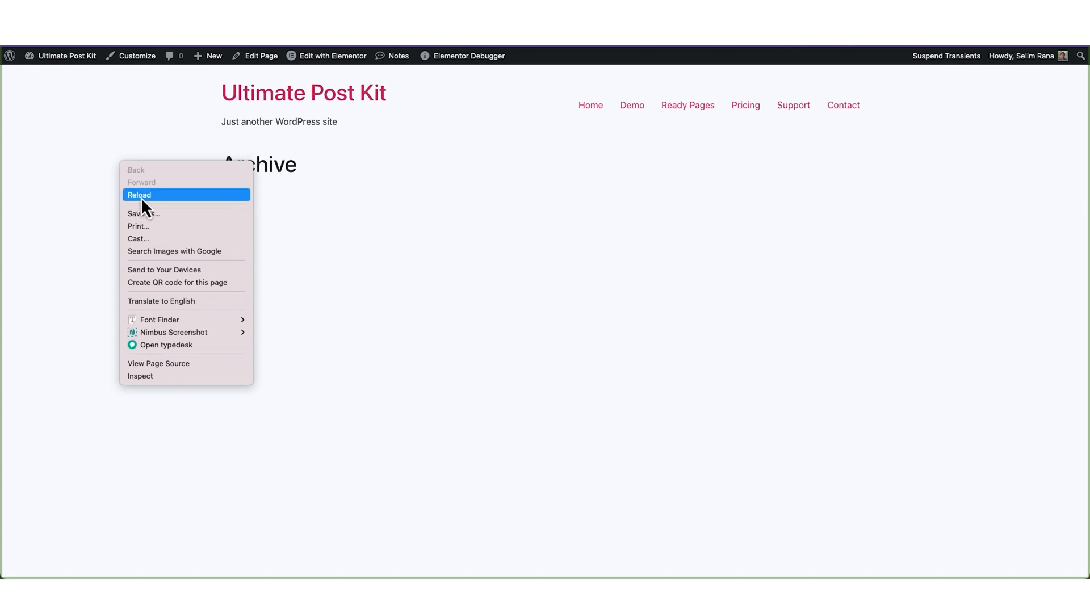
Step: Reload the live Archive page and scroll through its slider-to-footer magazine layout
click(139, 195)
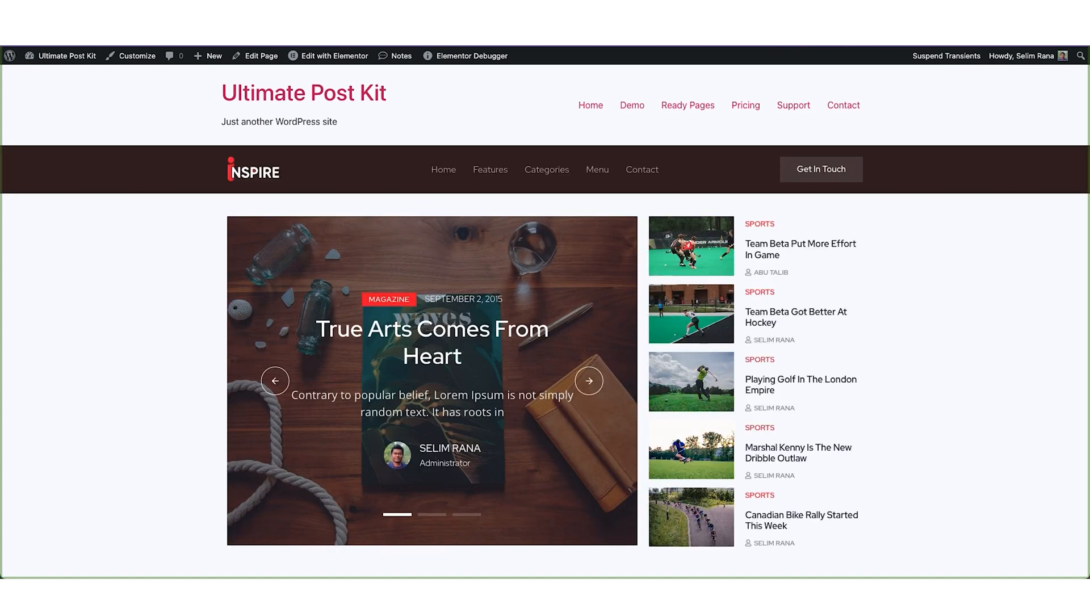
scroll(down, 3)
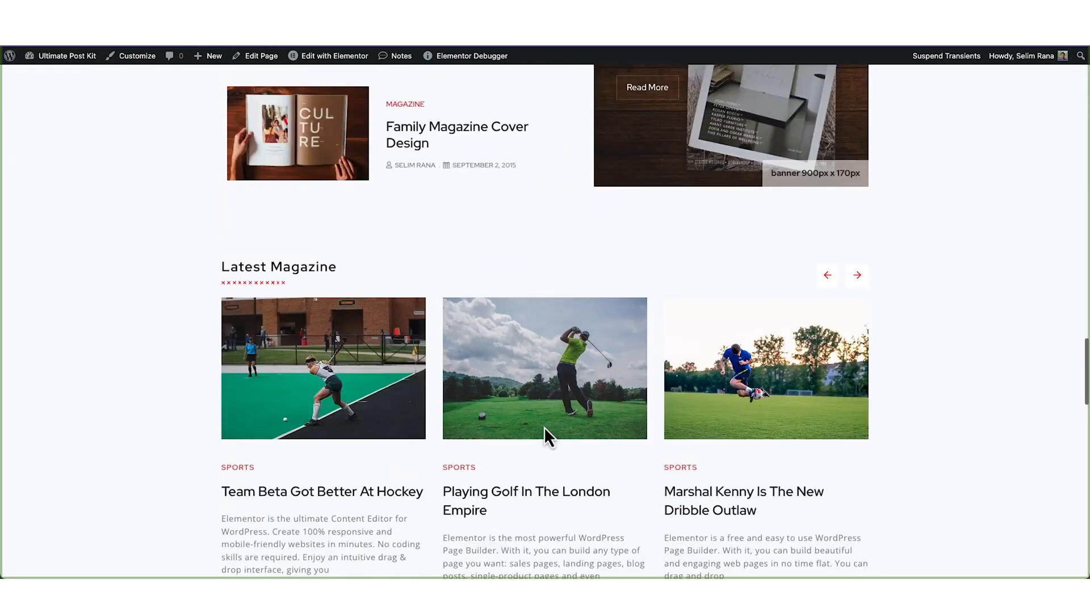
scroll(down, 3)
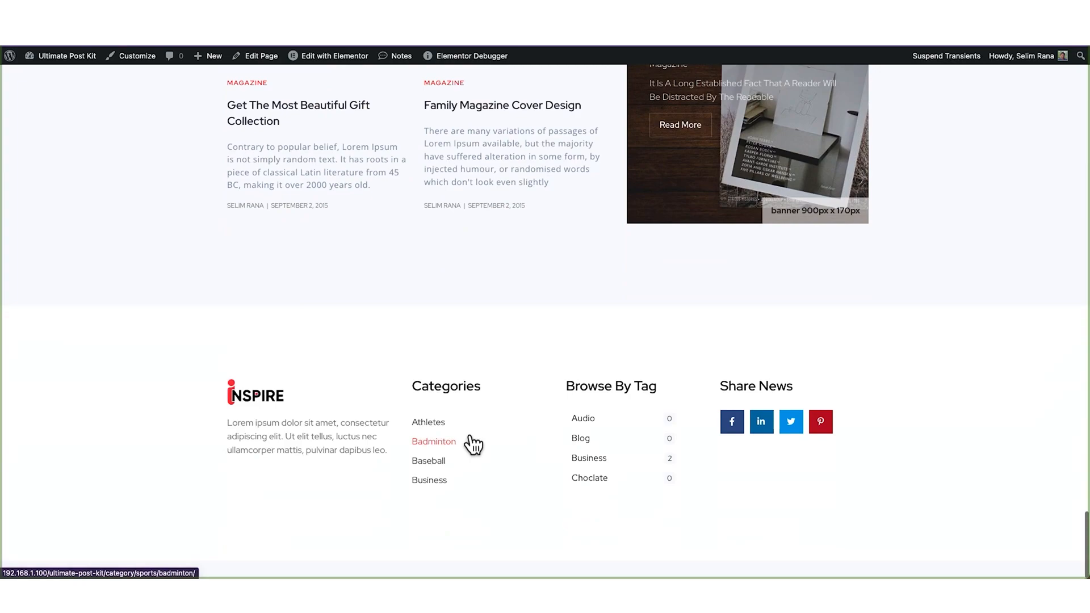
mouse_move(693, 442)
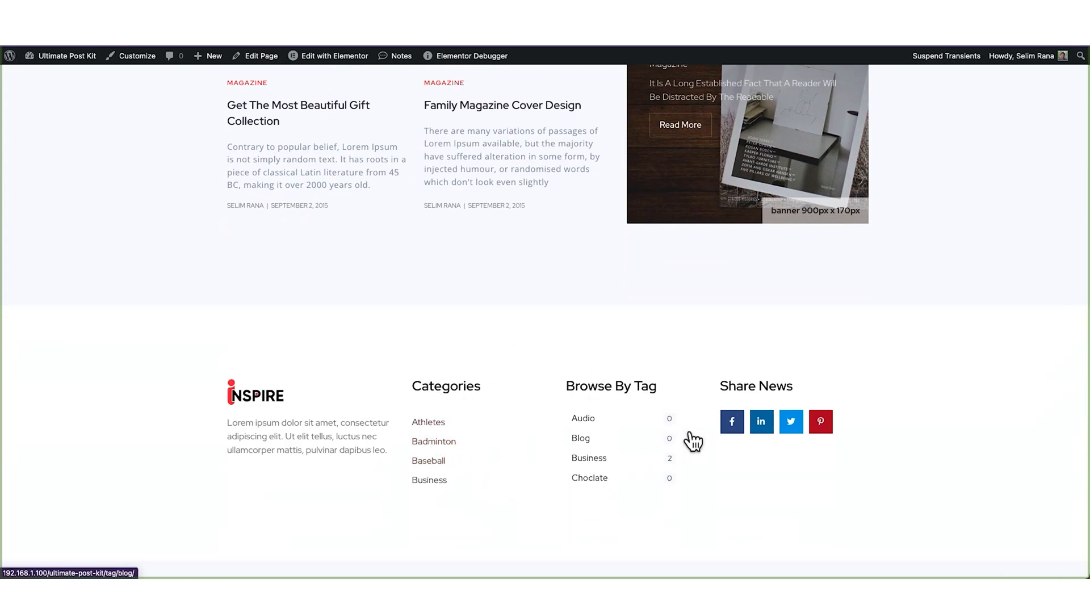
scroll(up, 3)
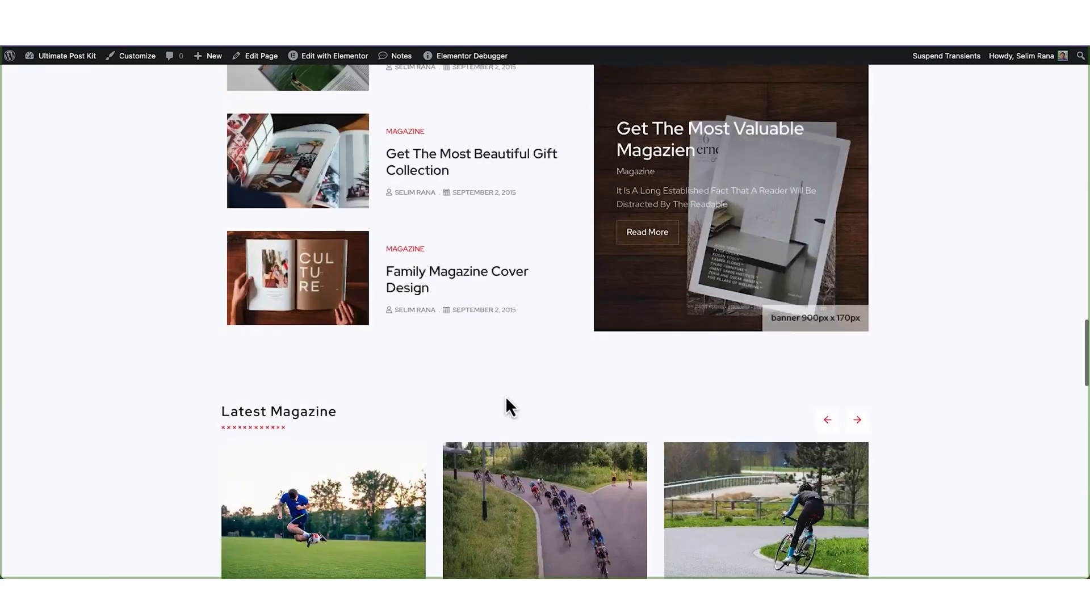
scroll(up, 3)
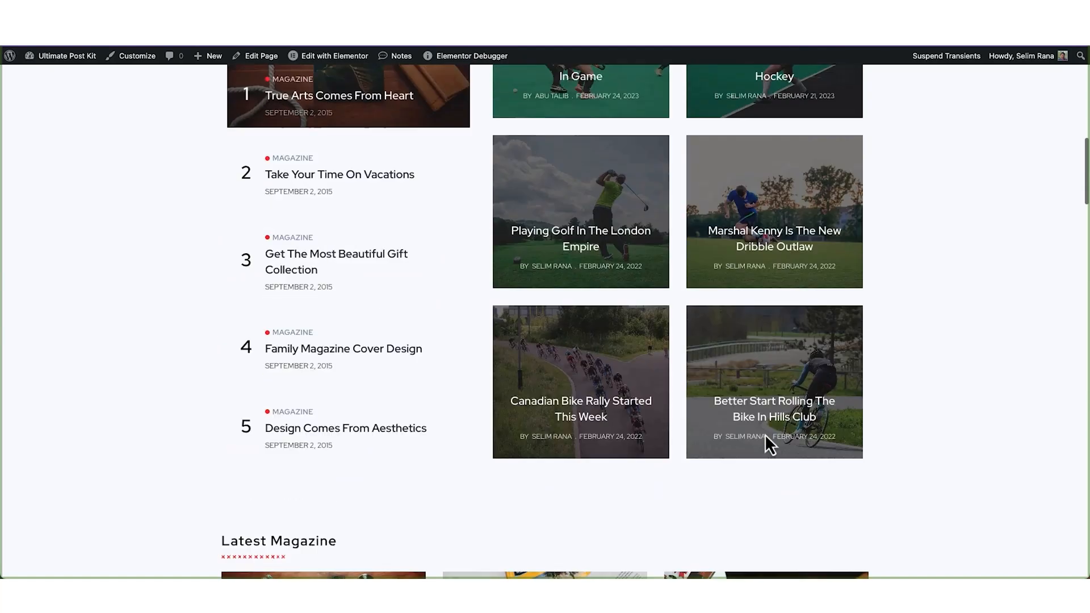
scroll(up, 3)
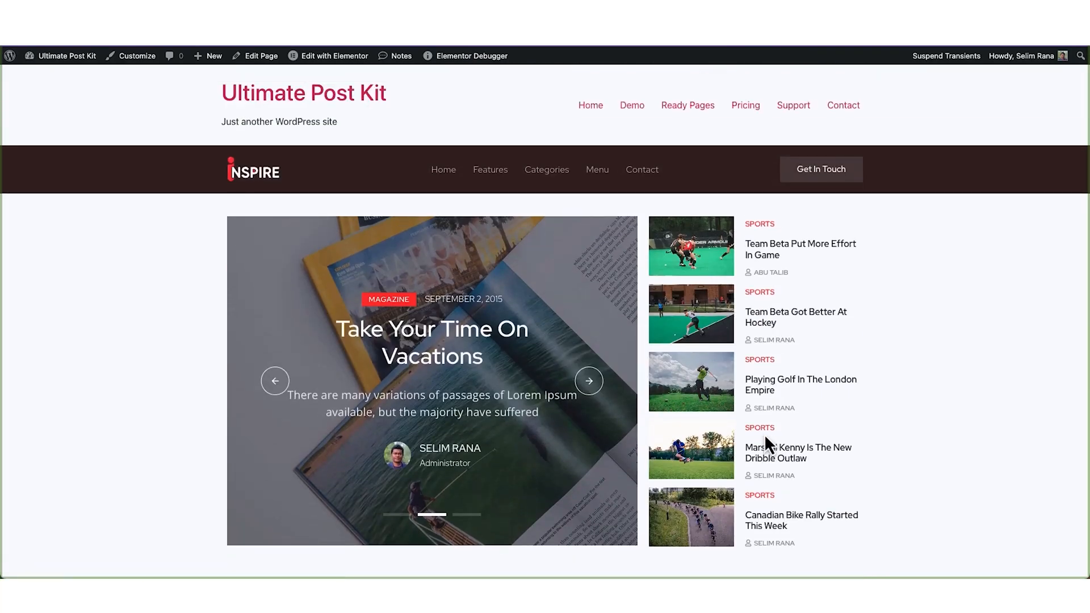